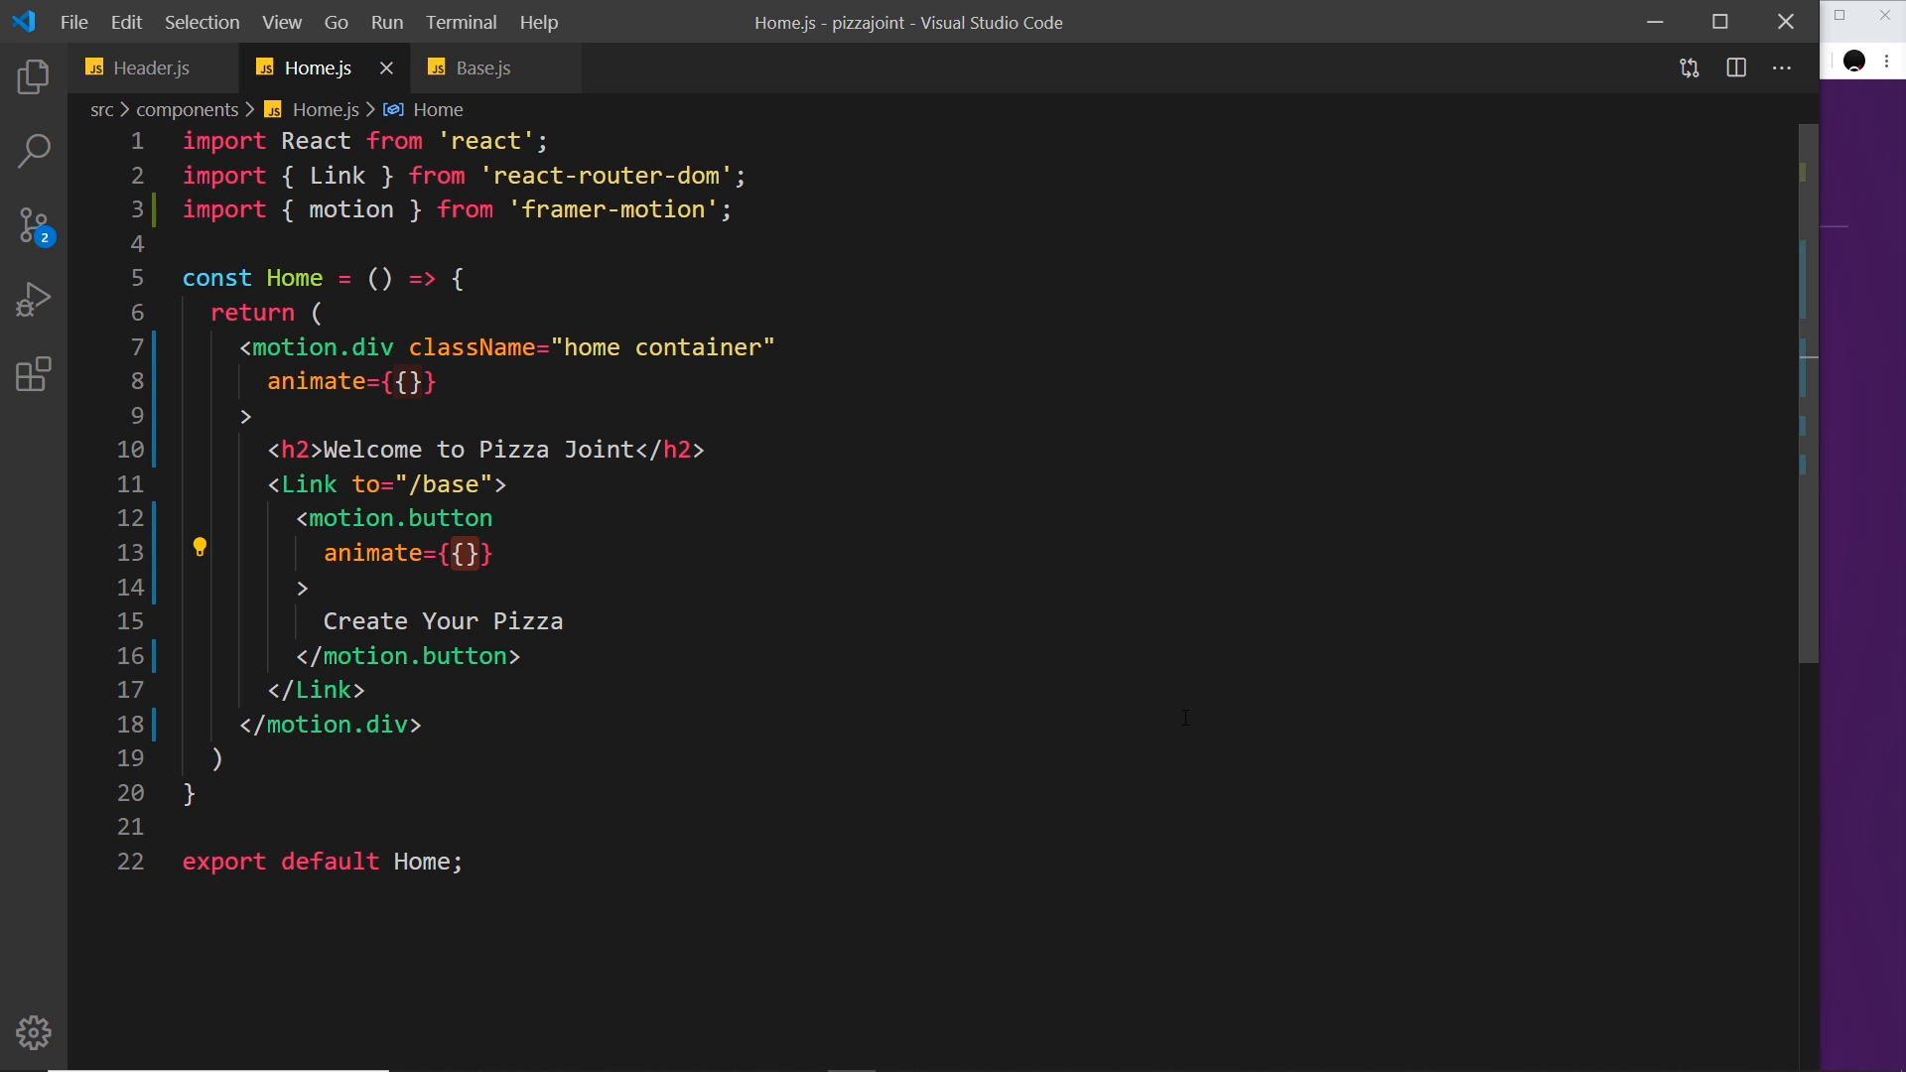
mouse_move(1139, 654)
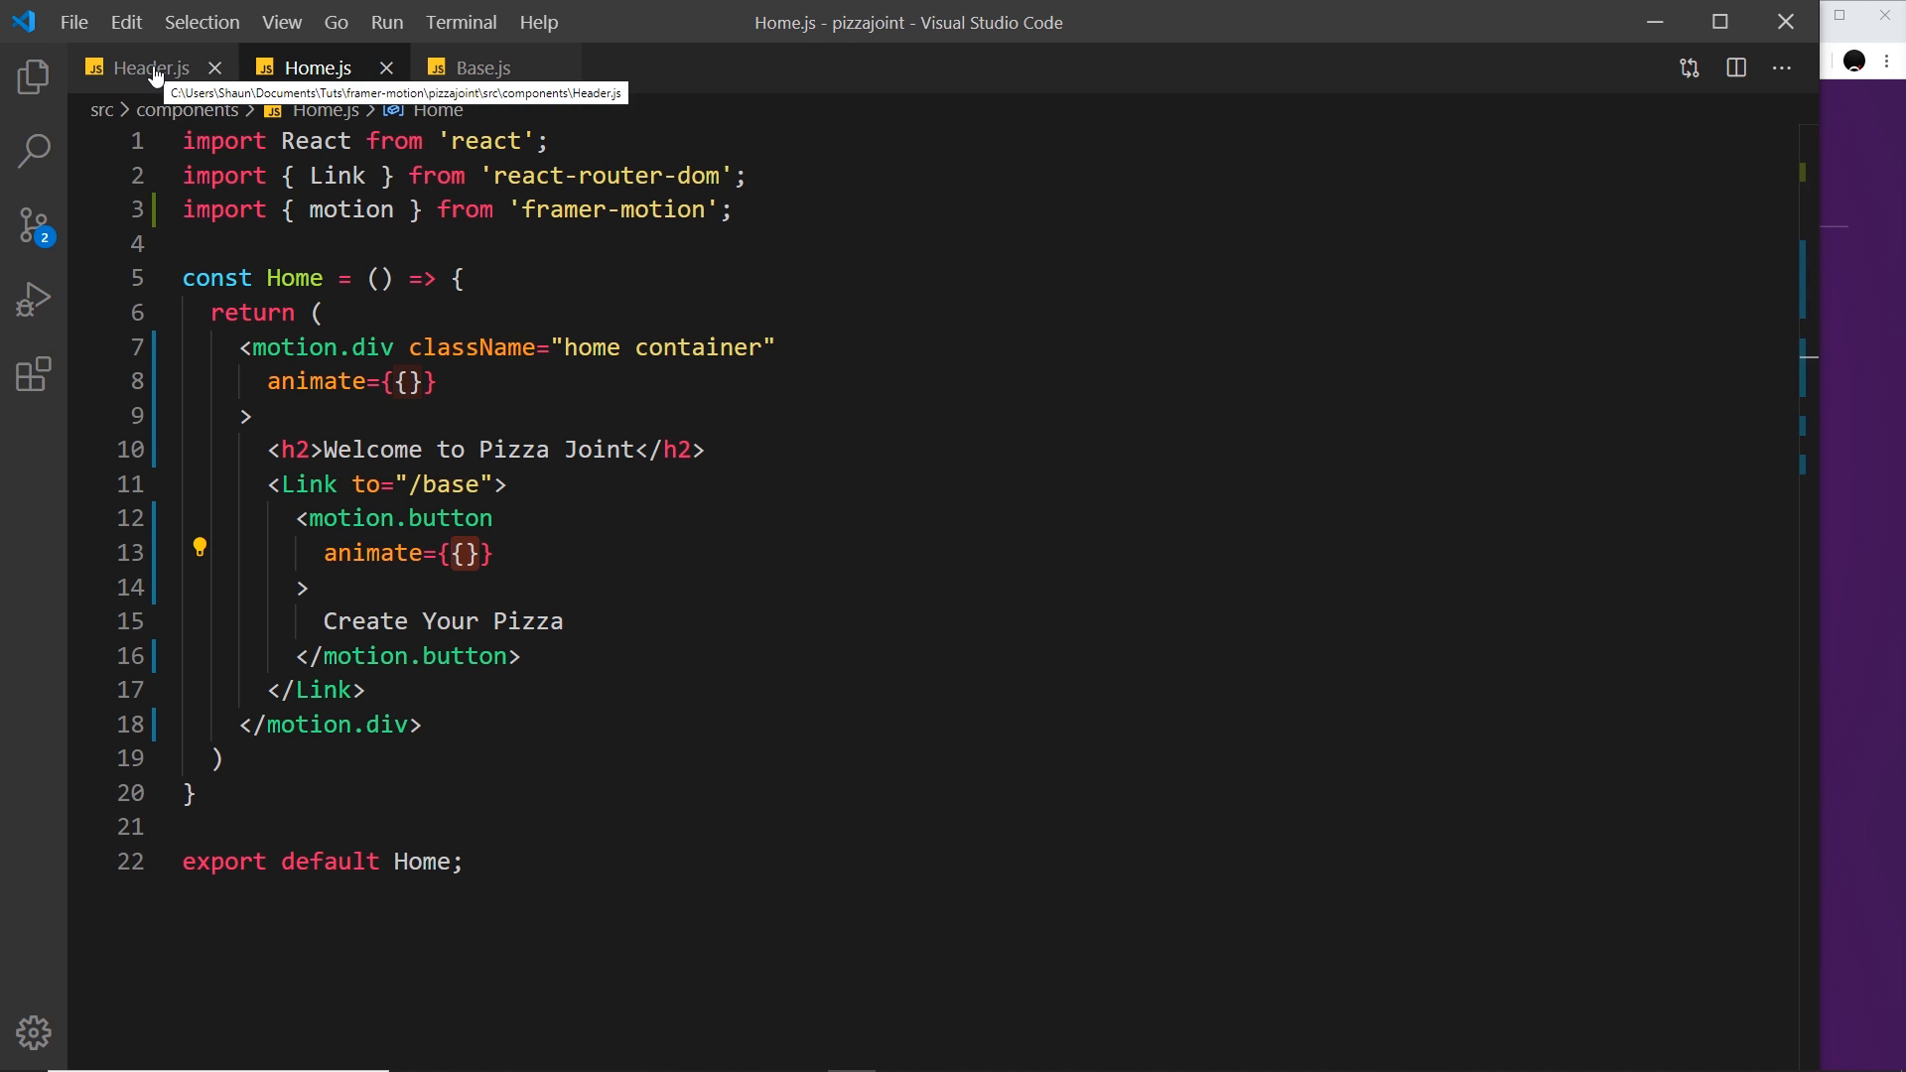
In Header.js, import motion from framer-motion and make the title a motion.div animating to y -10.
click(144, 68)
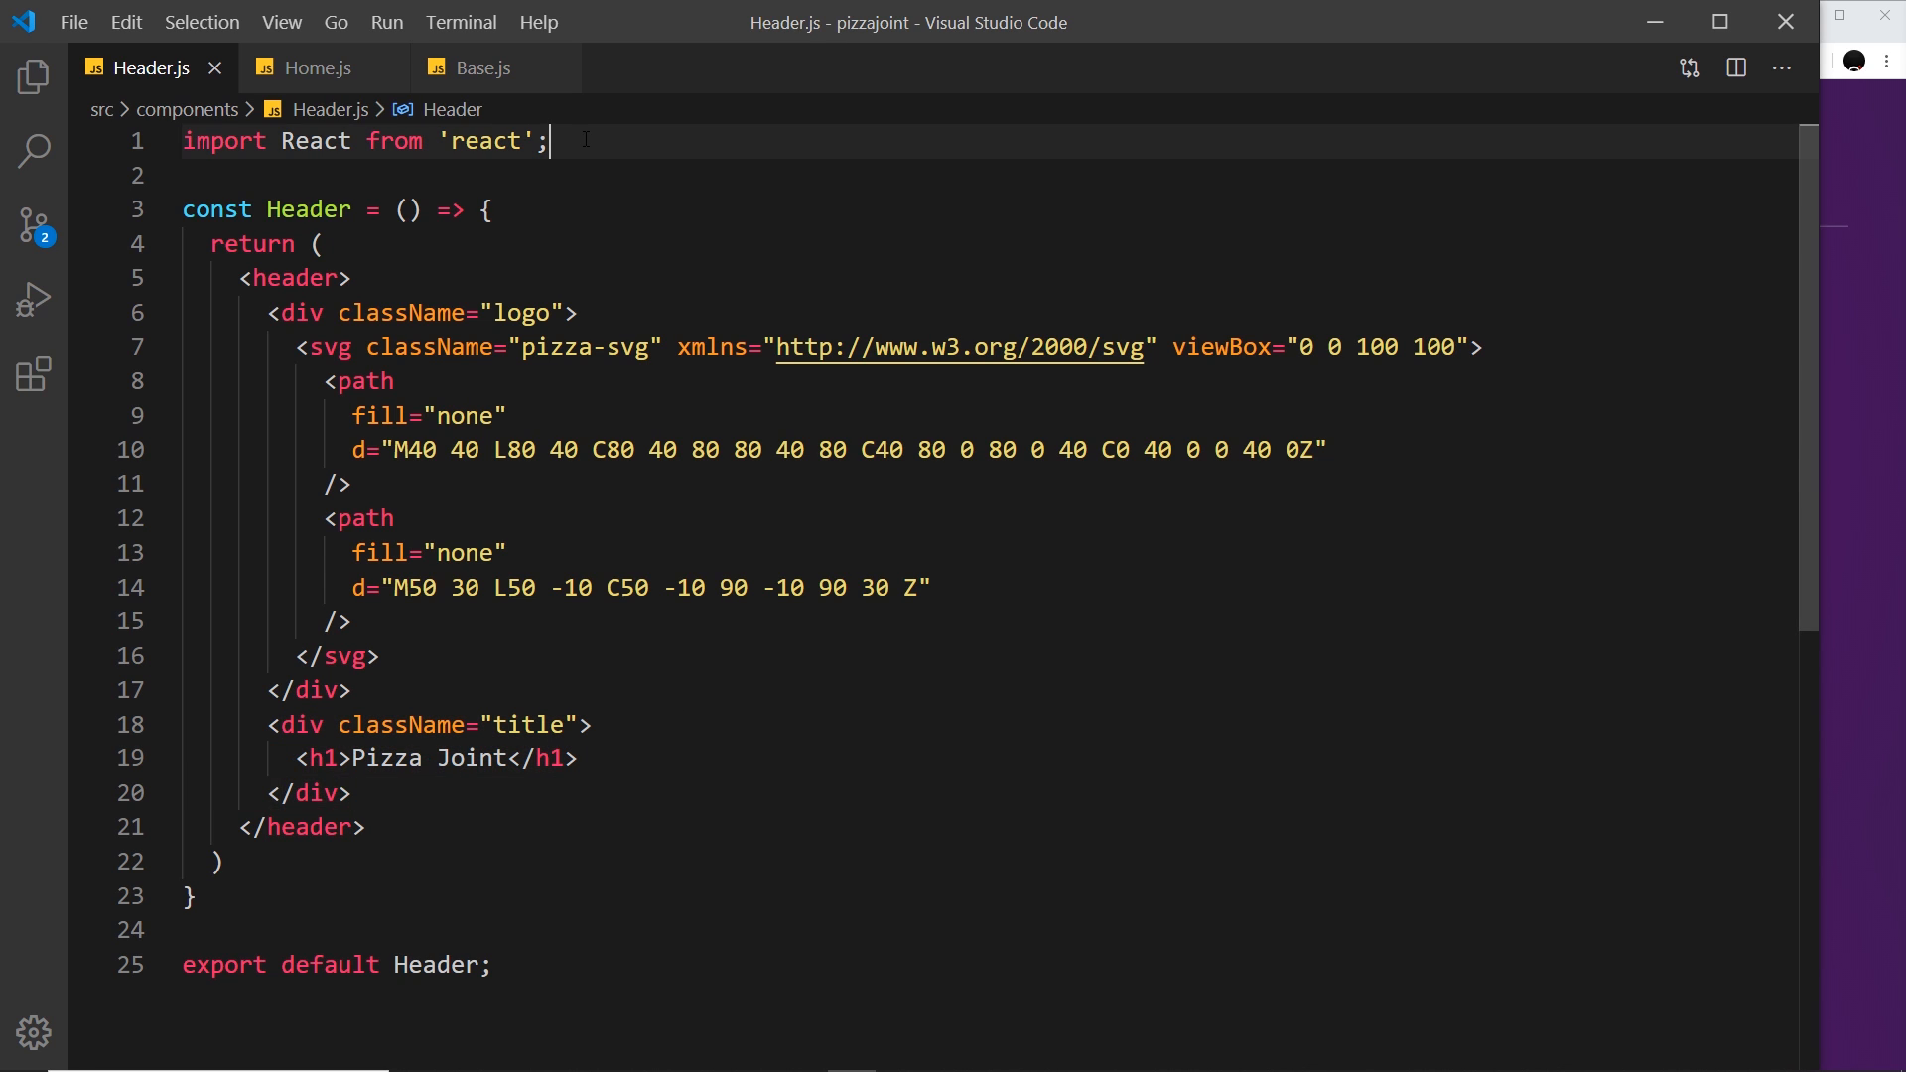
text(import { motion } from 'framer-motion';)
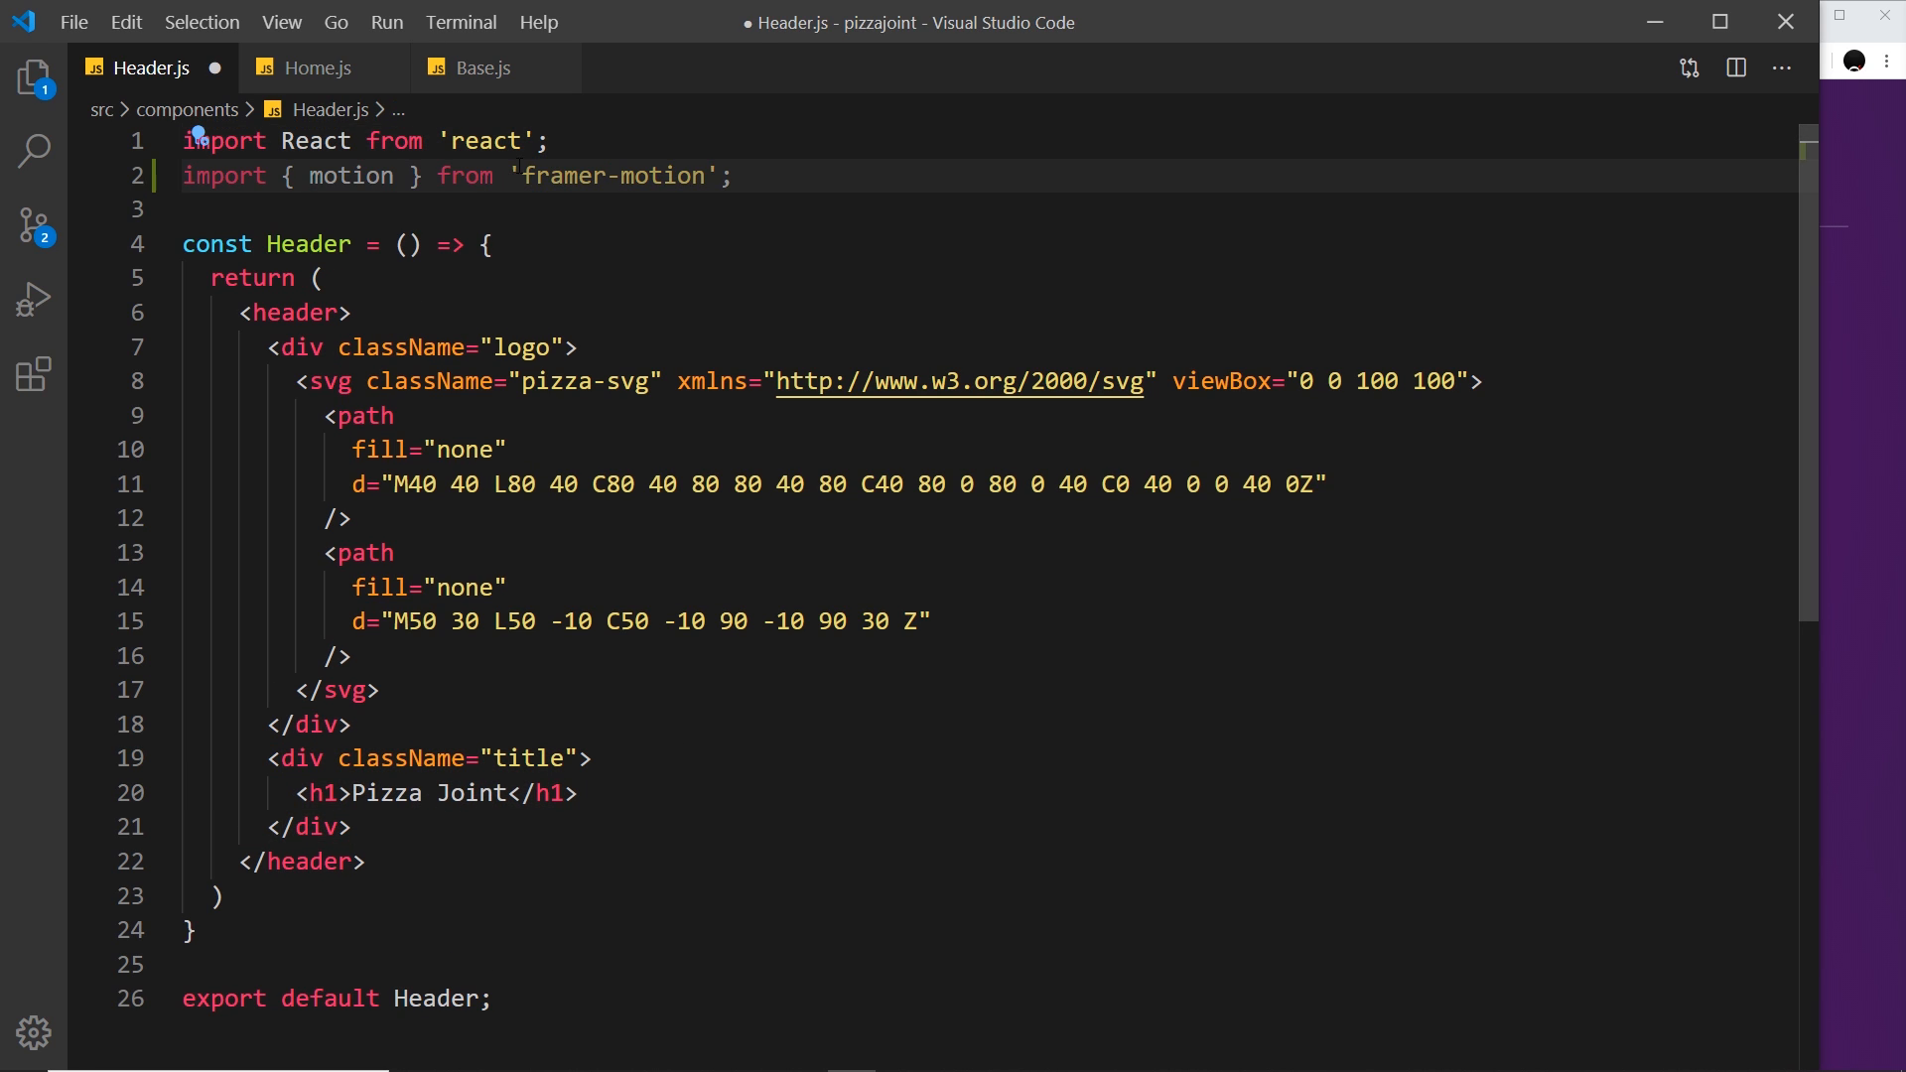
mouse_move(298, 759)
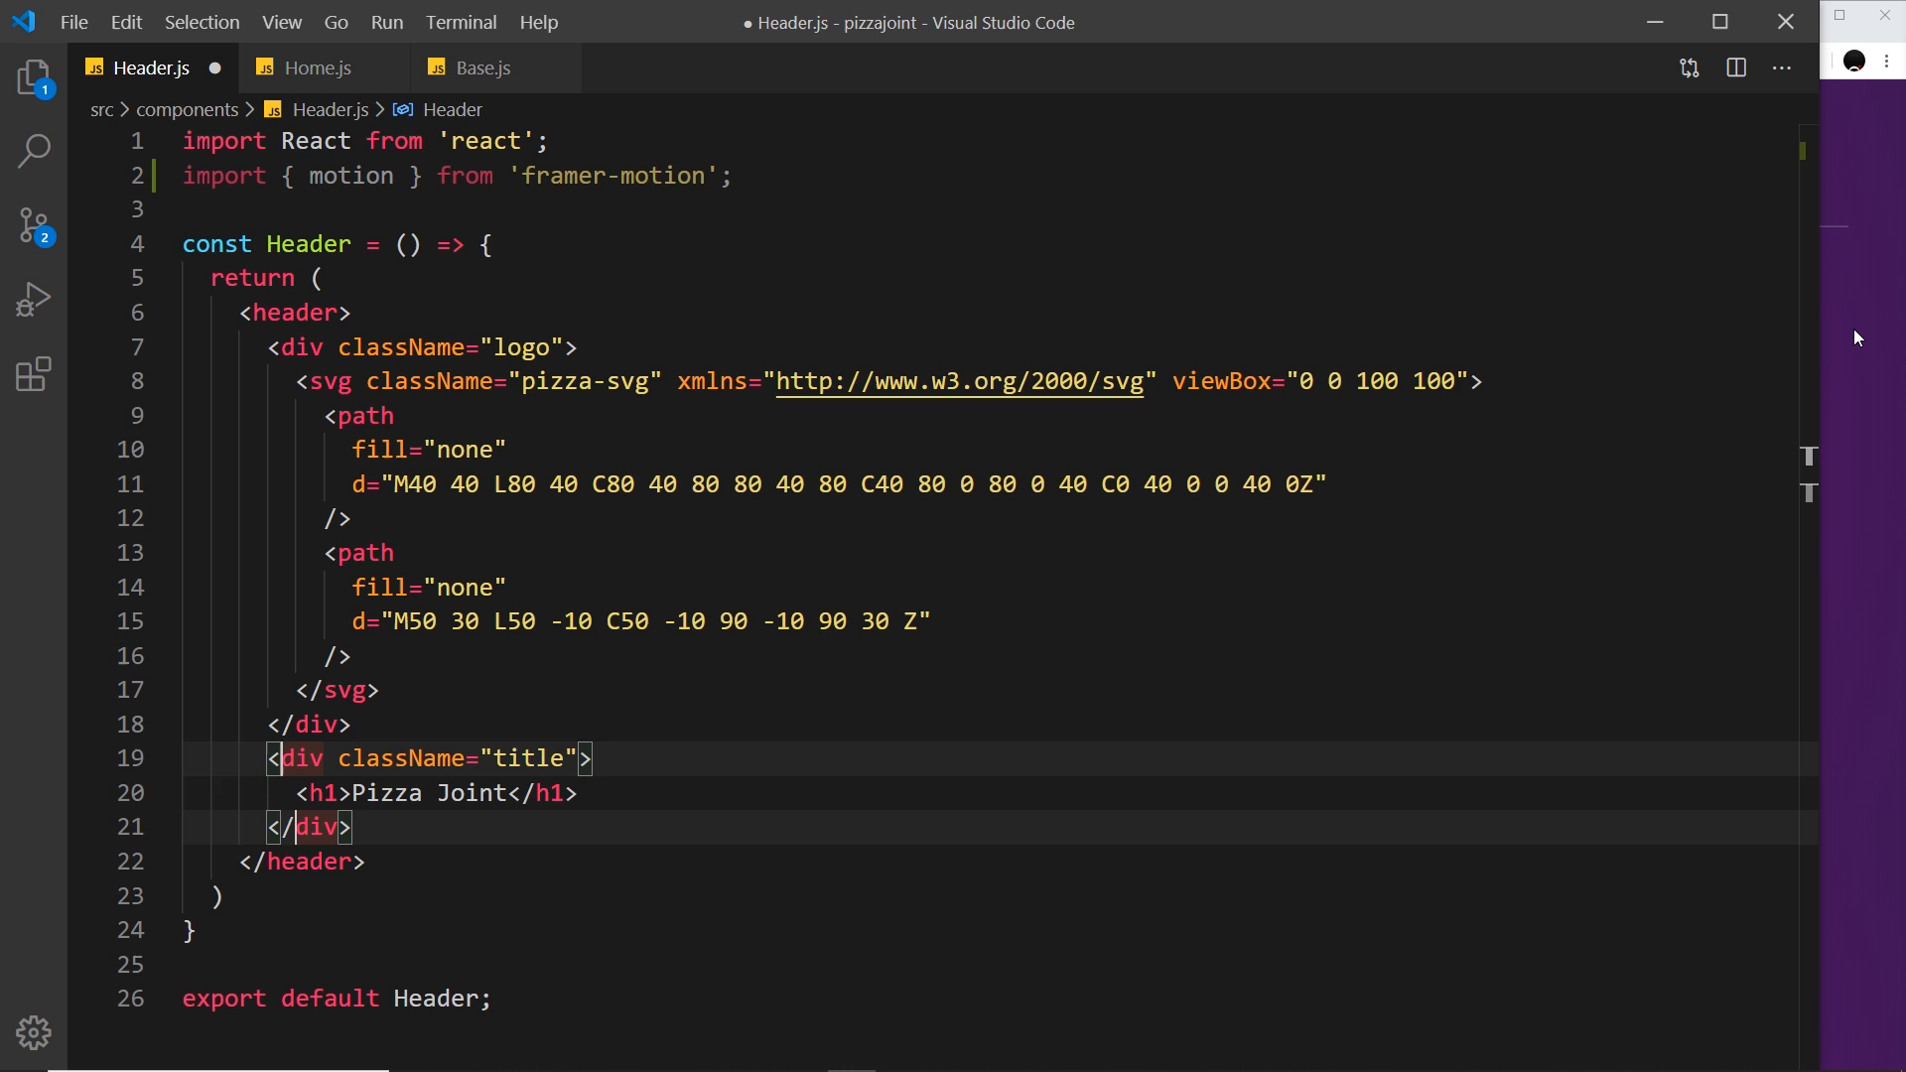
text(motion.)
text(a)
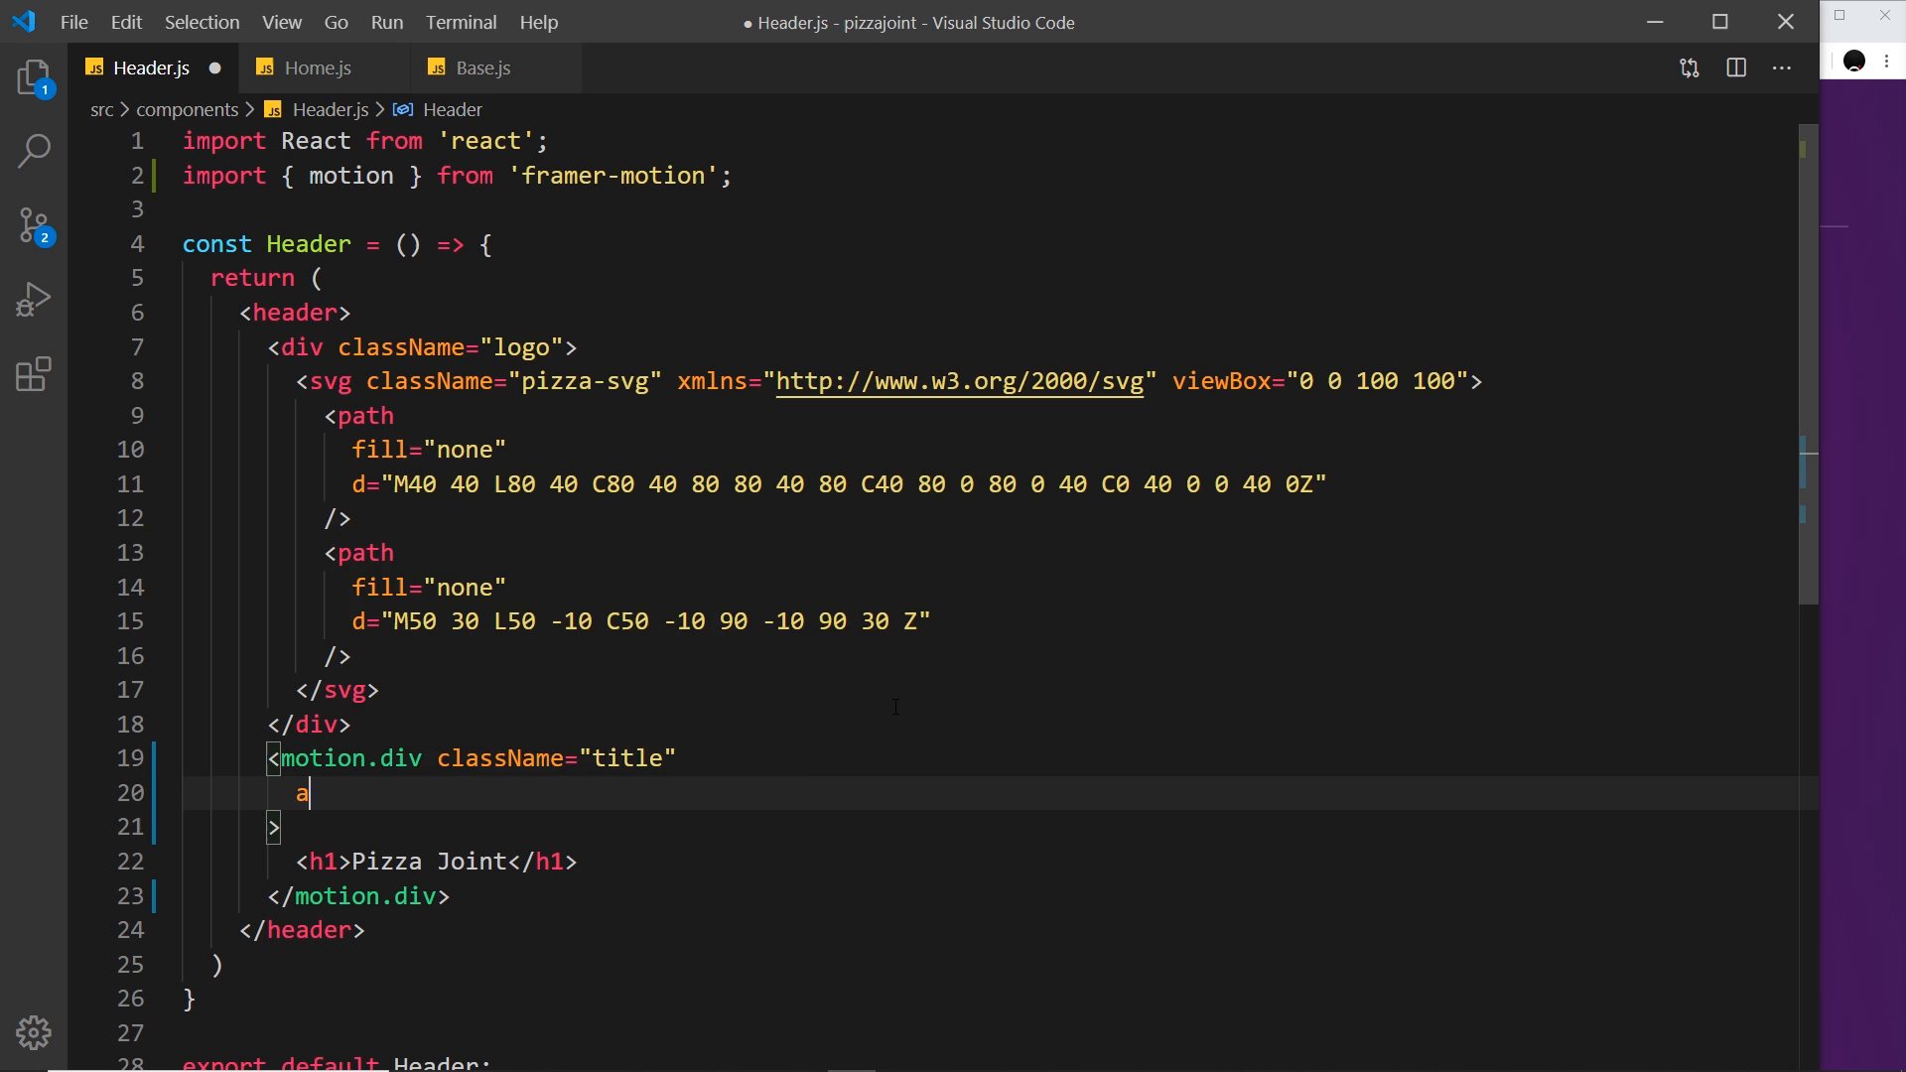
text(nimate={})
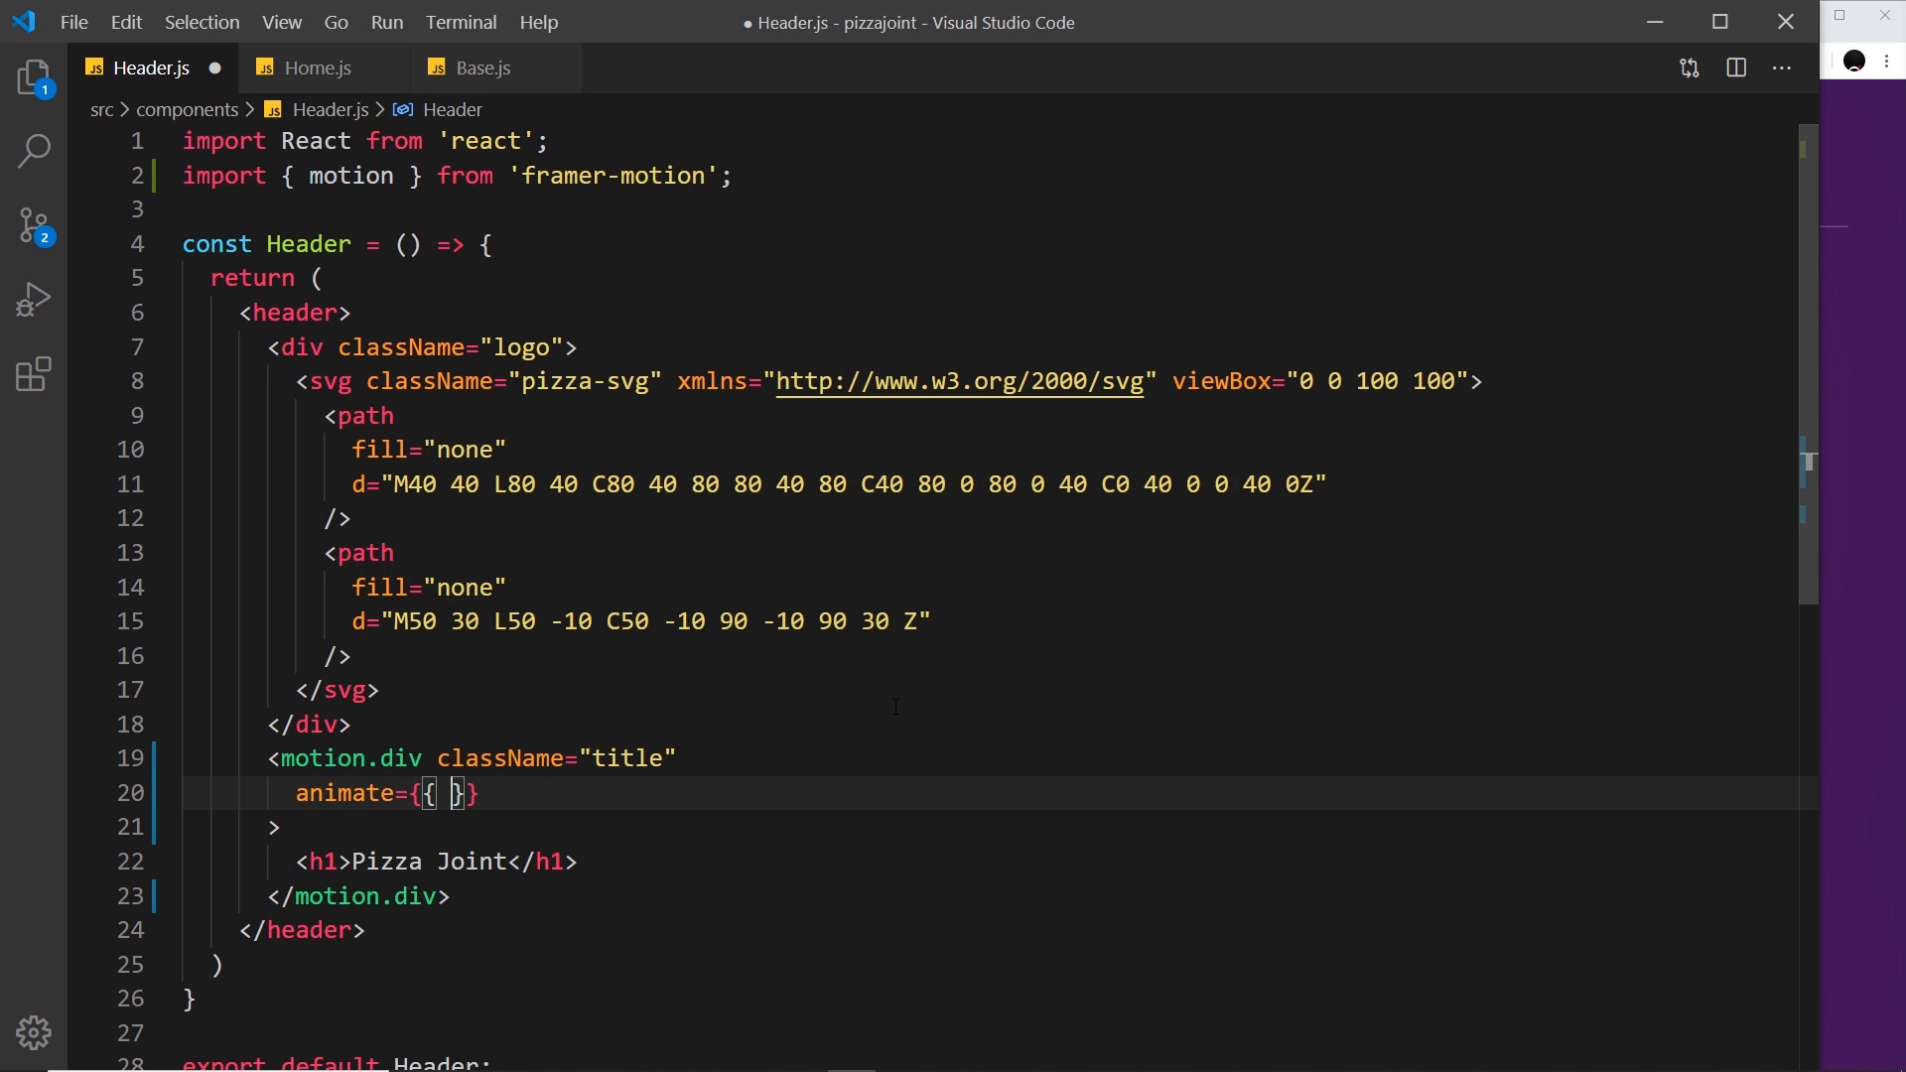
text(y:)
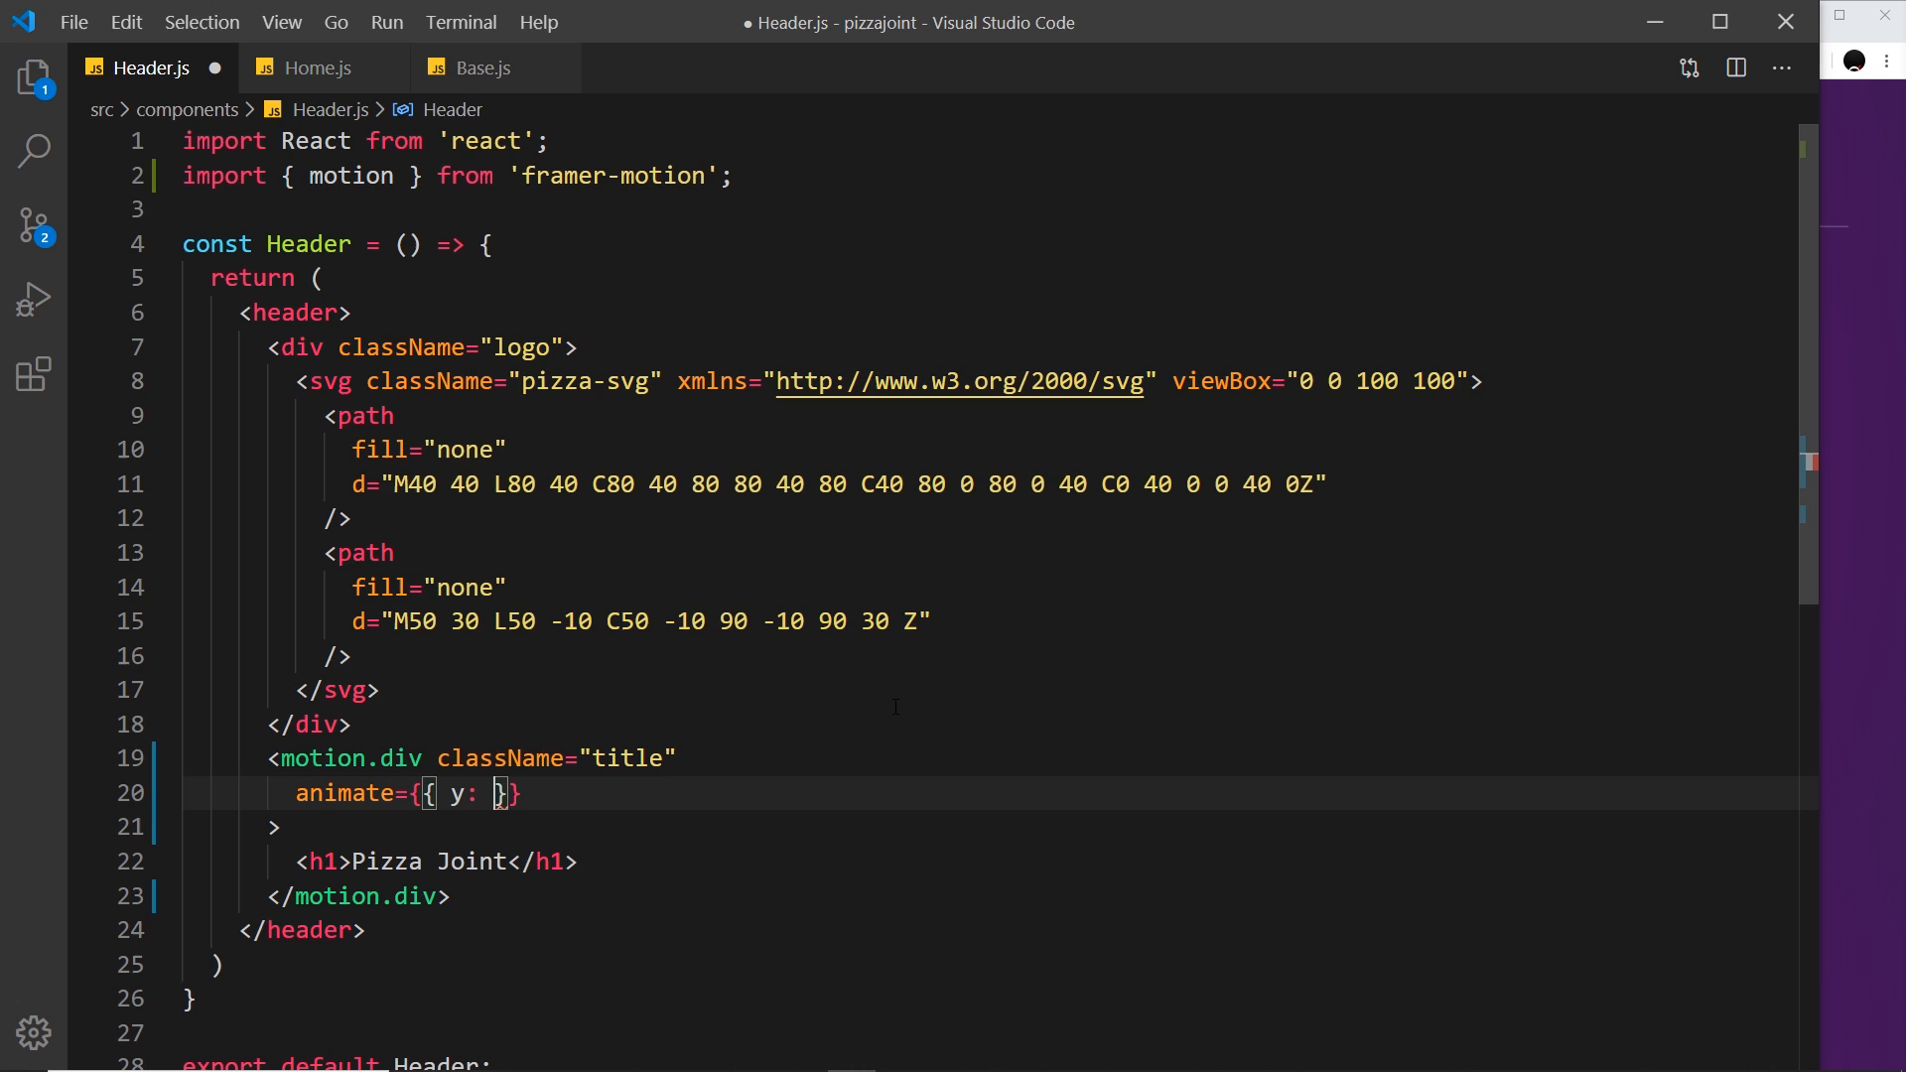
text(-10)
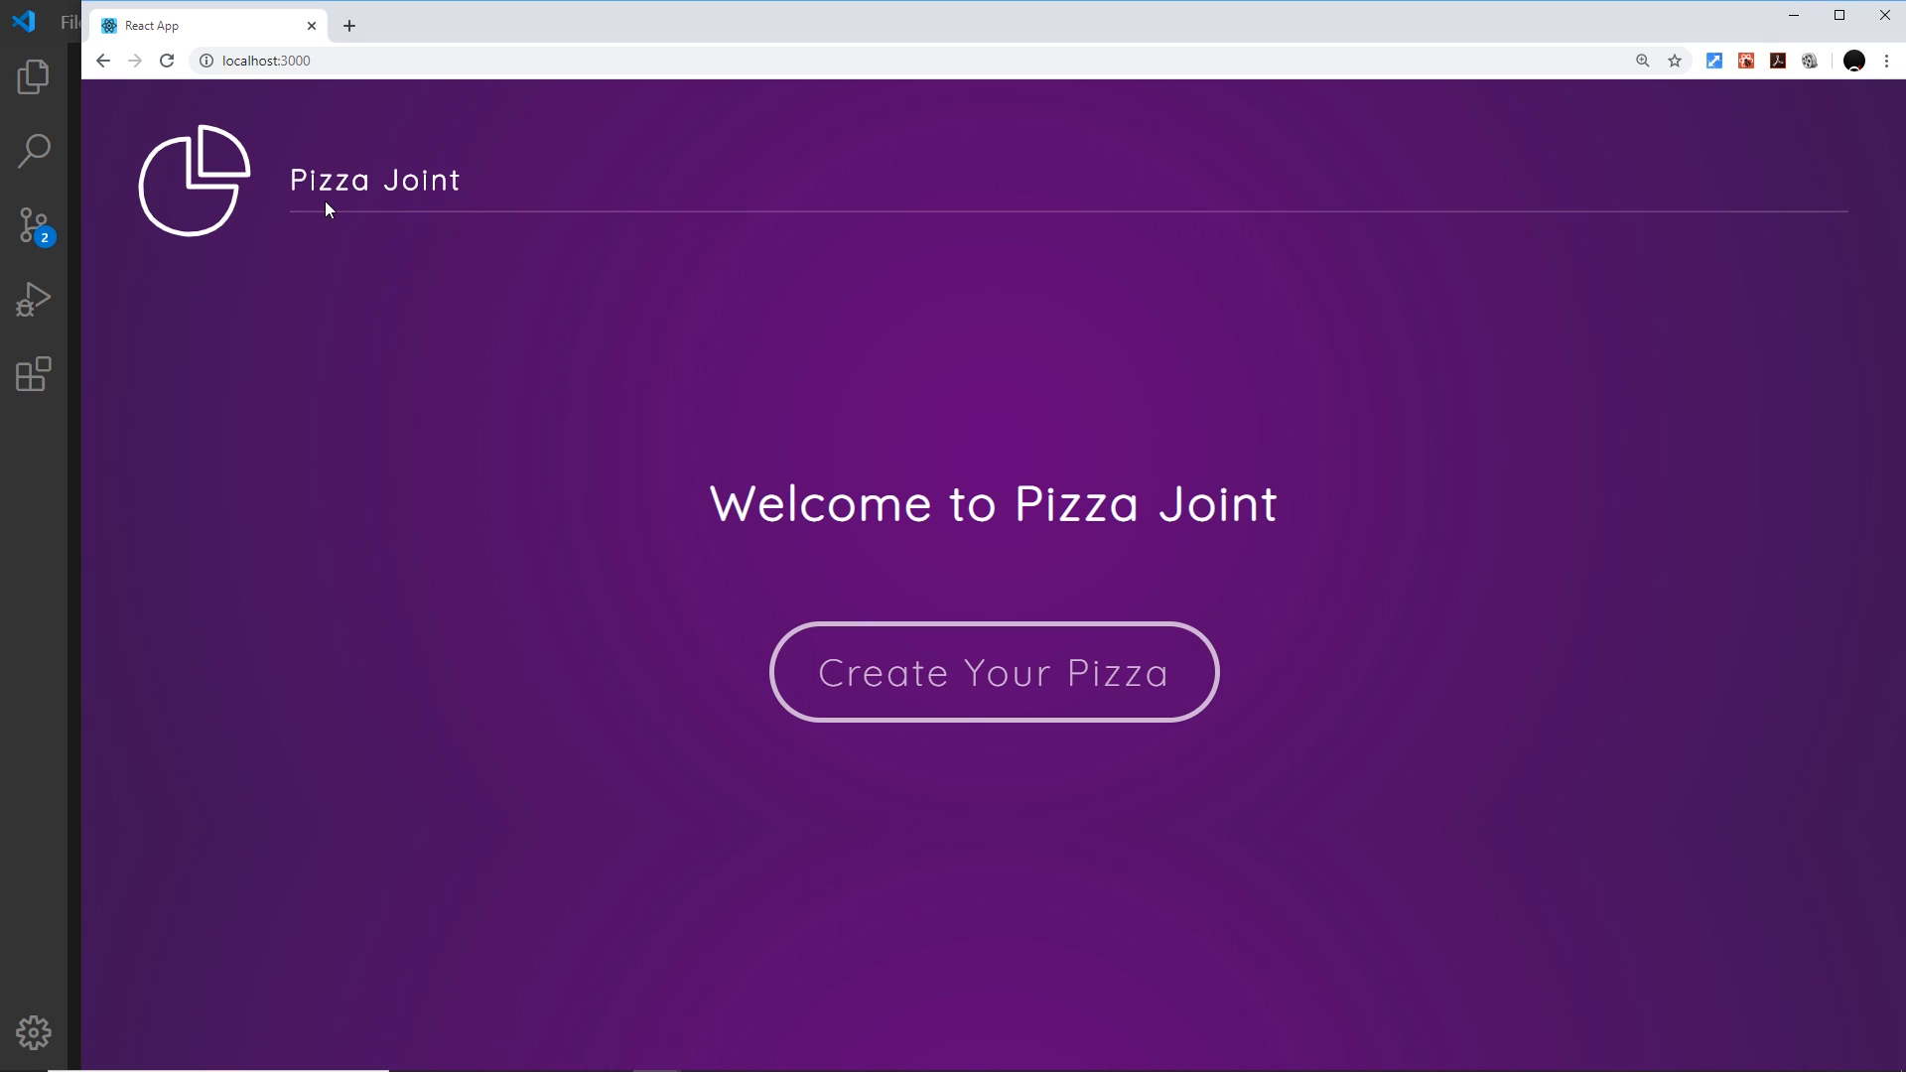
mouse_move(431, 244)
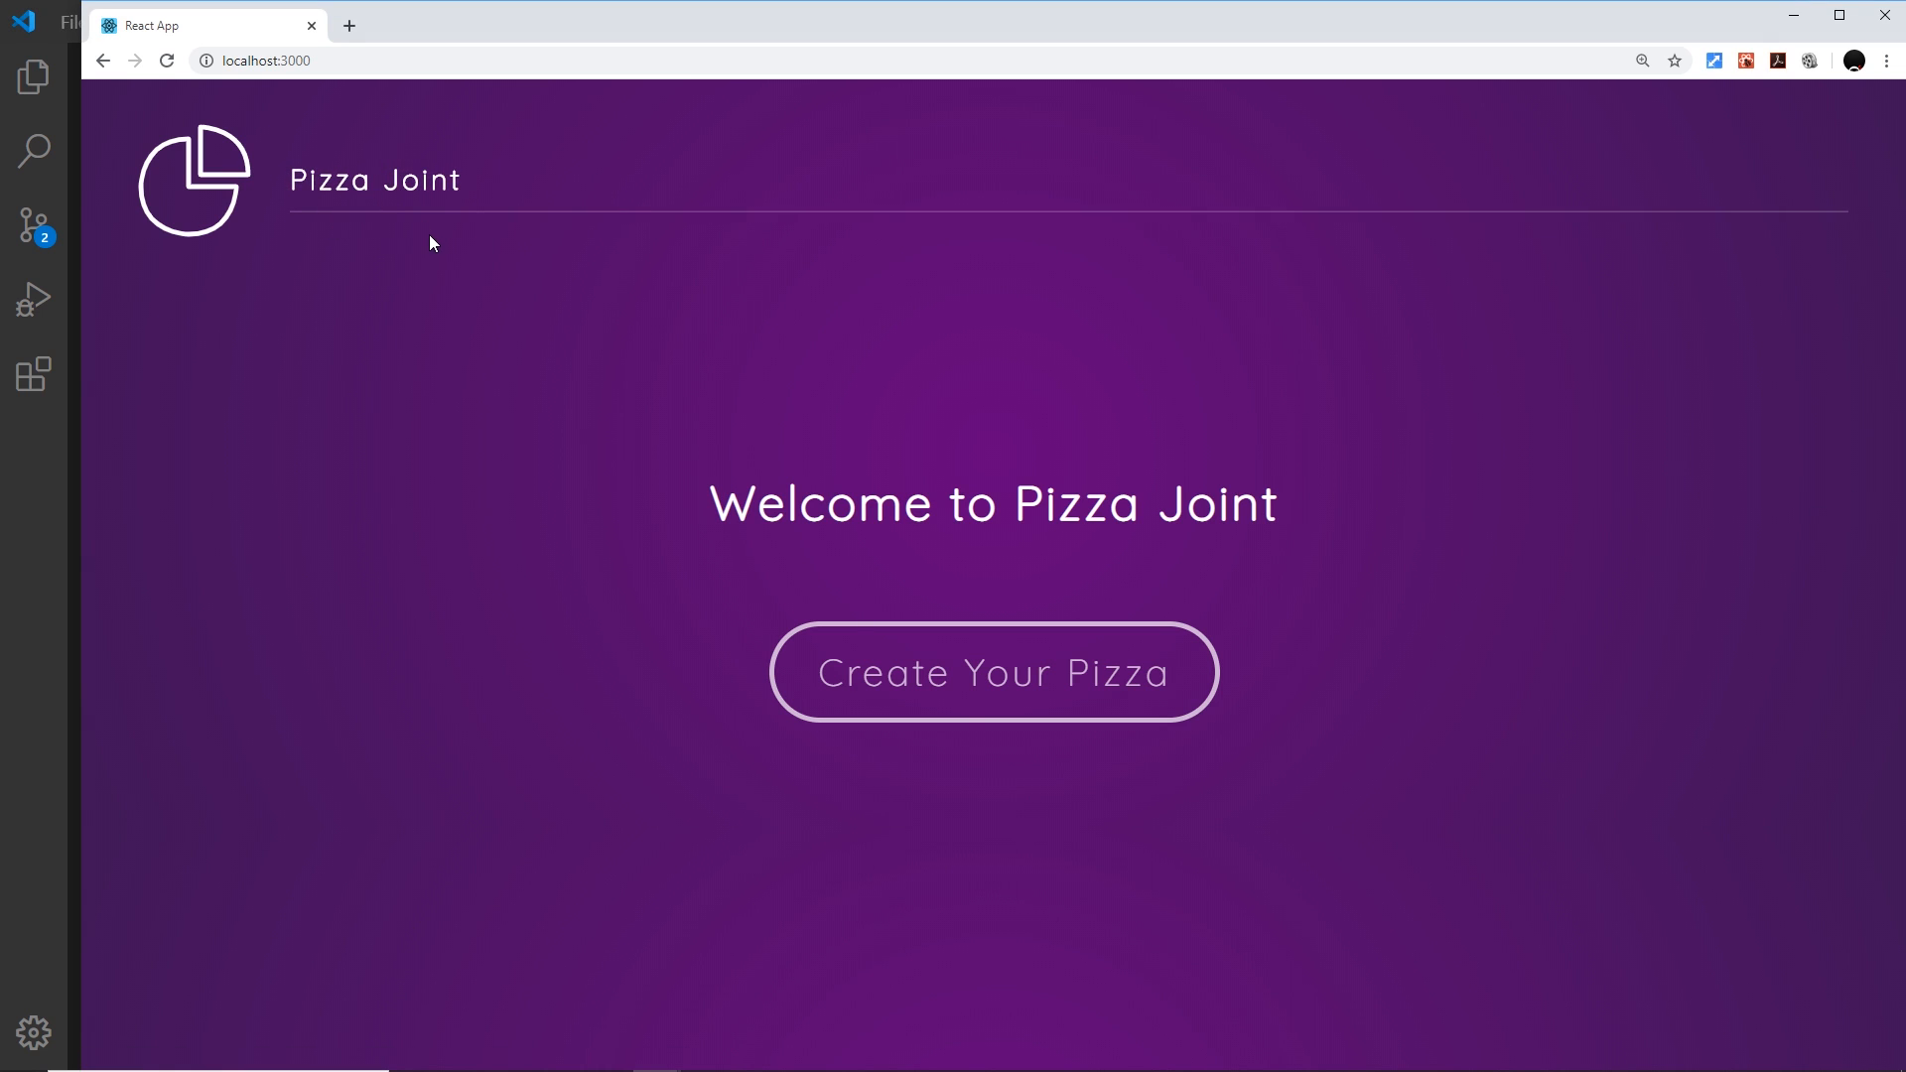
mouse_move(496, 200)
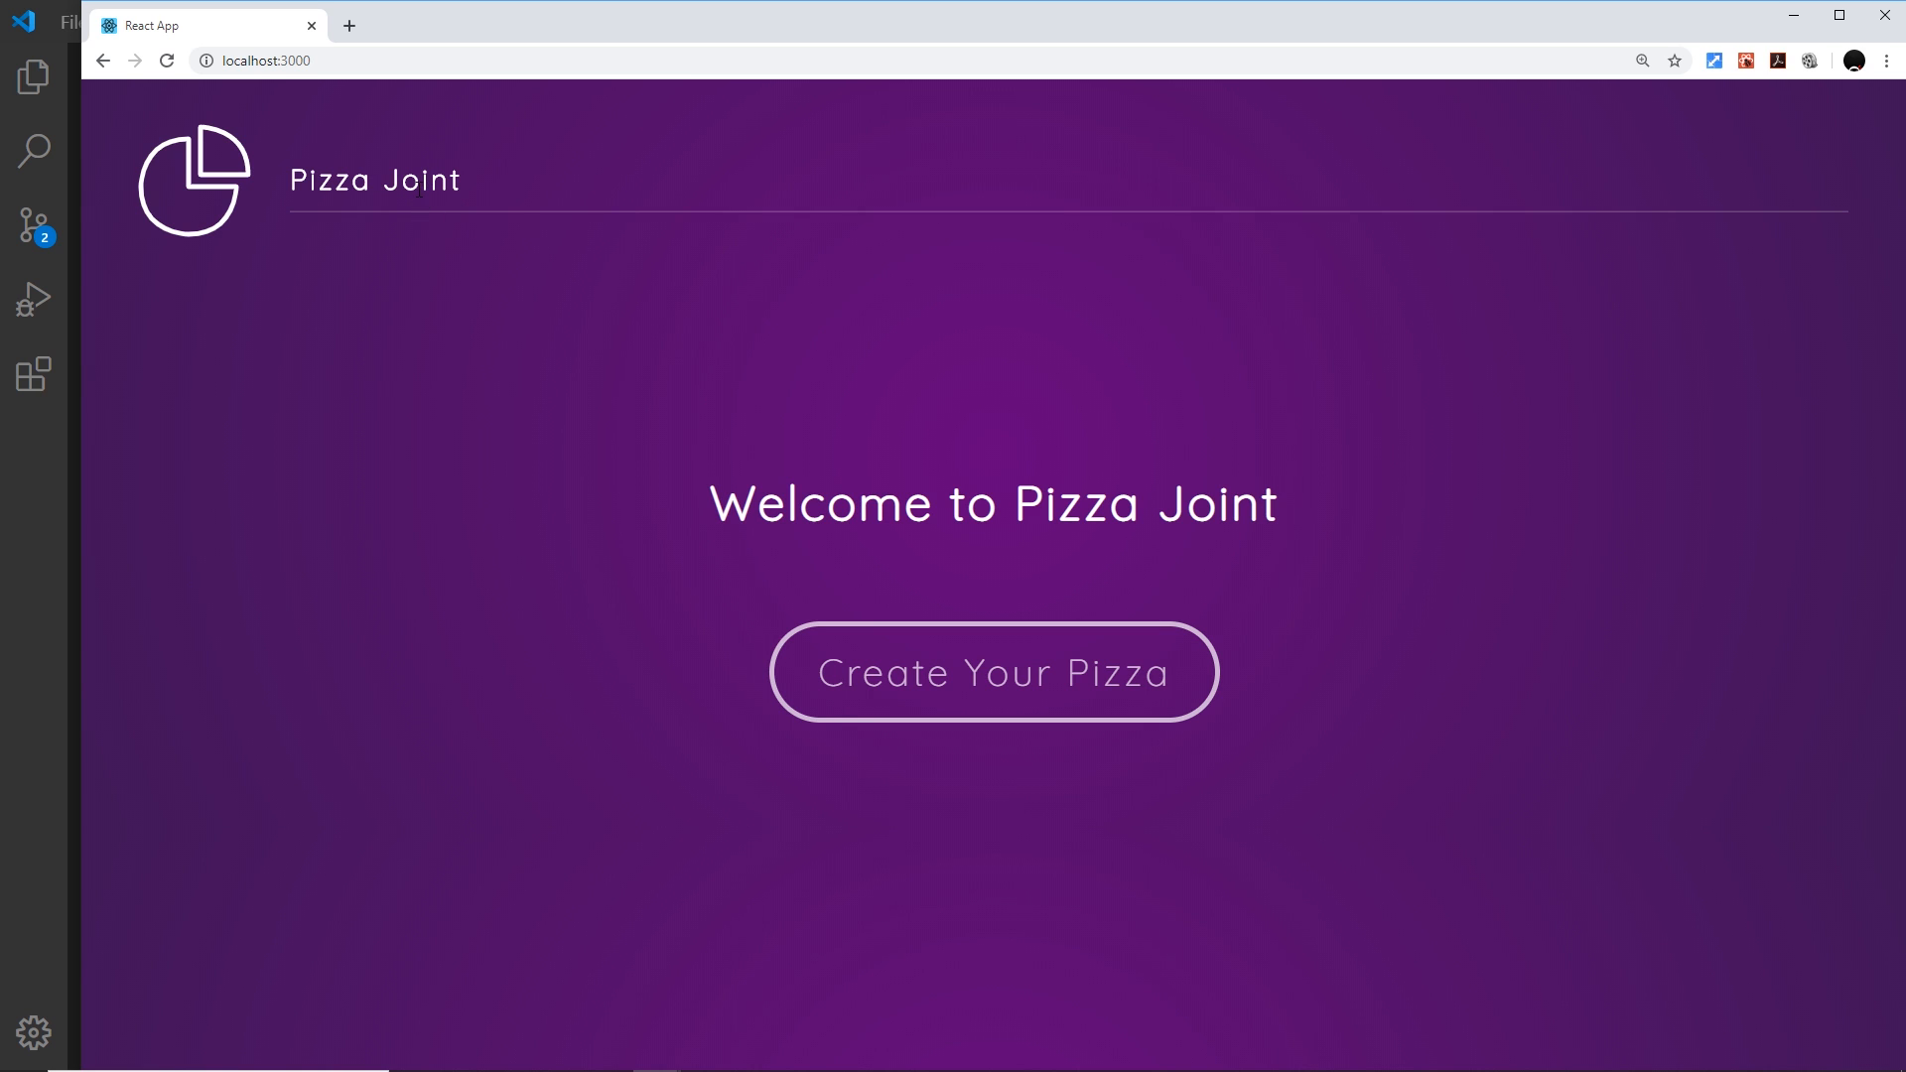
mouse_move(403, 213)
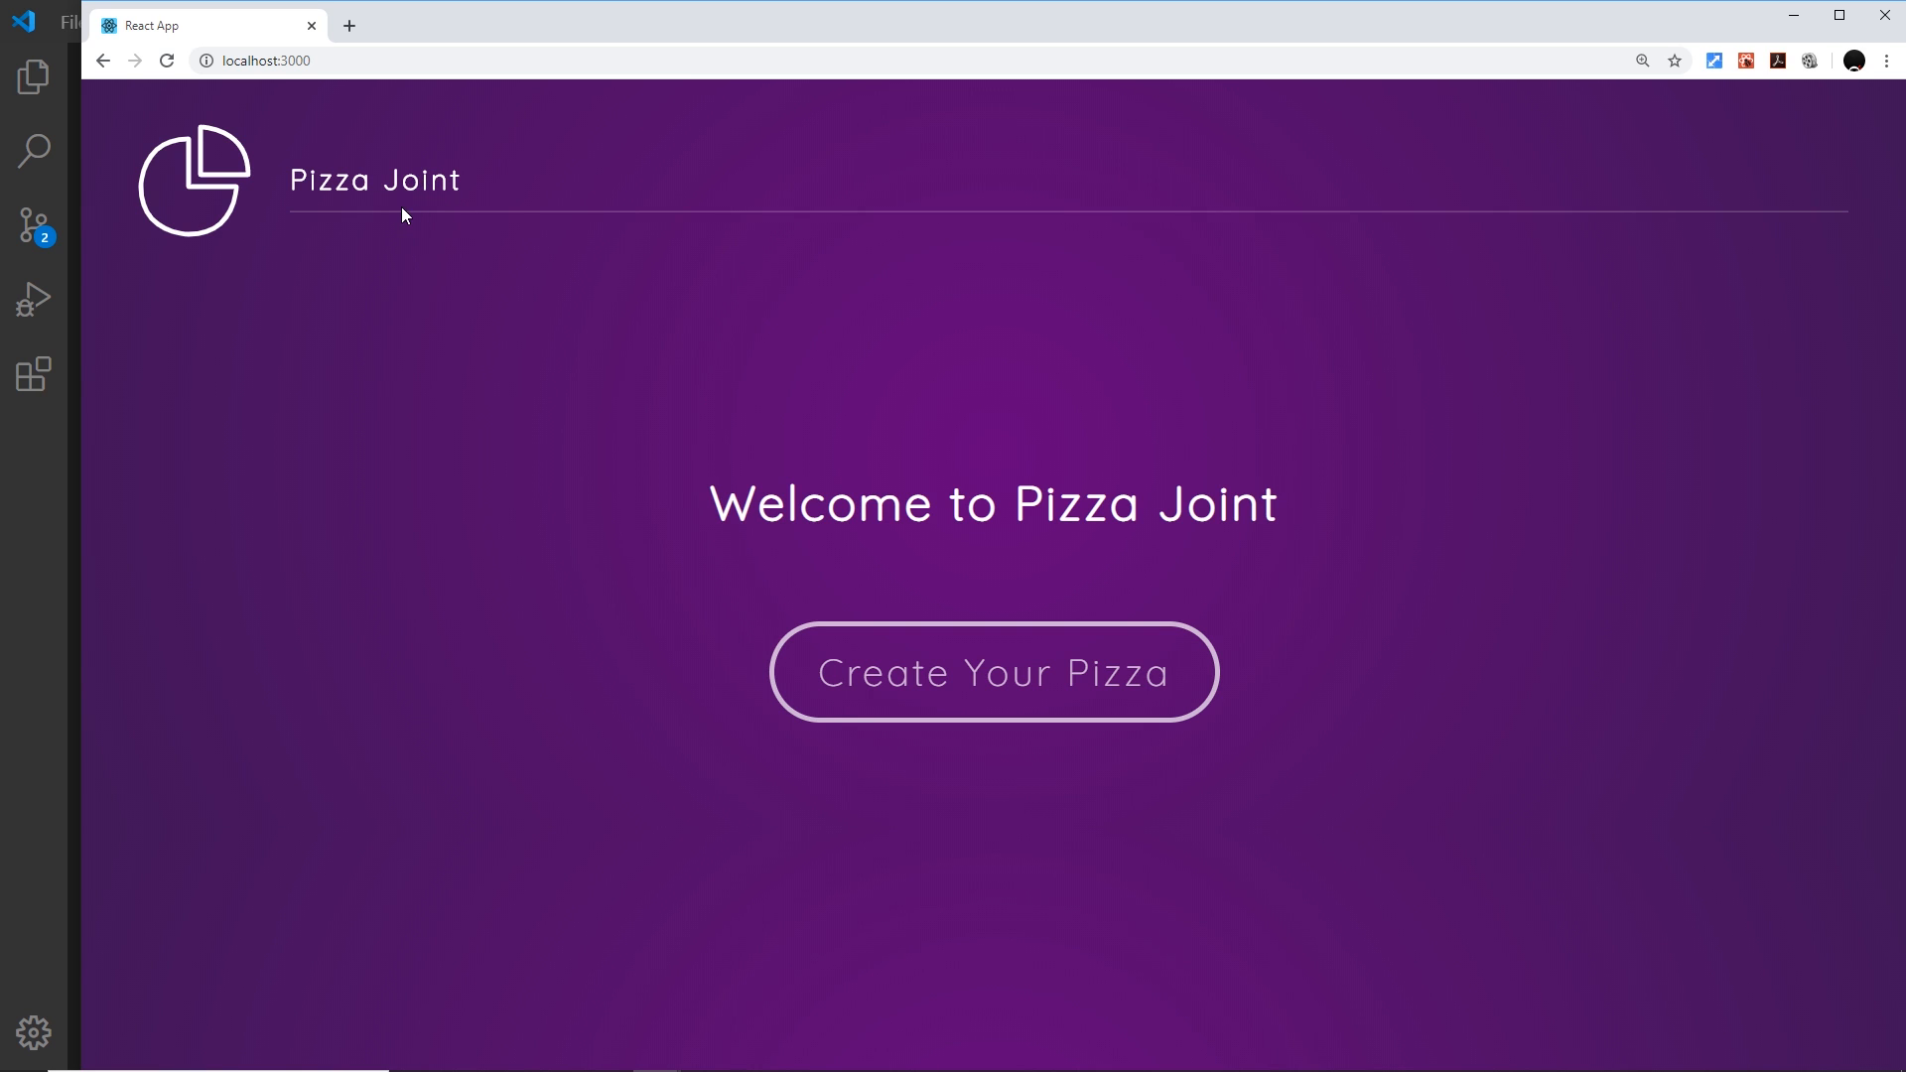
mouse_move(429, 41)
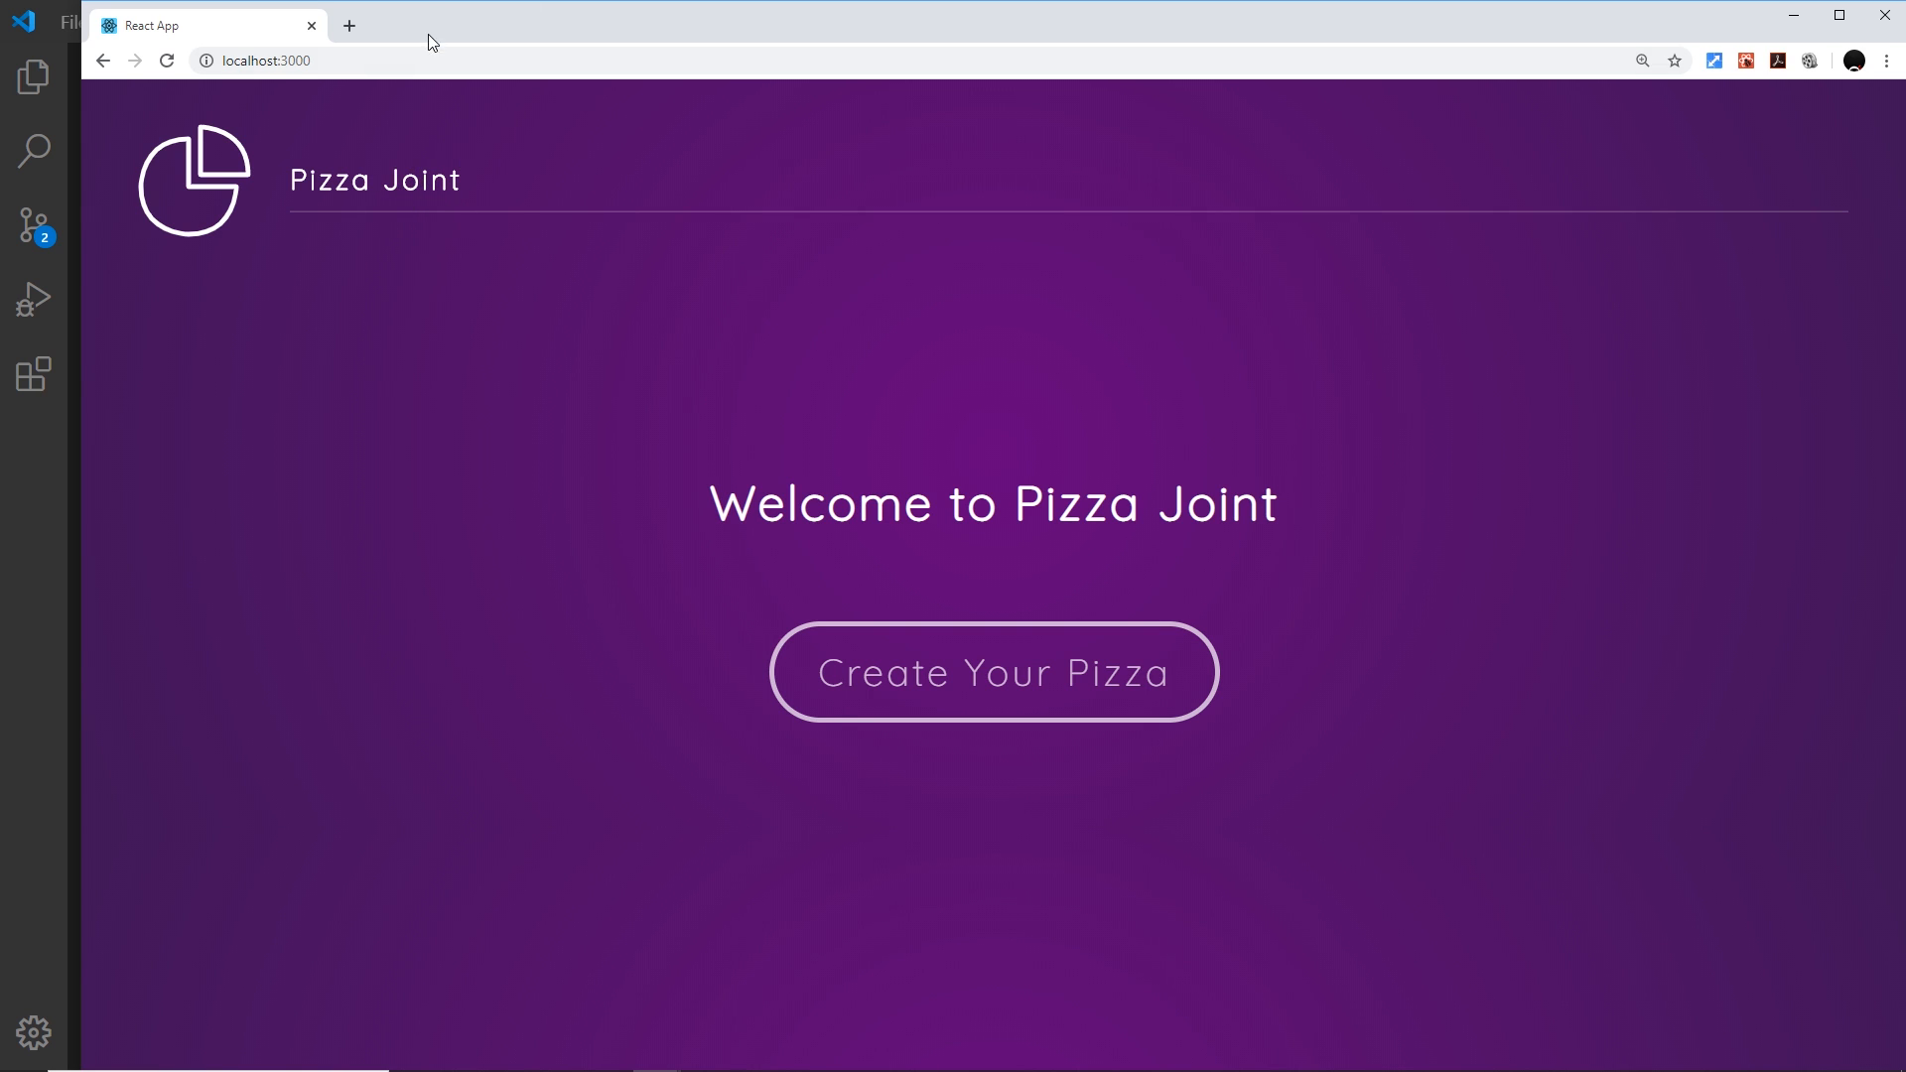
mouse_move(78, 581)
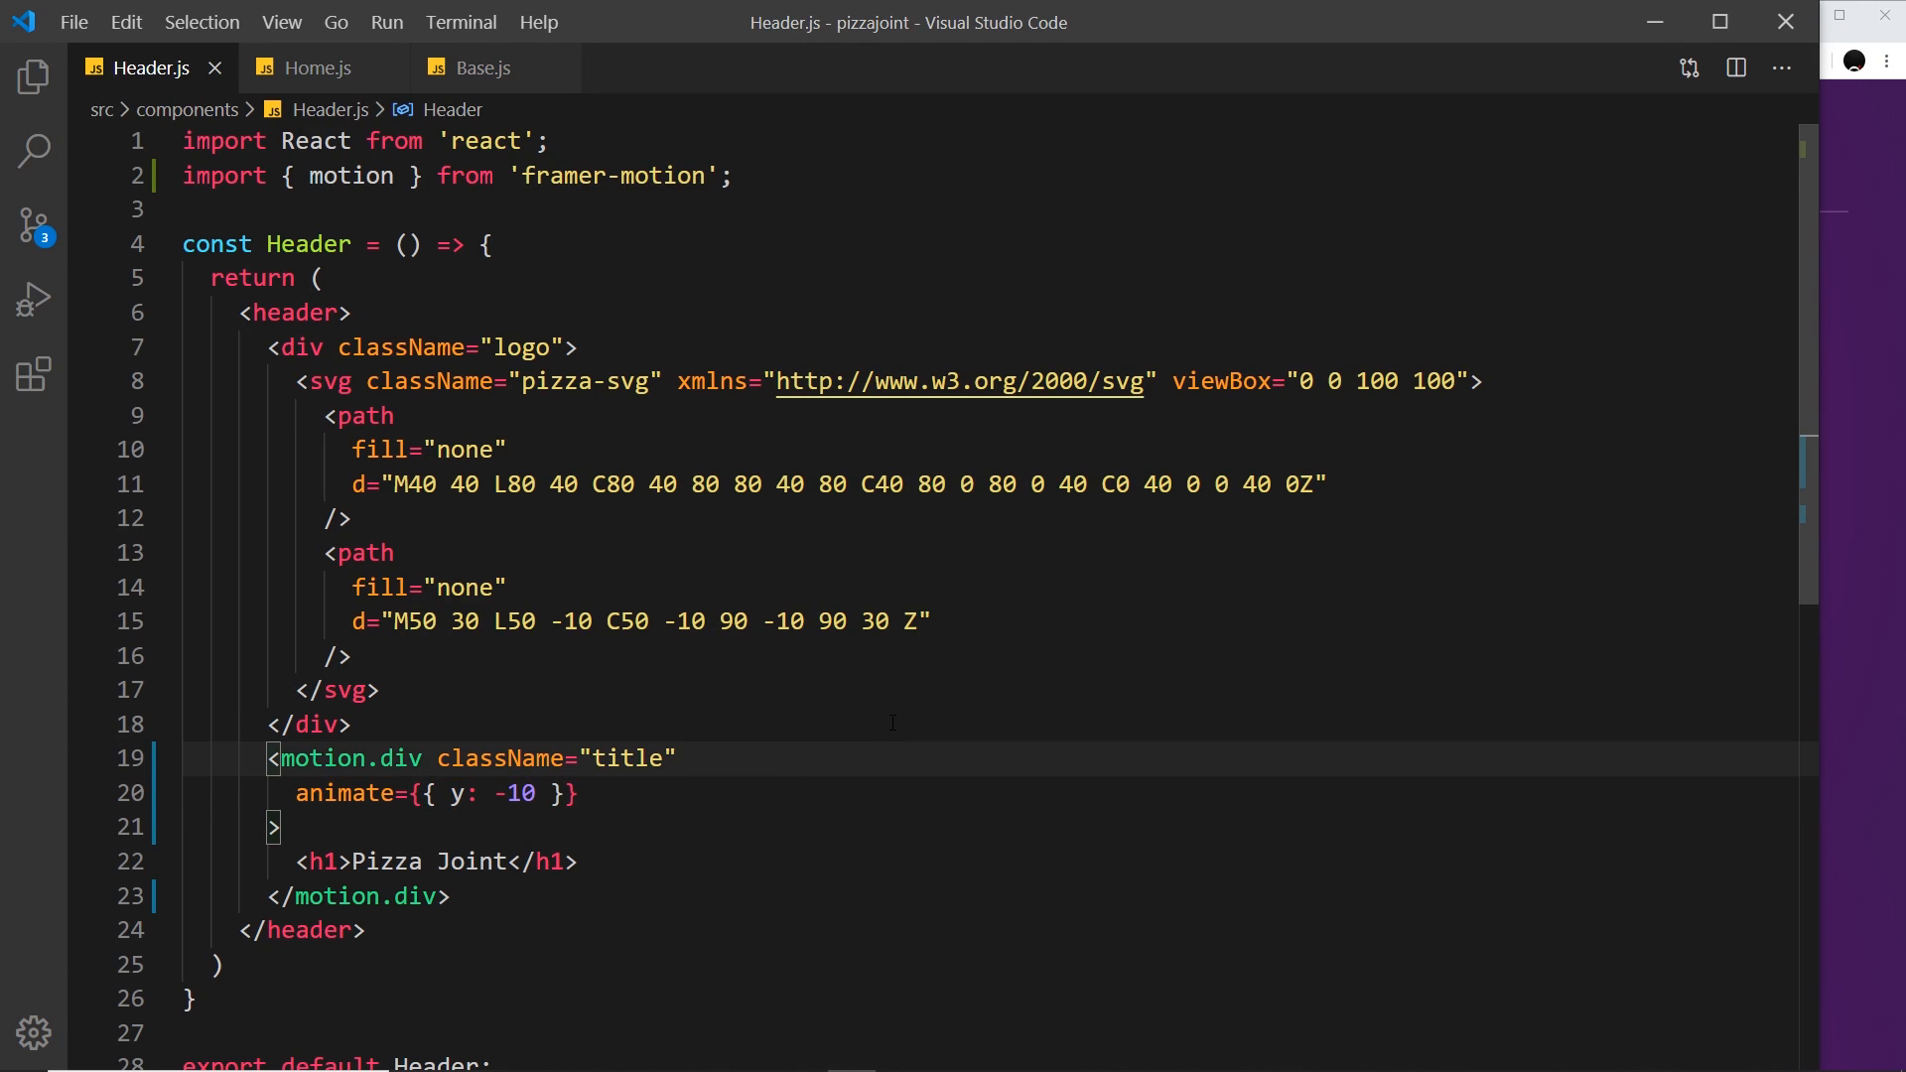
Add an initial prop with y: -2 above animate on the Header title motion.div.
text(initi)
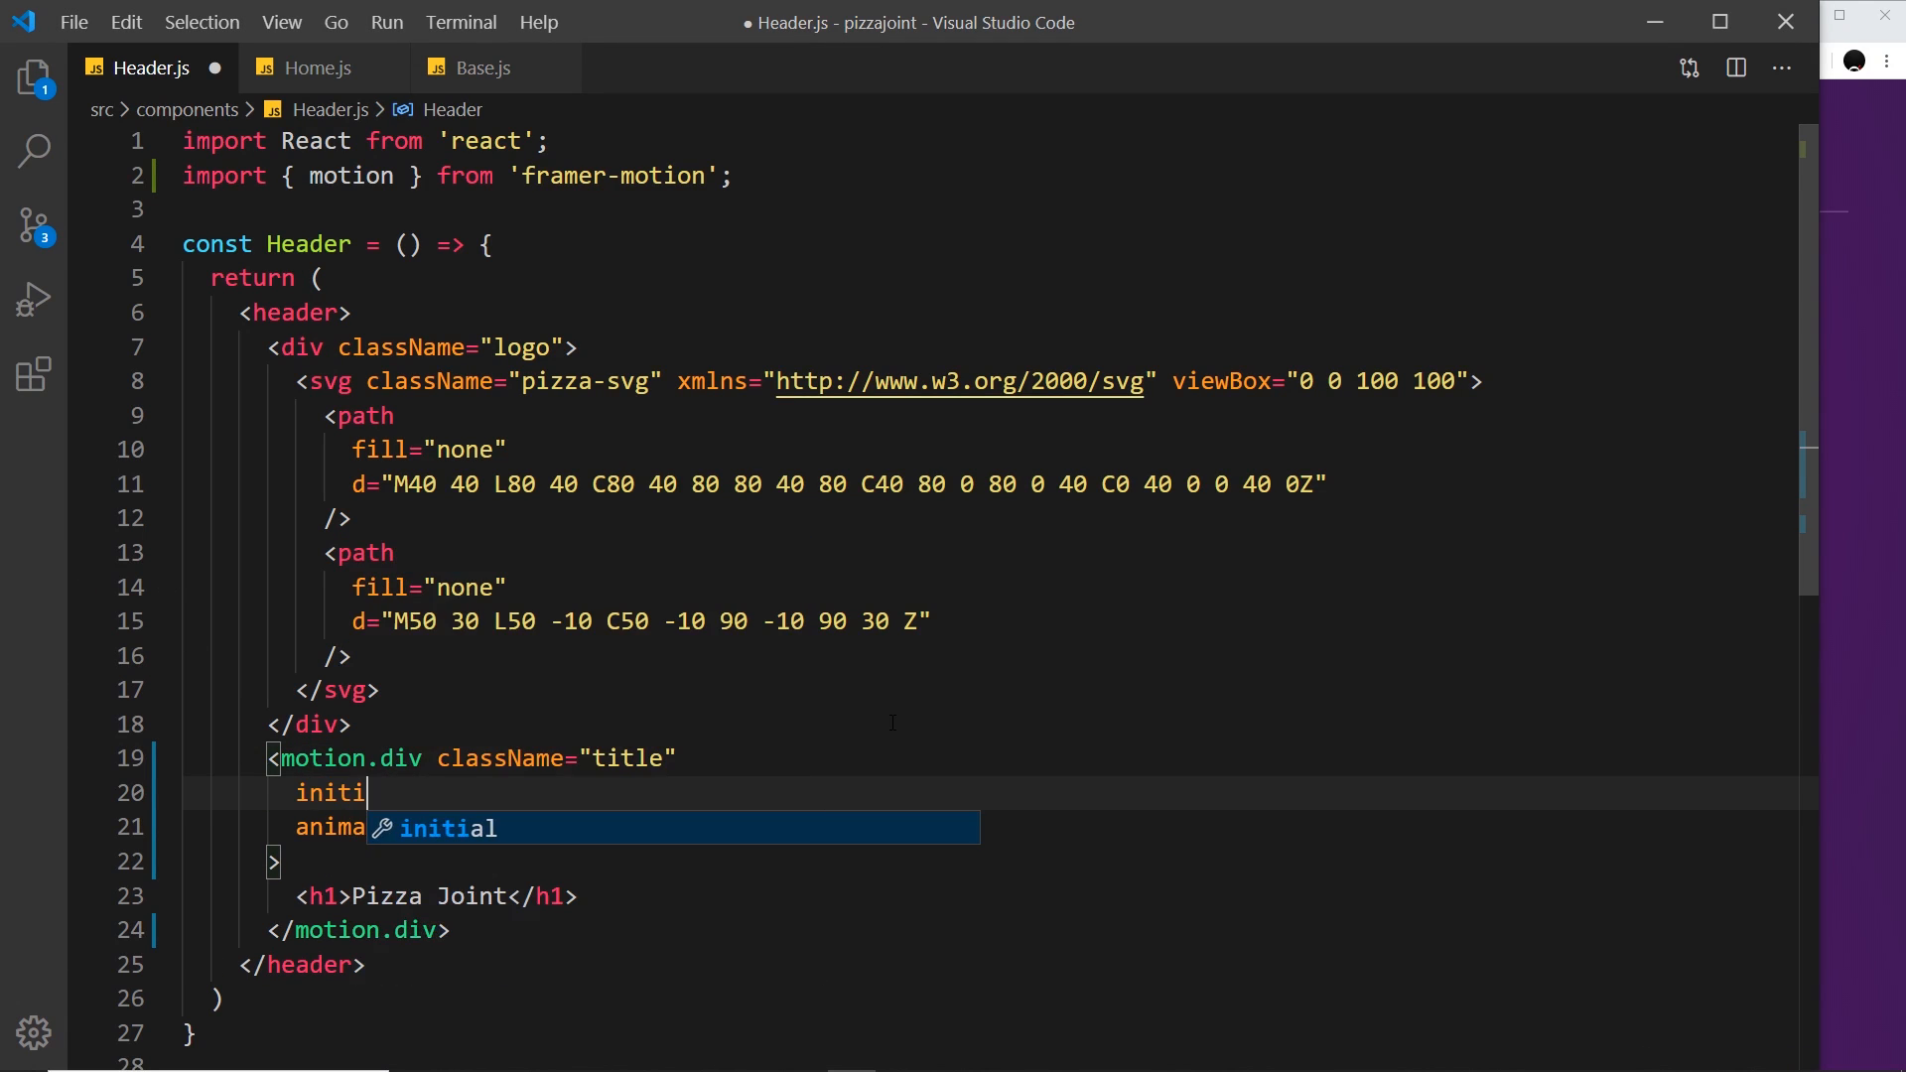
key(Tab)
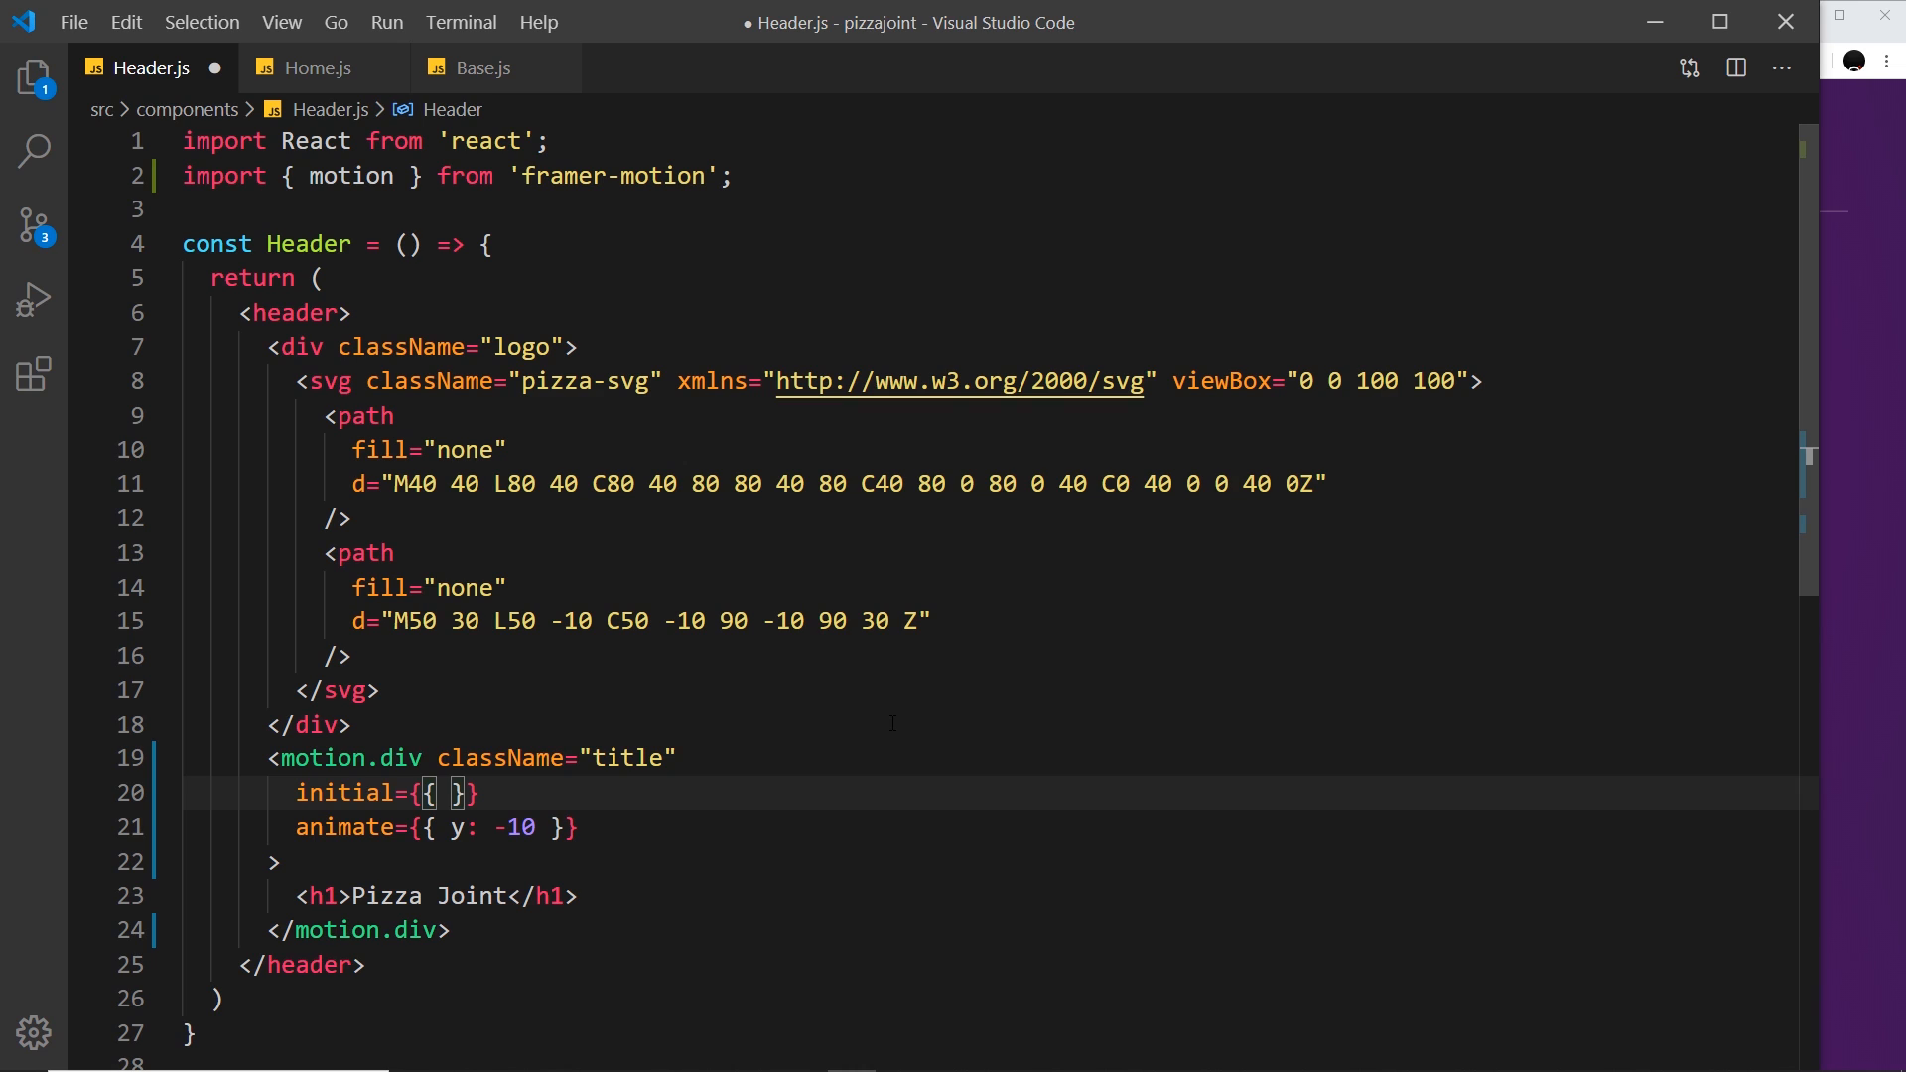
text(y: -2)
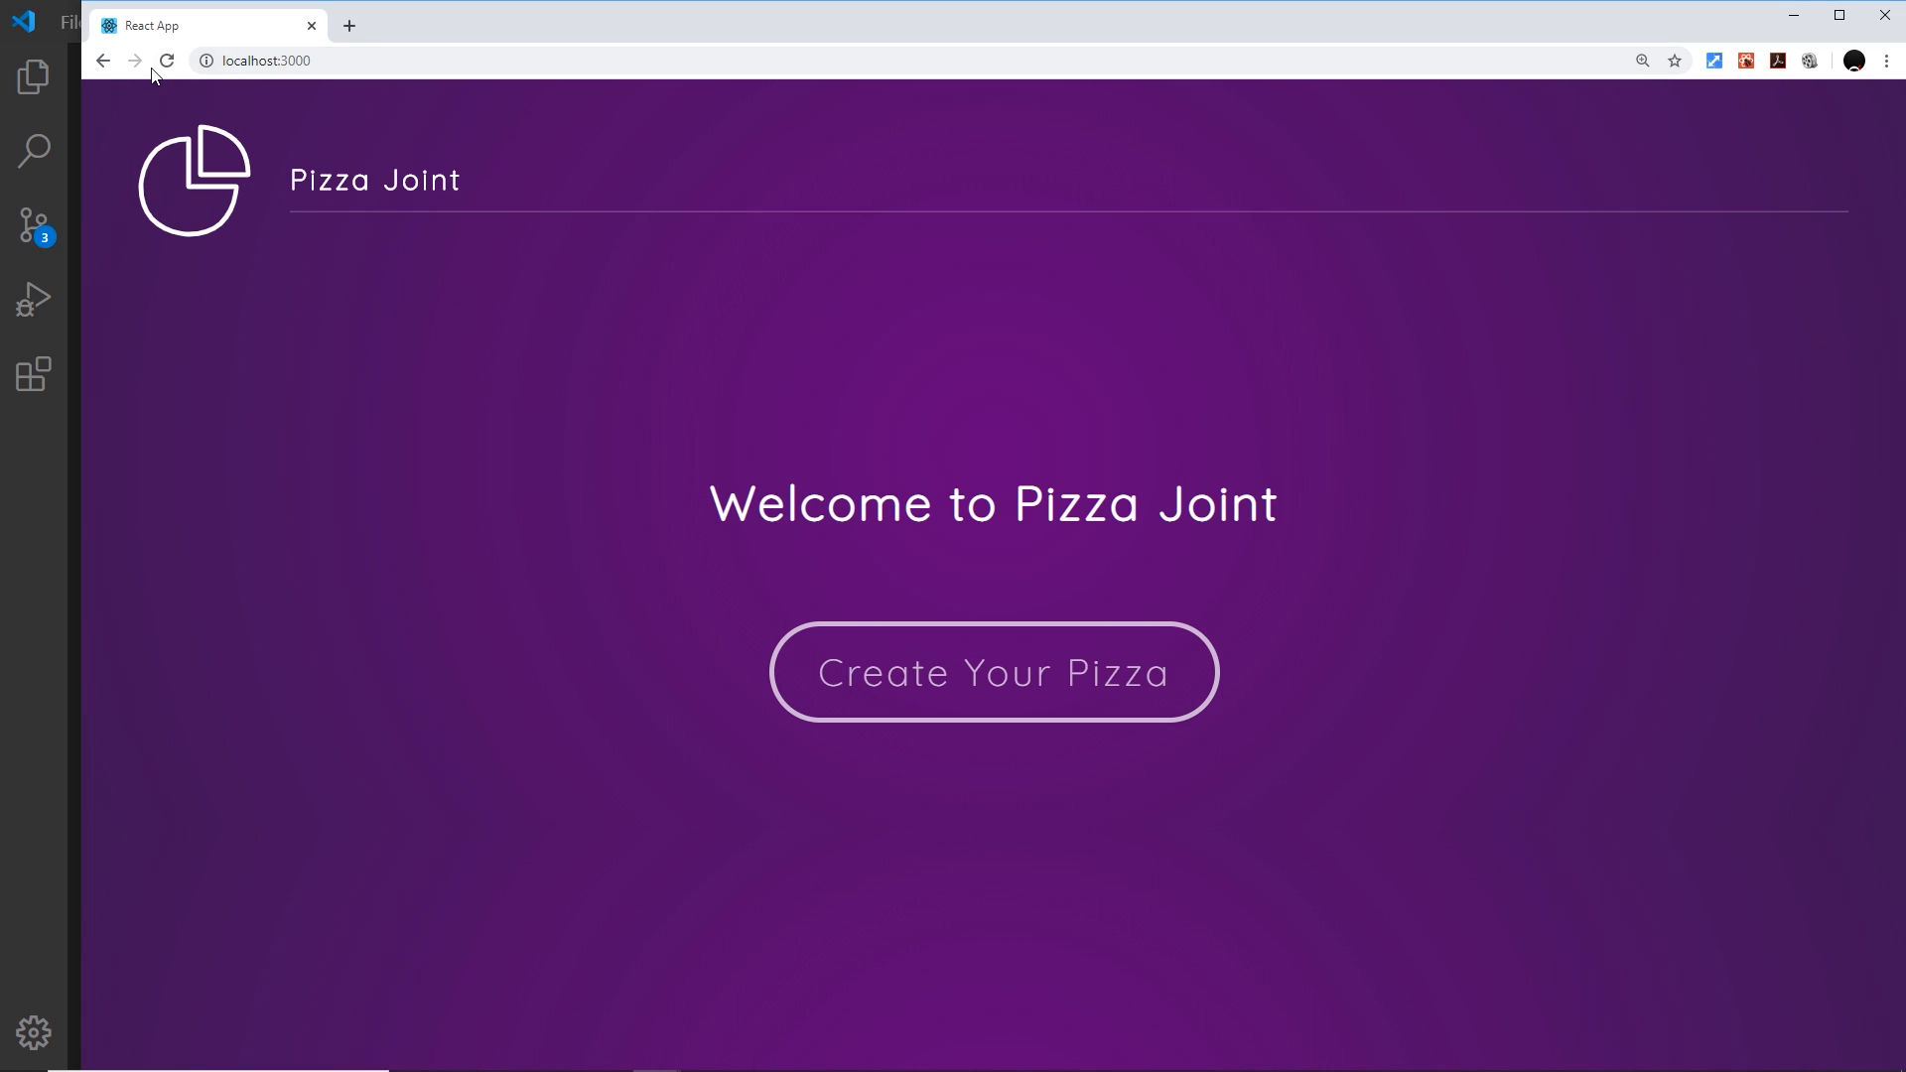
mouse_move(246, 274)
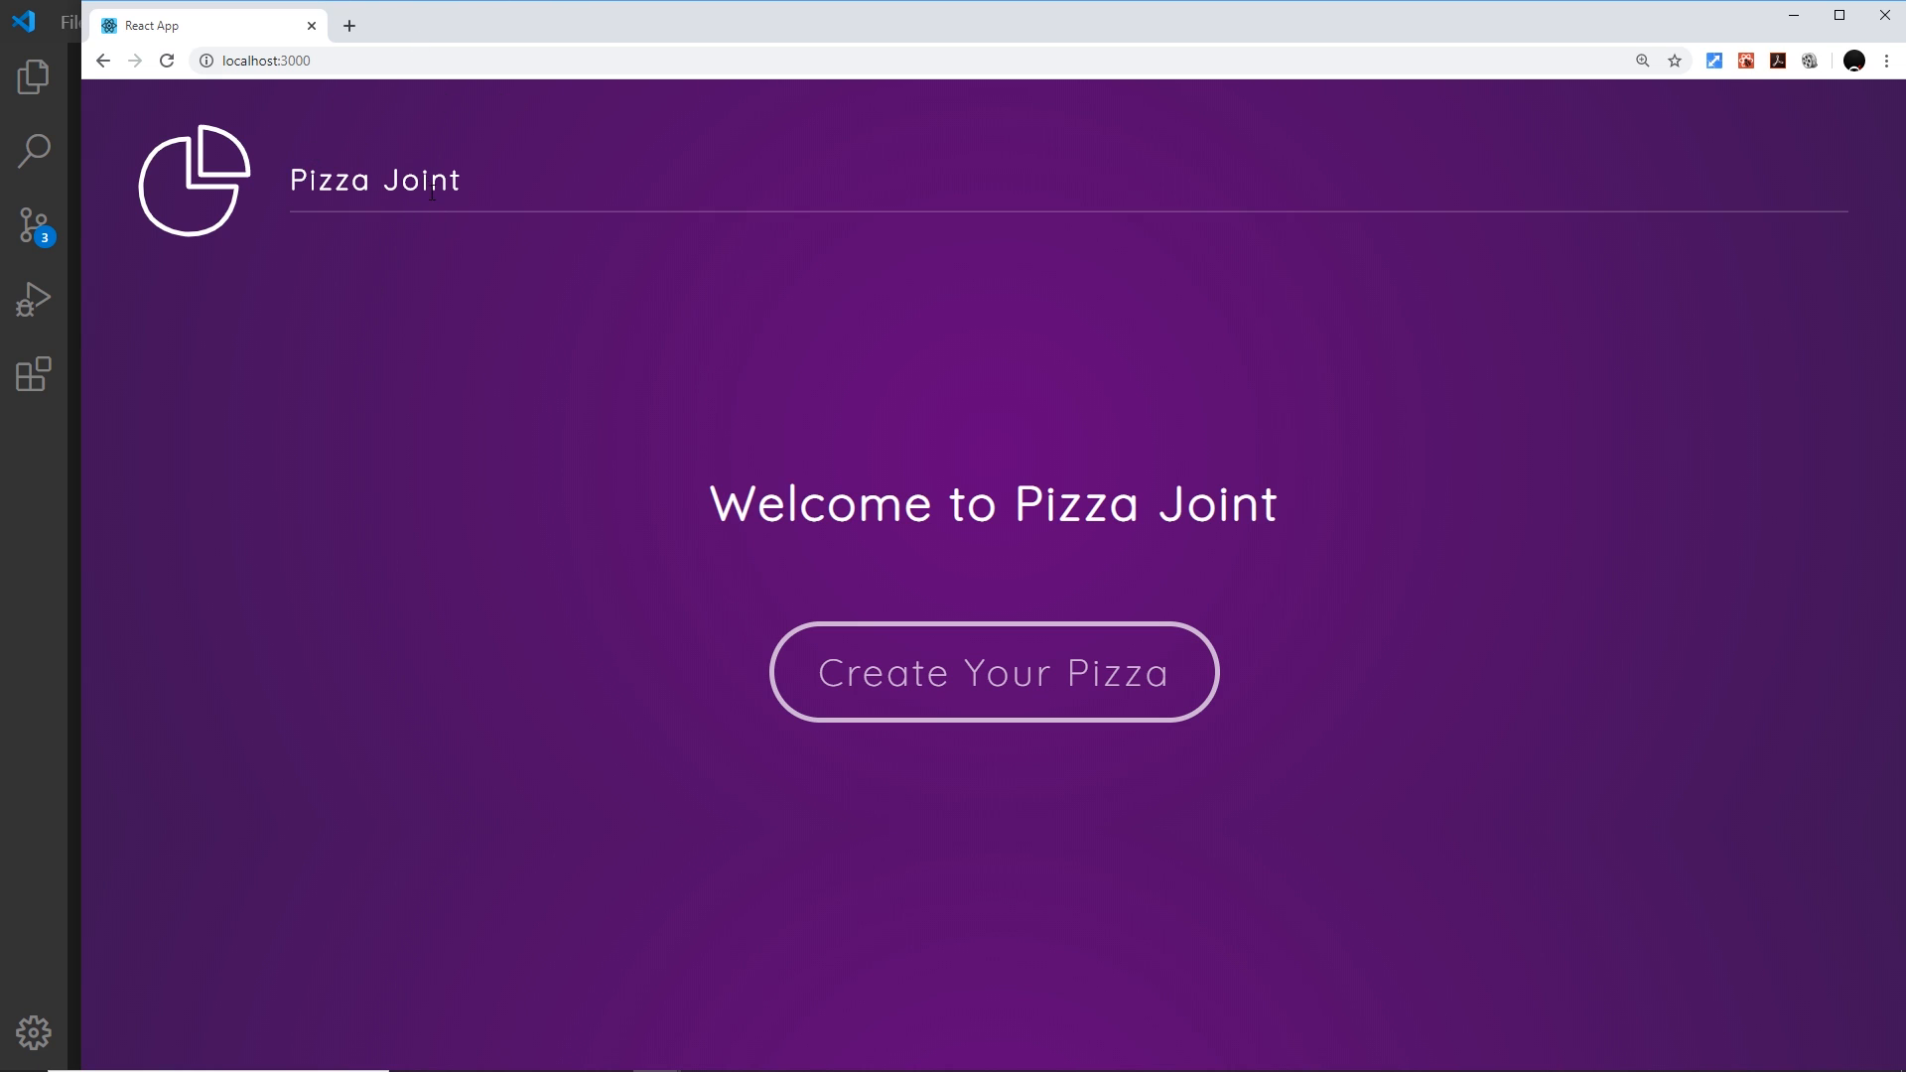
mouse_move(33, 719)
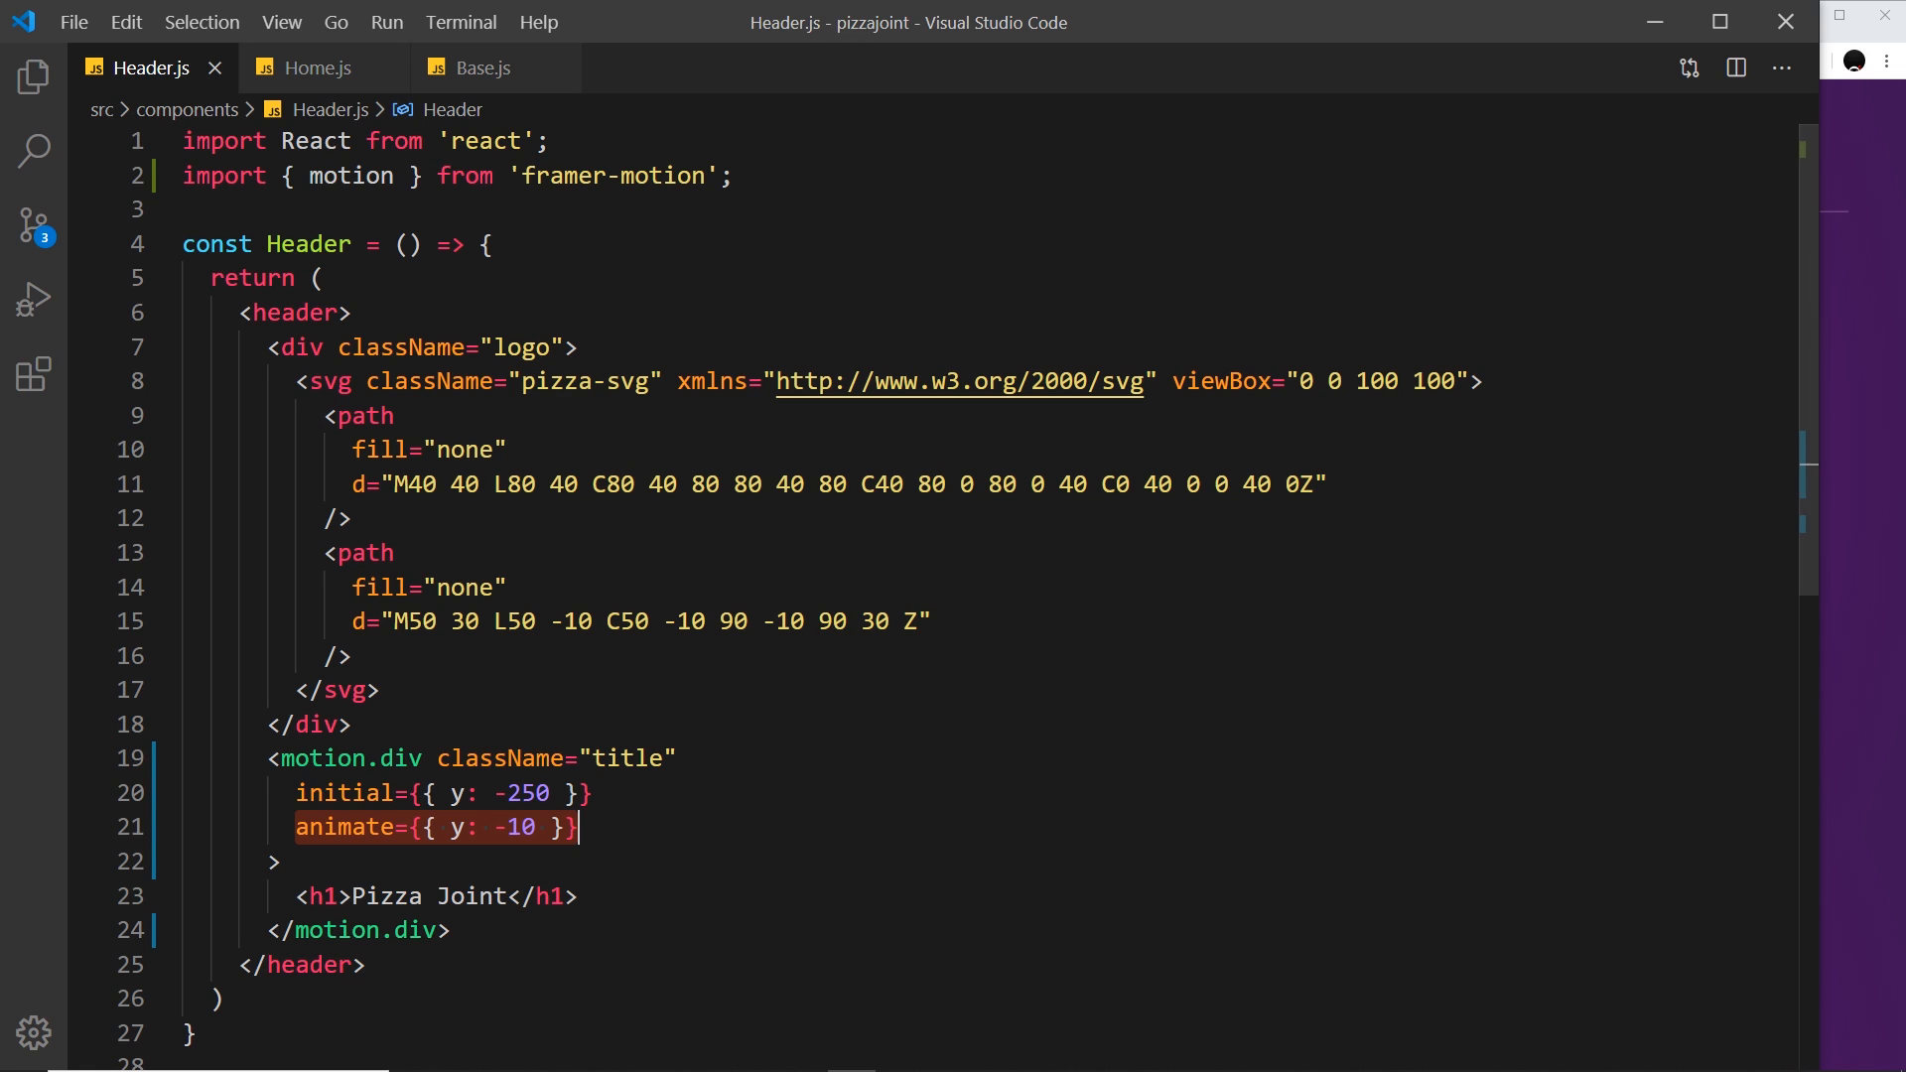
In Home.js, set the container motion.div to animate opacity 1 from initial opacity 0.
click(317, 67)
text(animate={{ )
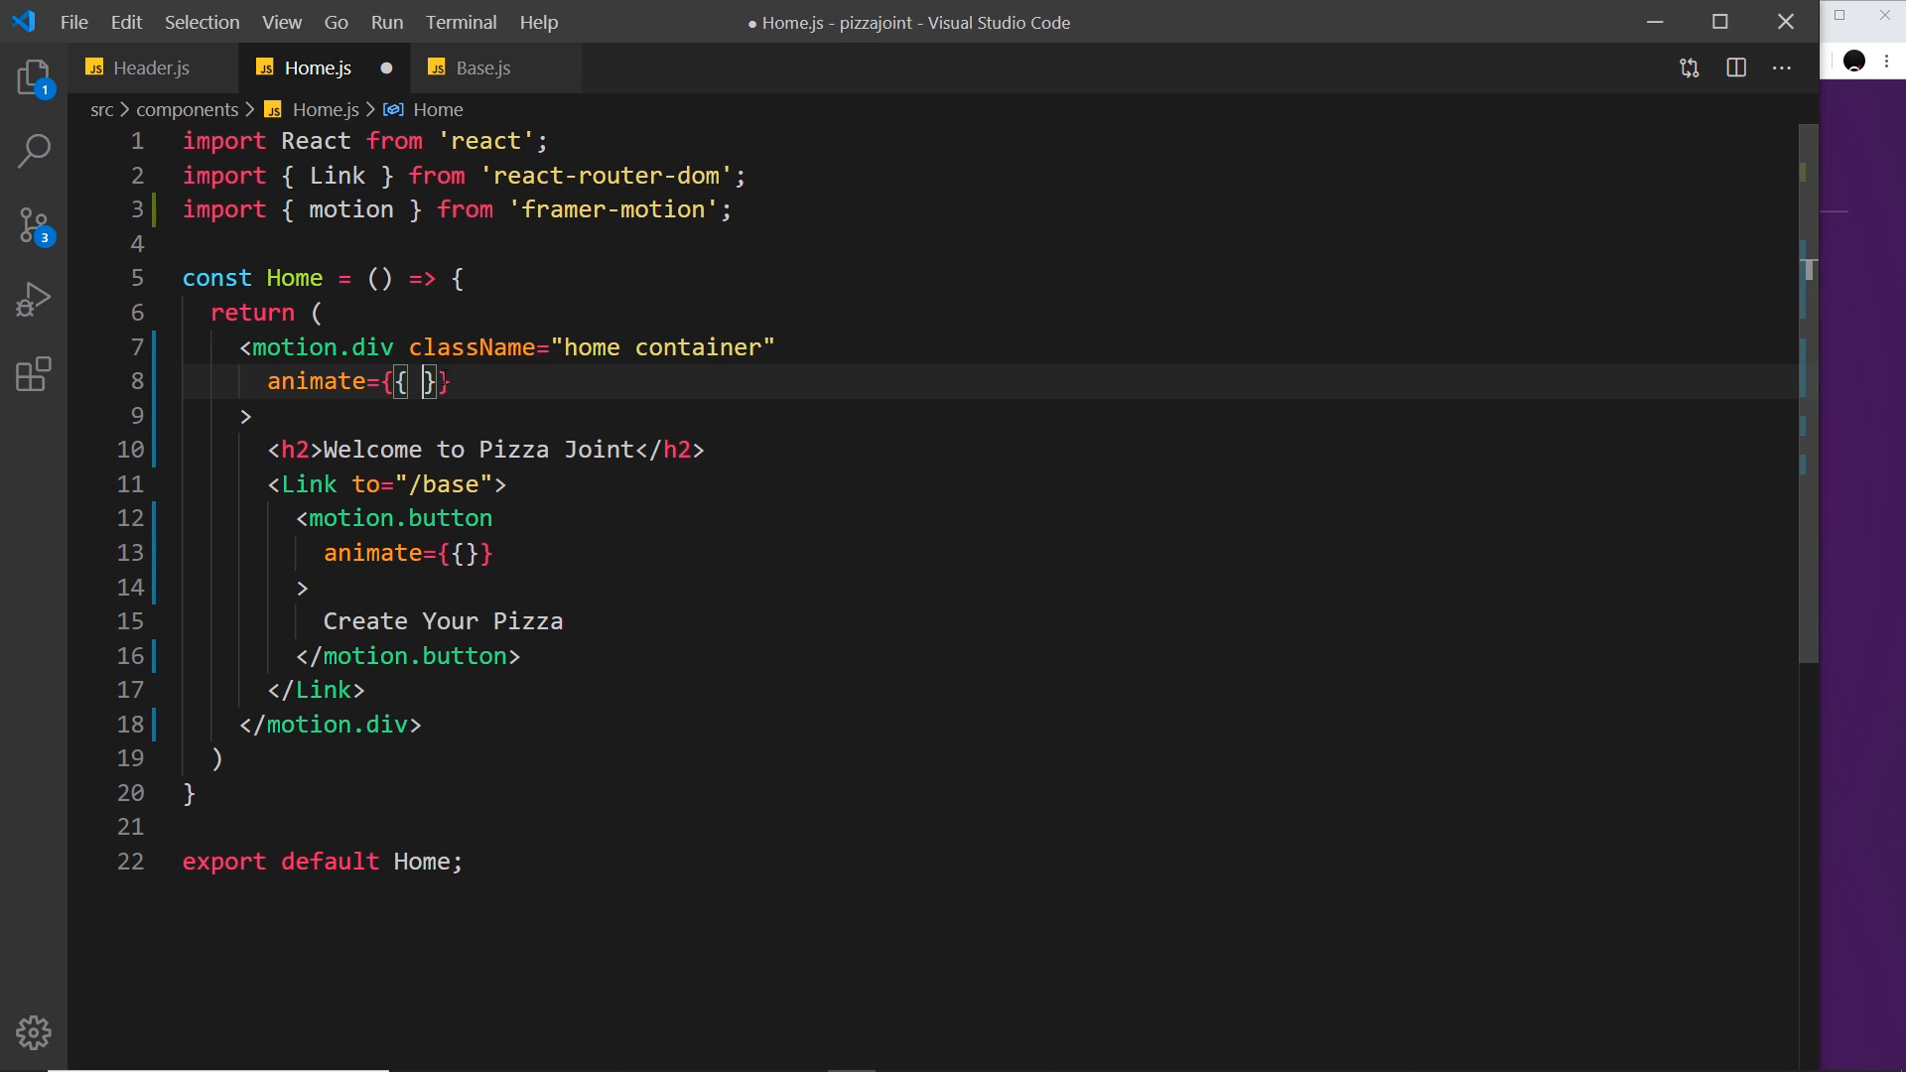
text(opacity:)
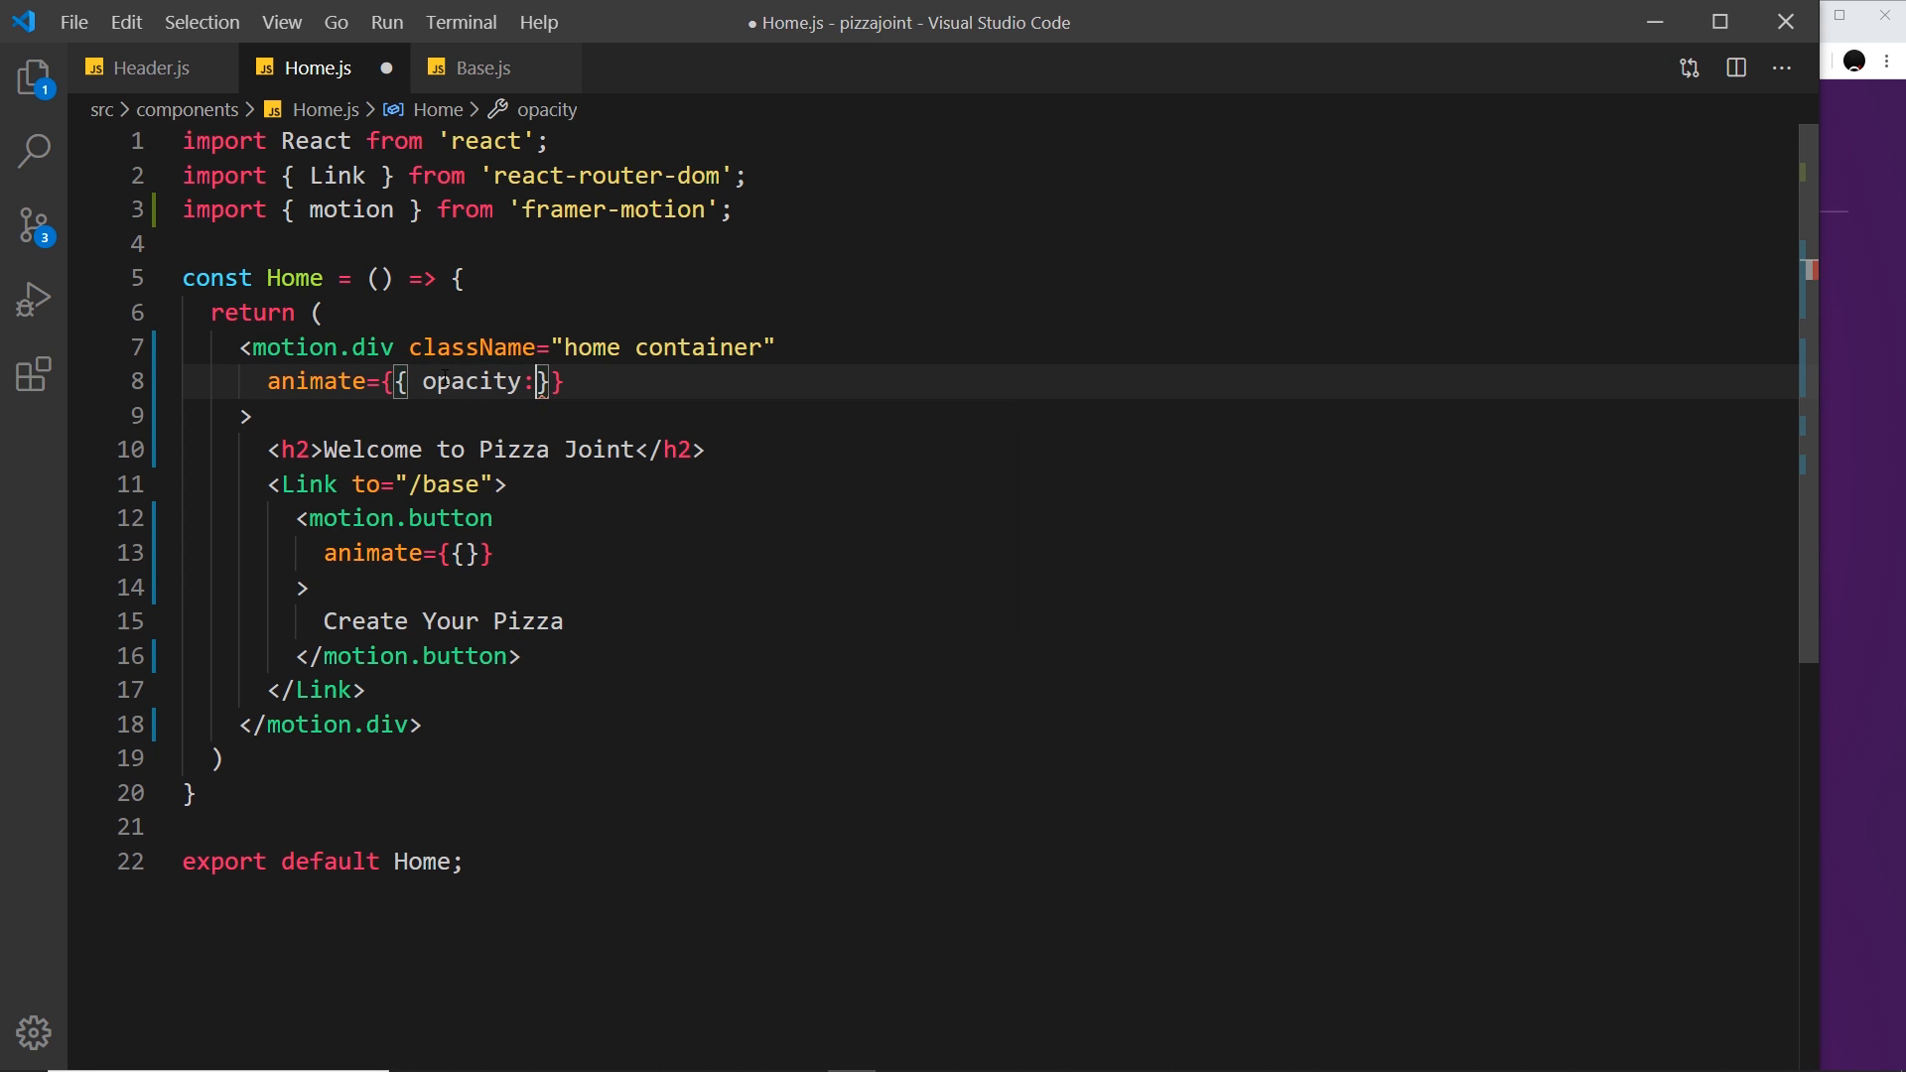
text(1)
text(')
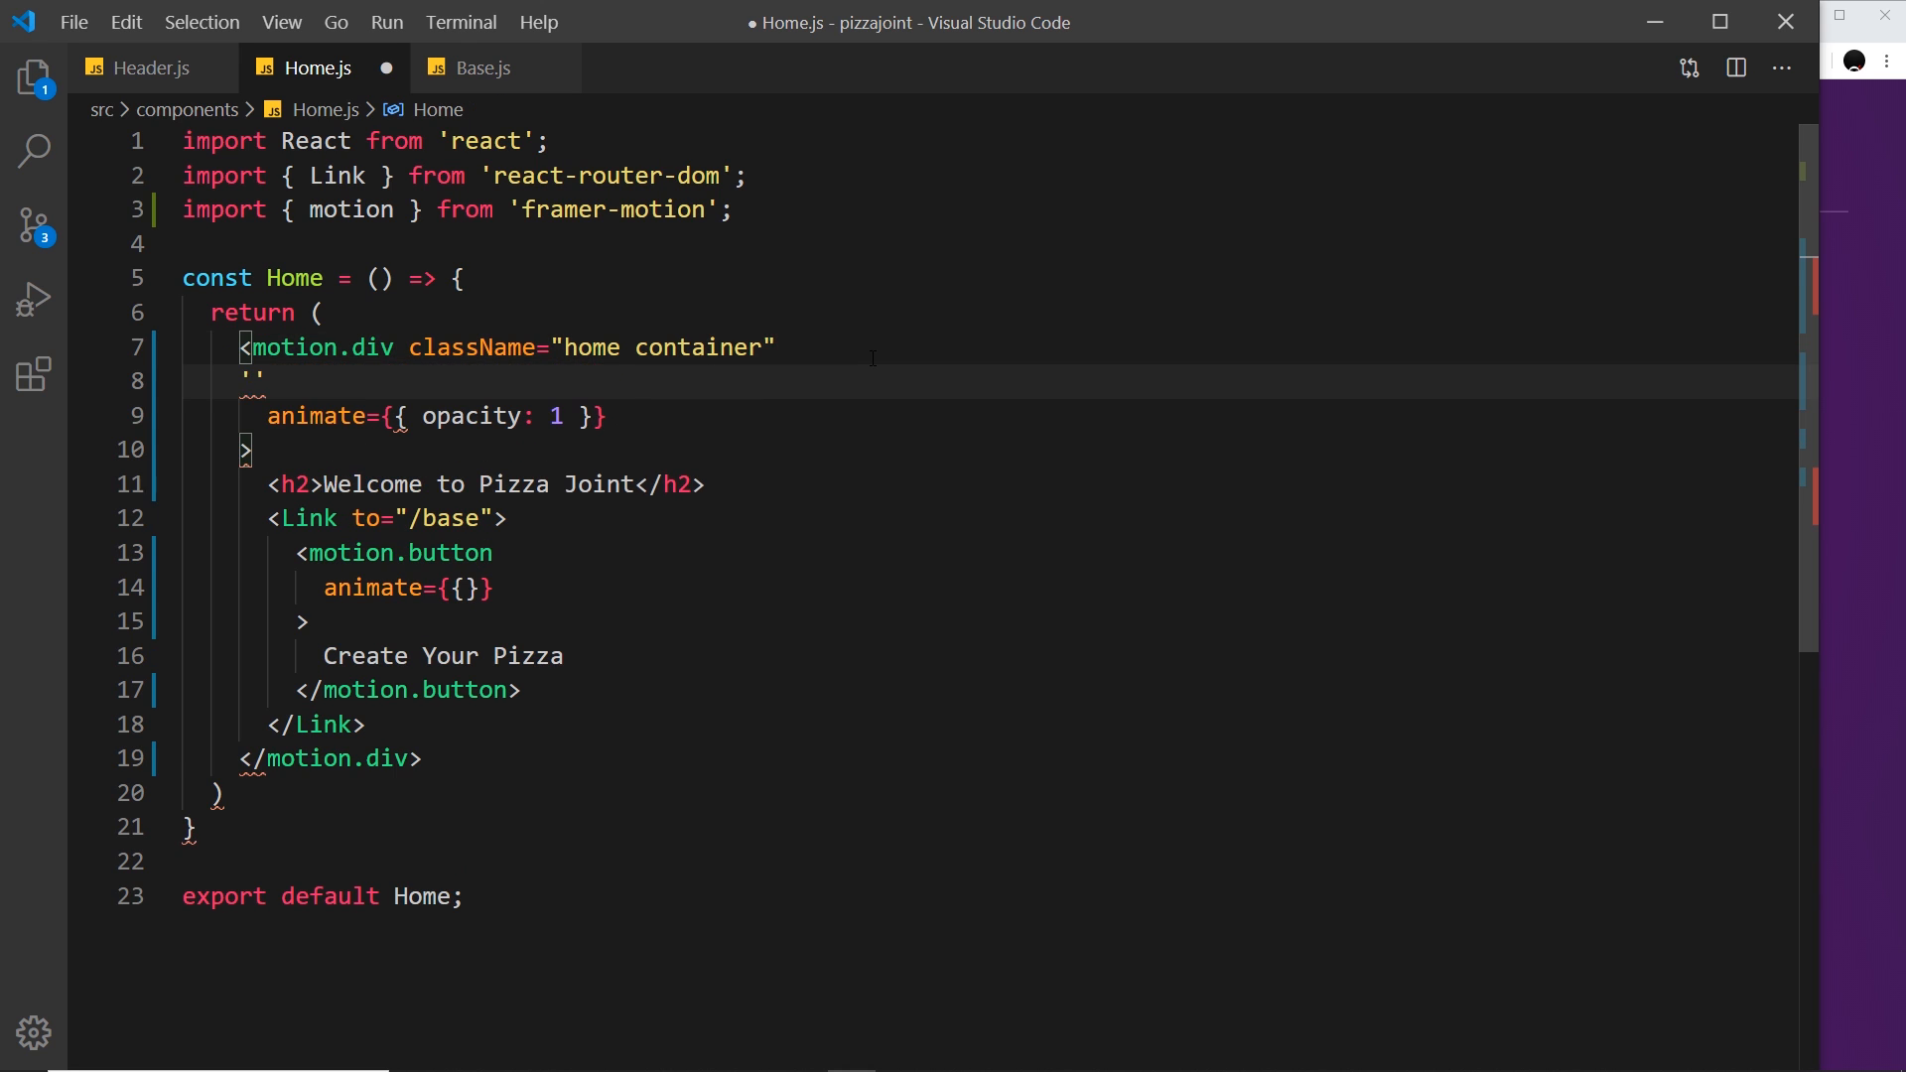
text(initial={{)
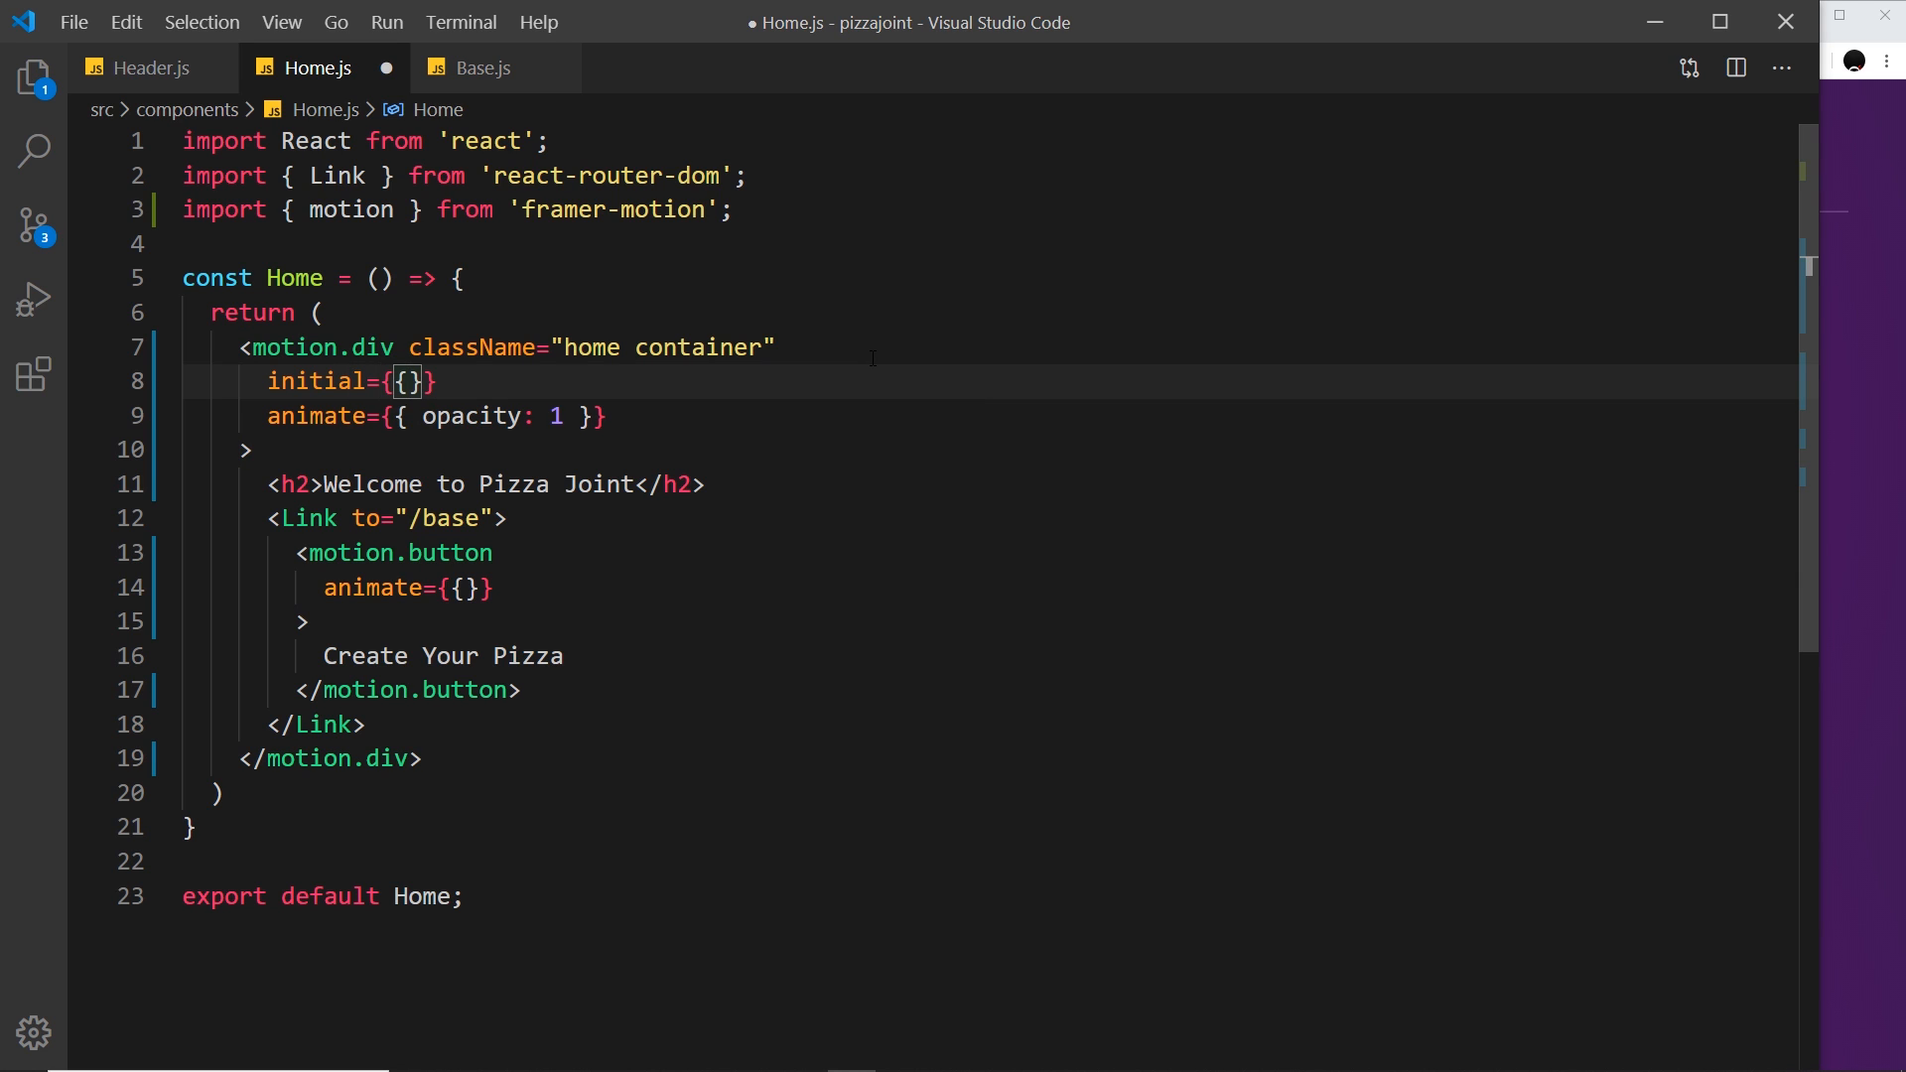
text(opacity:)
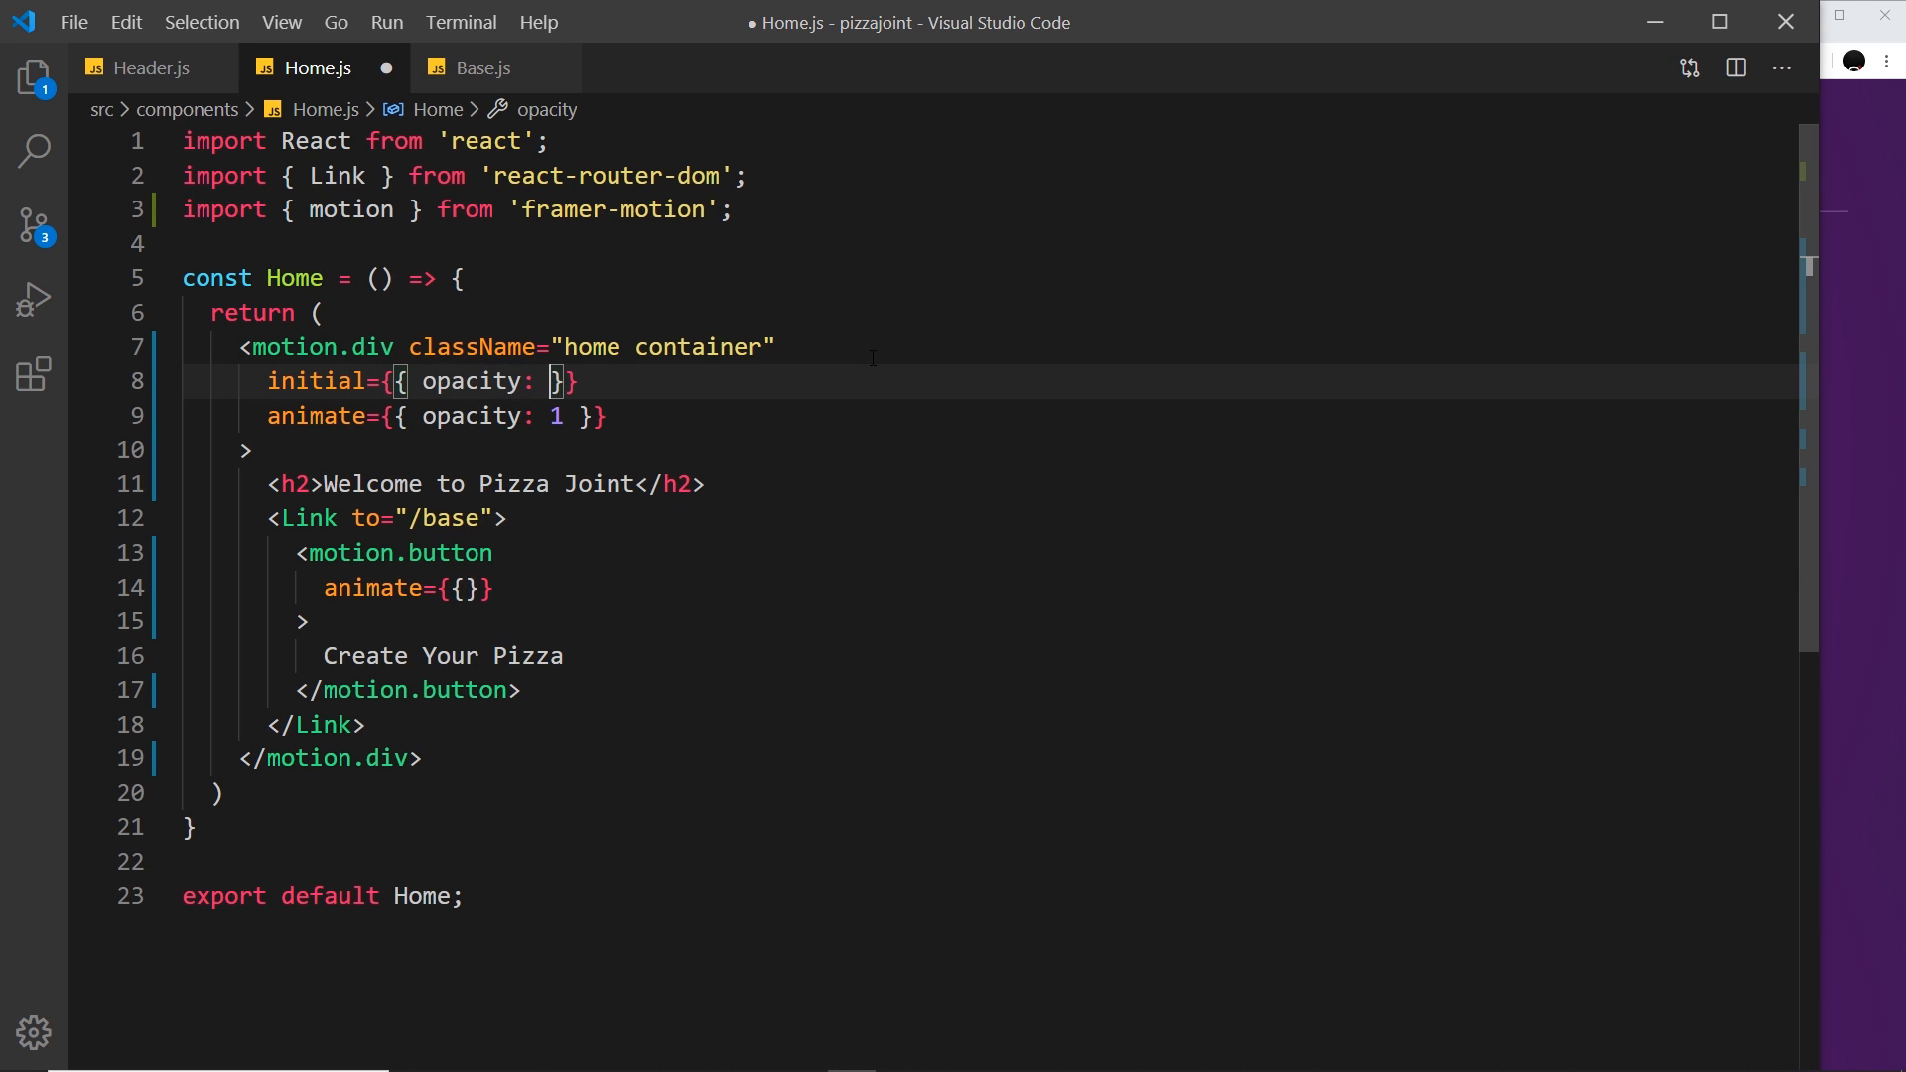
text(0)
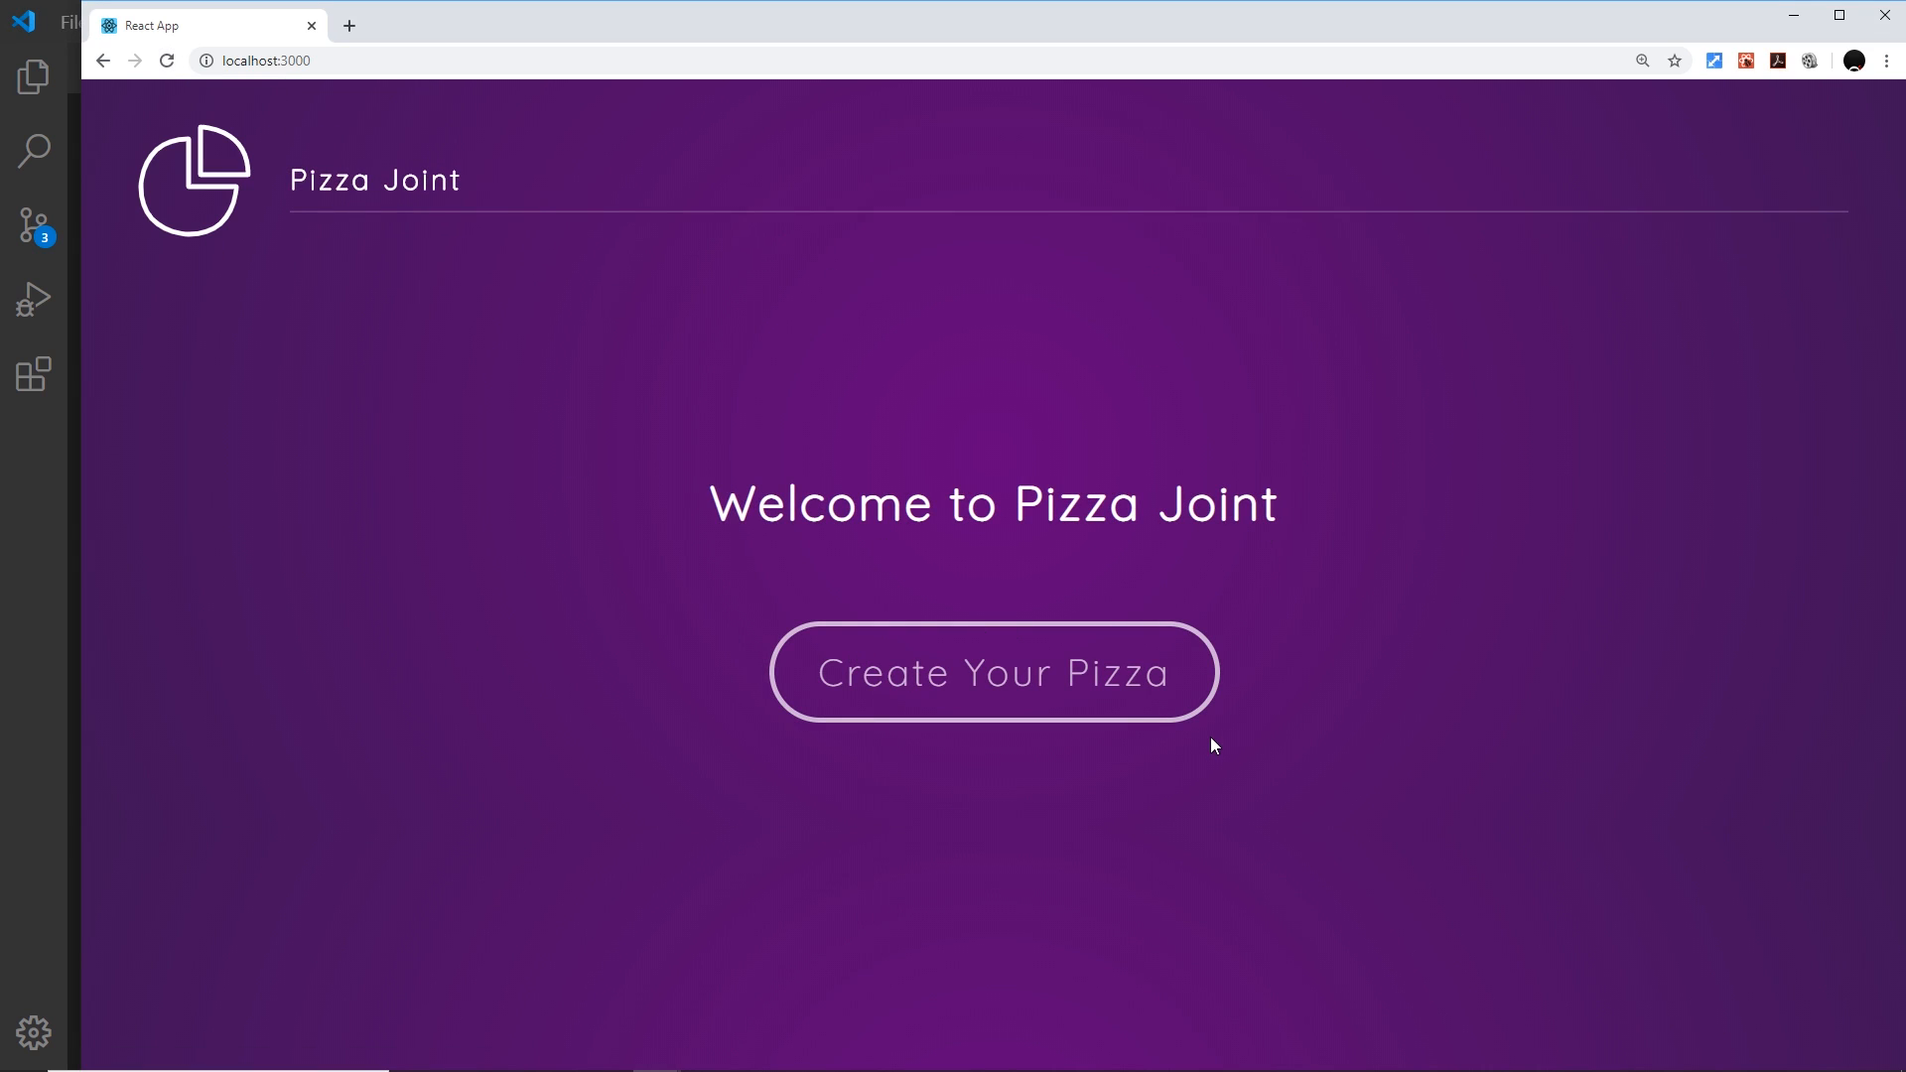
Reload the Pizza Joint page in Chrome several times to replay the entrance animations.
click(167, 60)
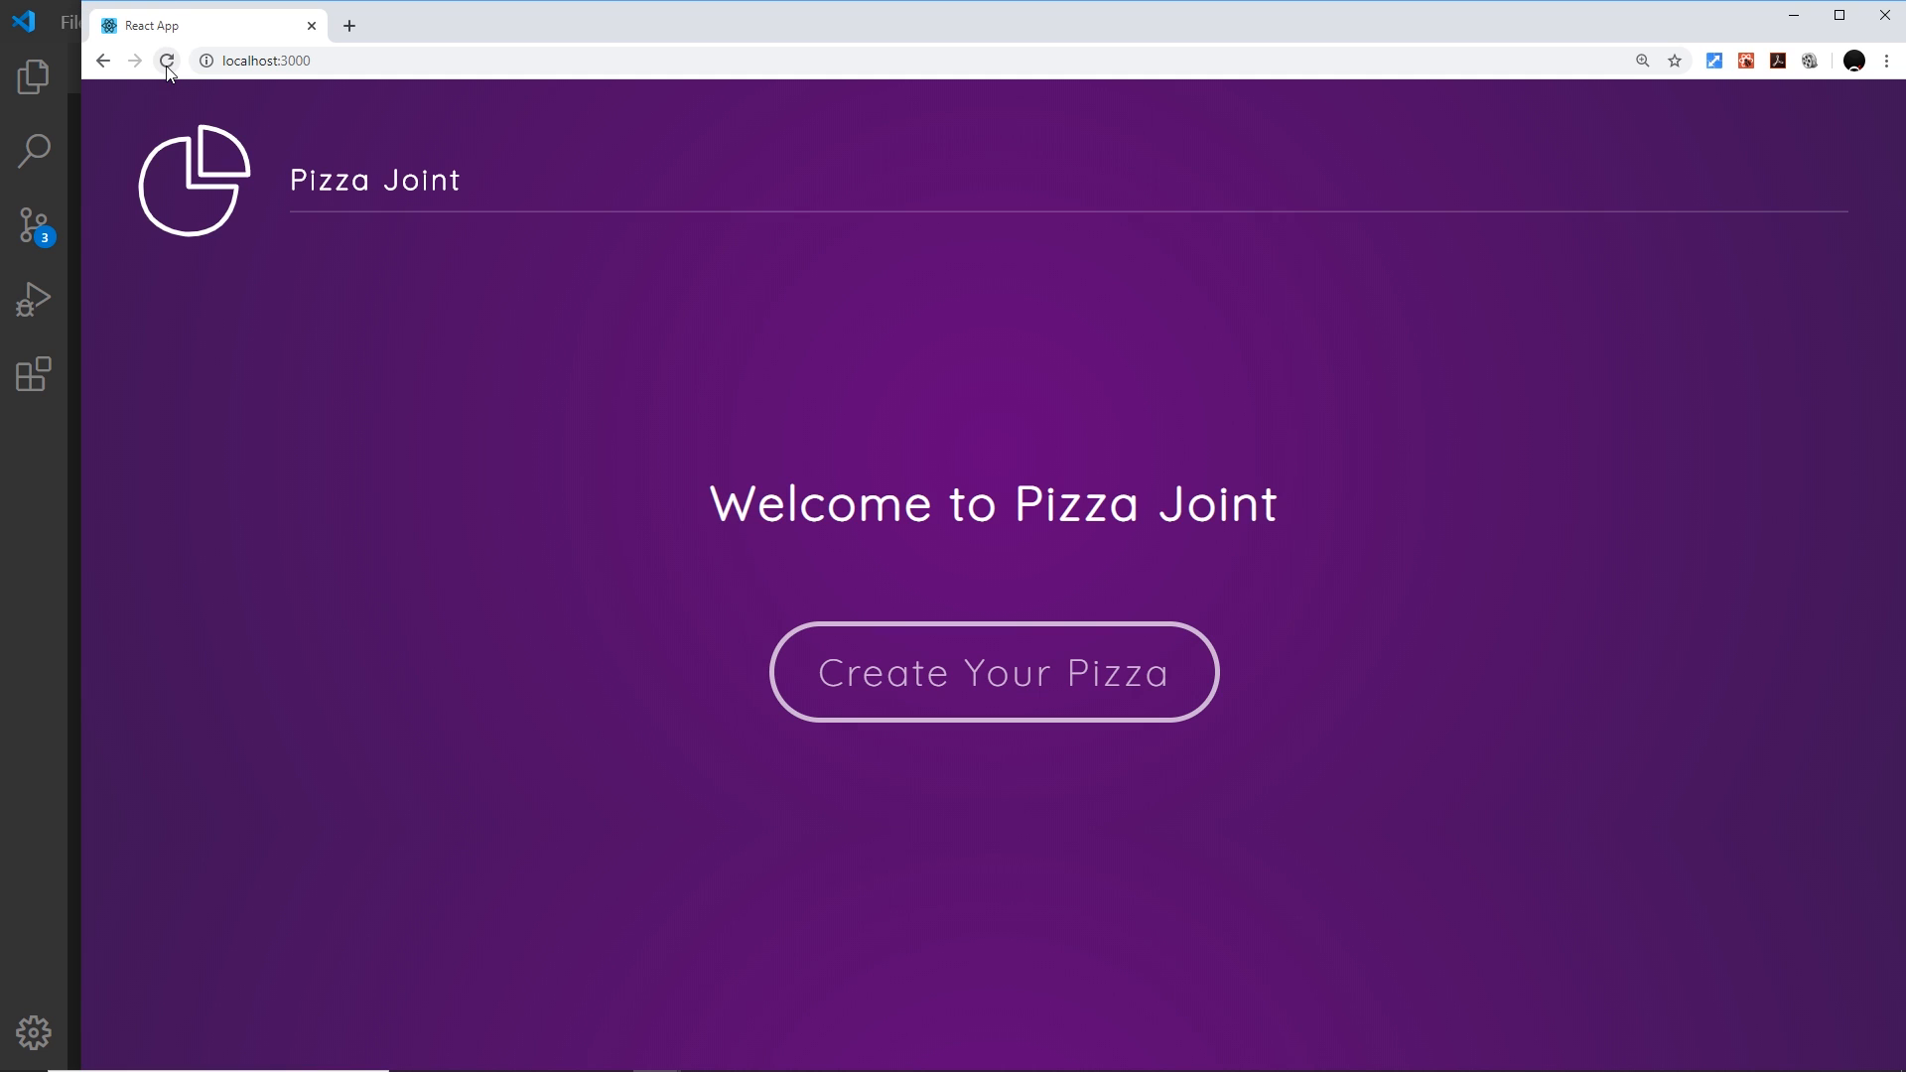
mouse_move(169, 61)
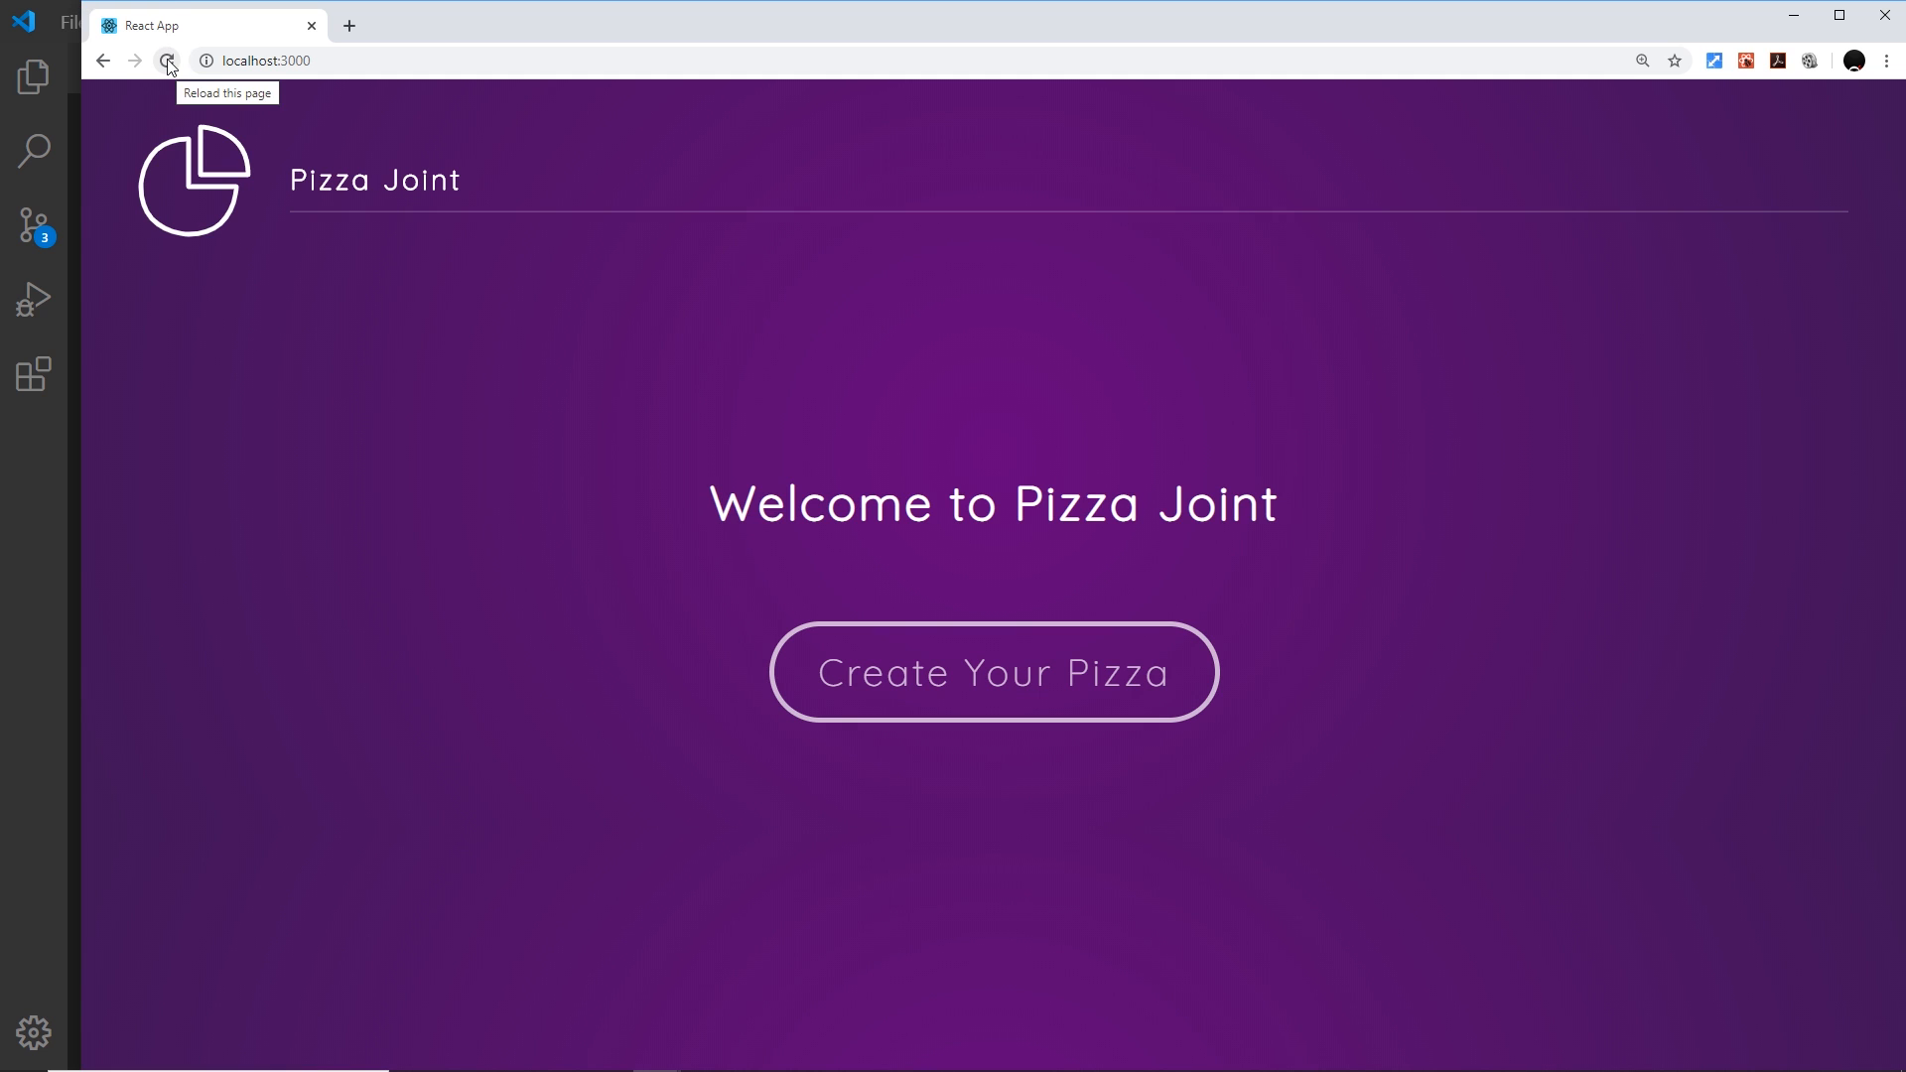
click(169, 61)
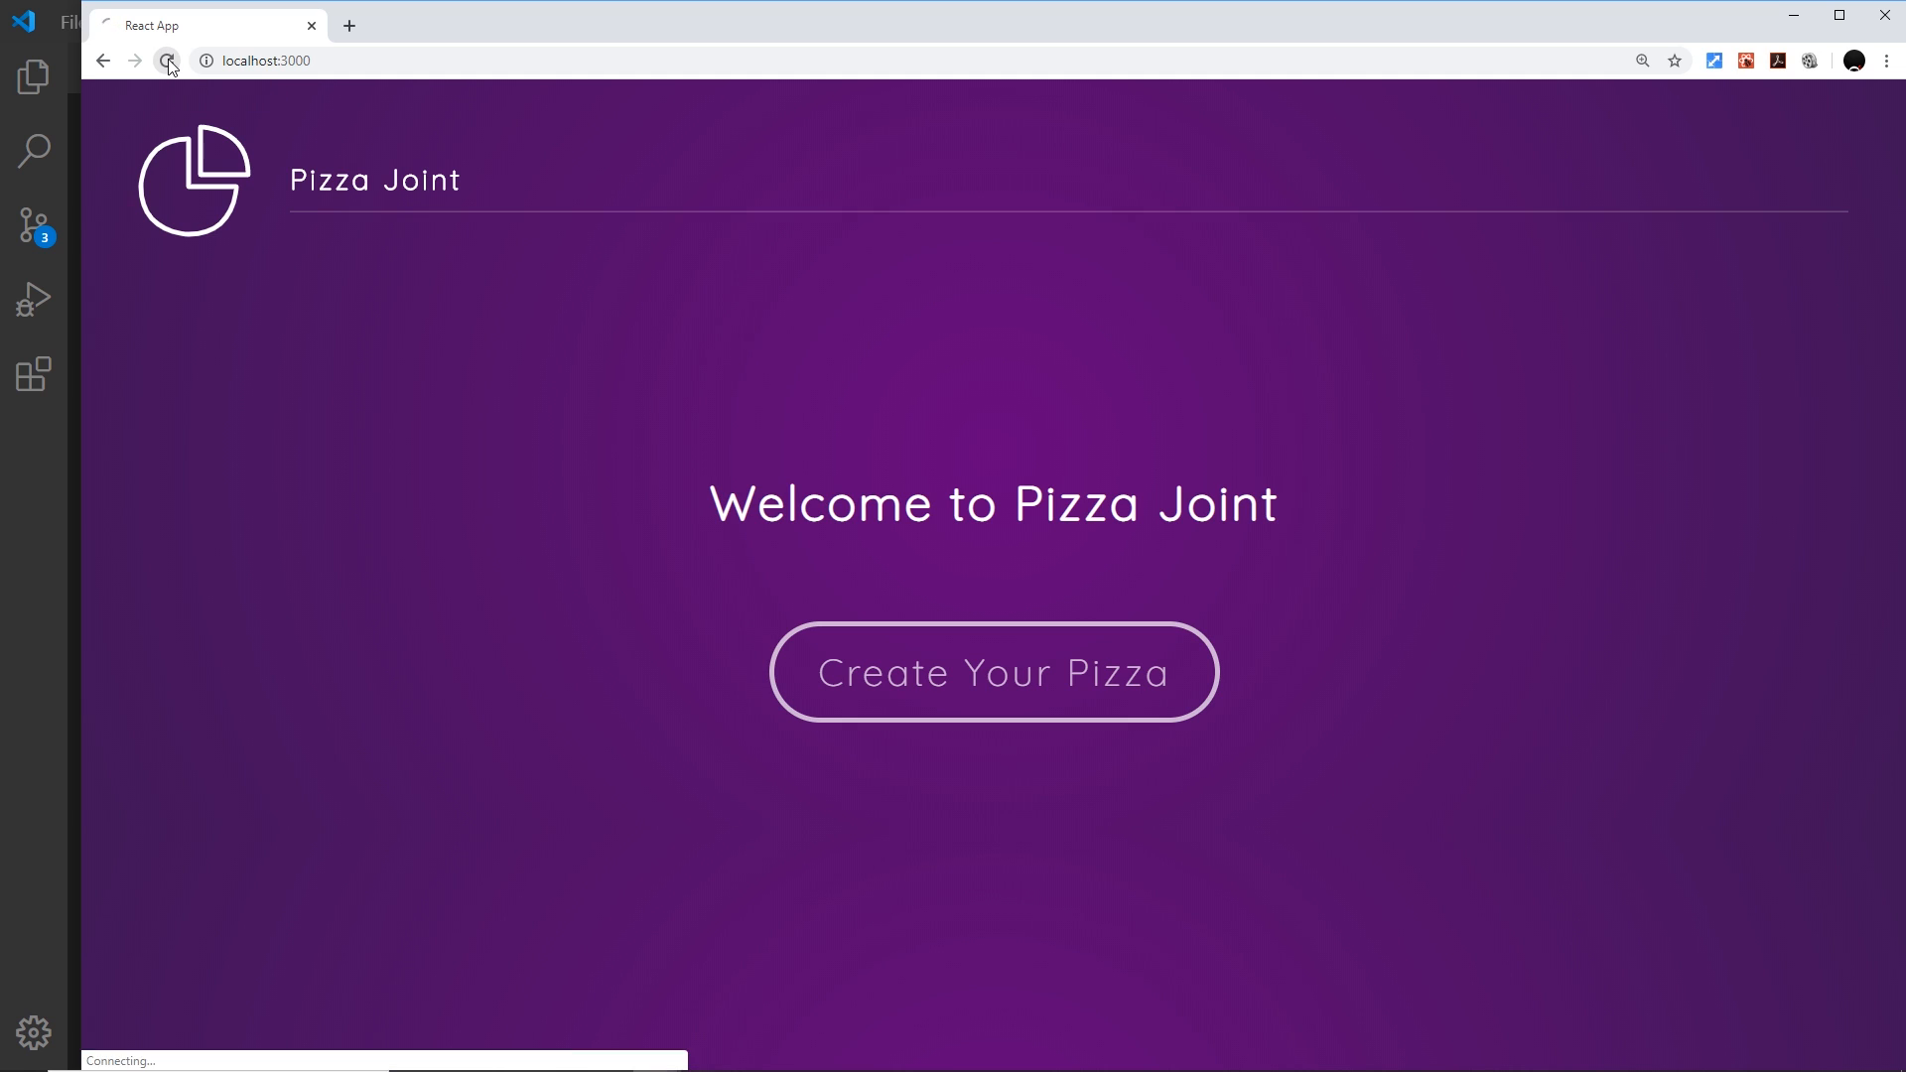
click(167, 60)
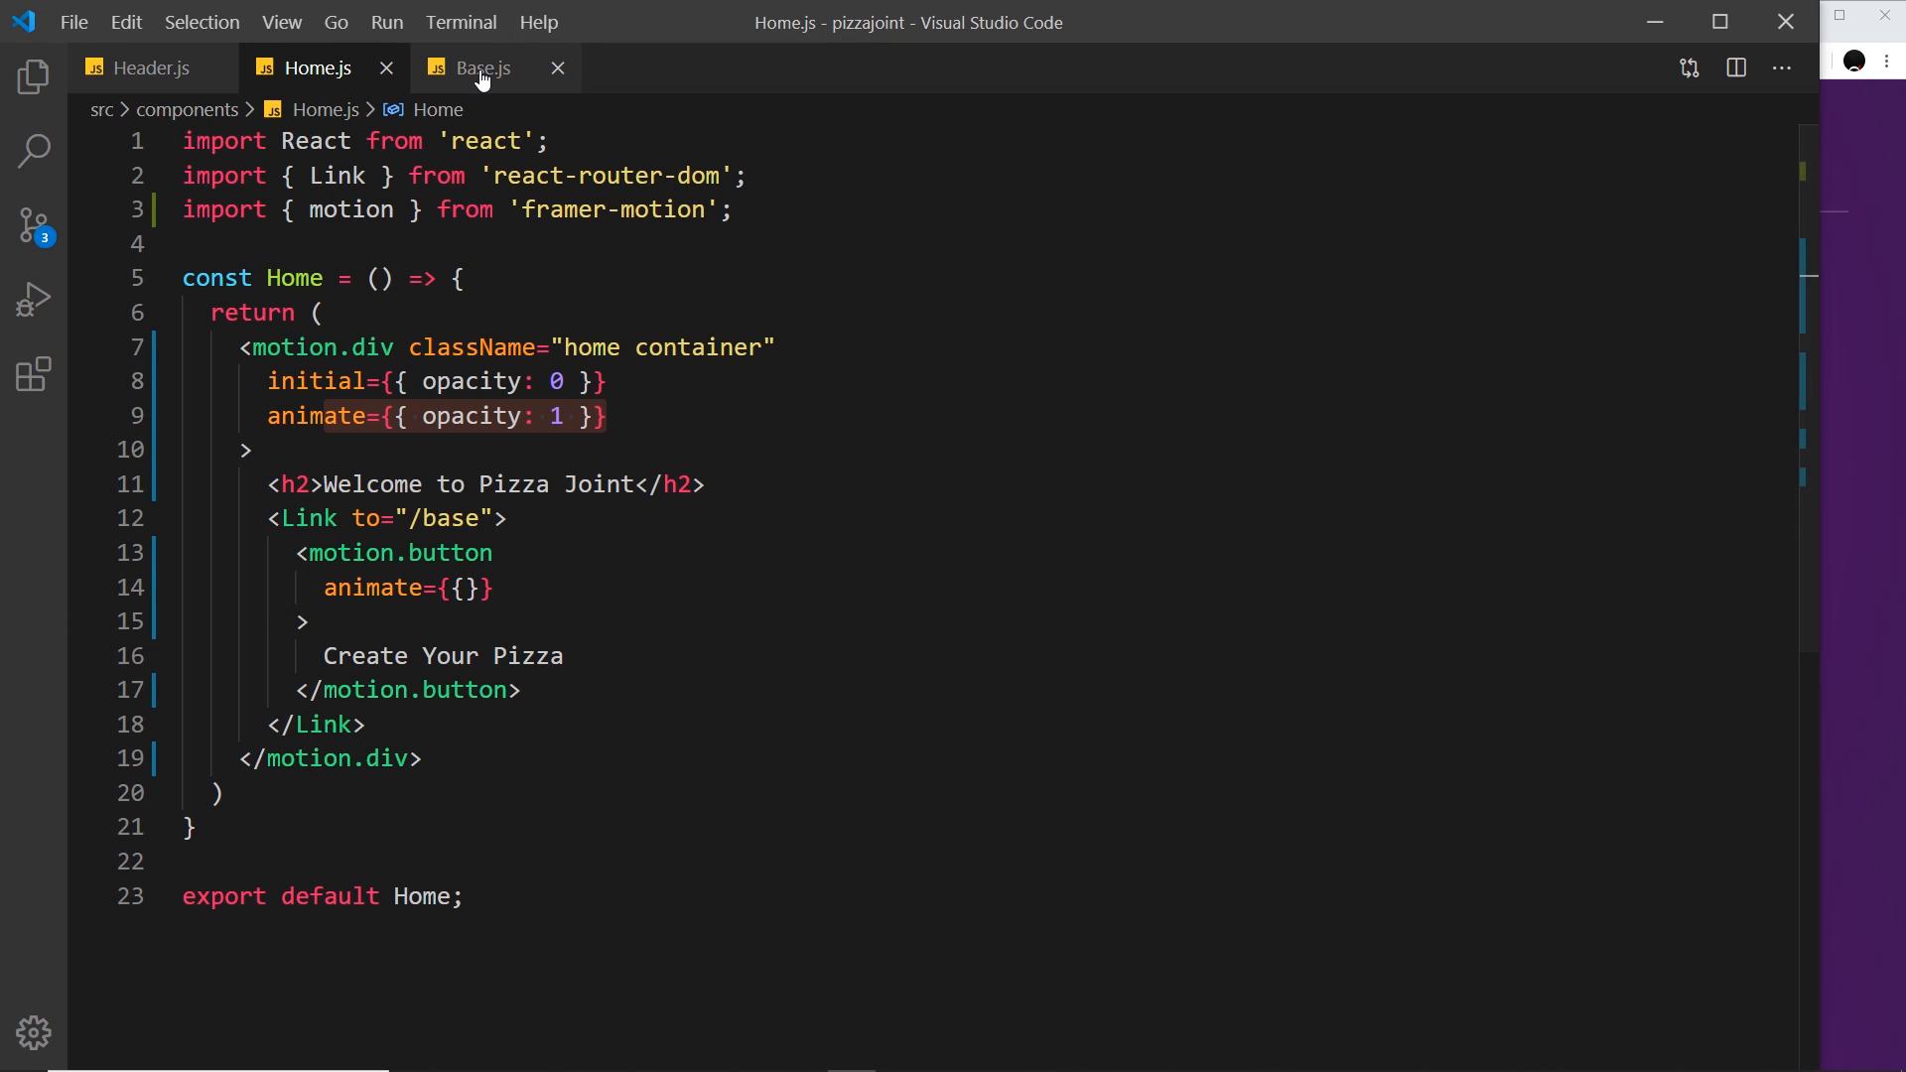
In Base.js, select the div with className 'next' that wraps the Next button.
click(486, 67)
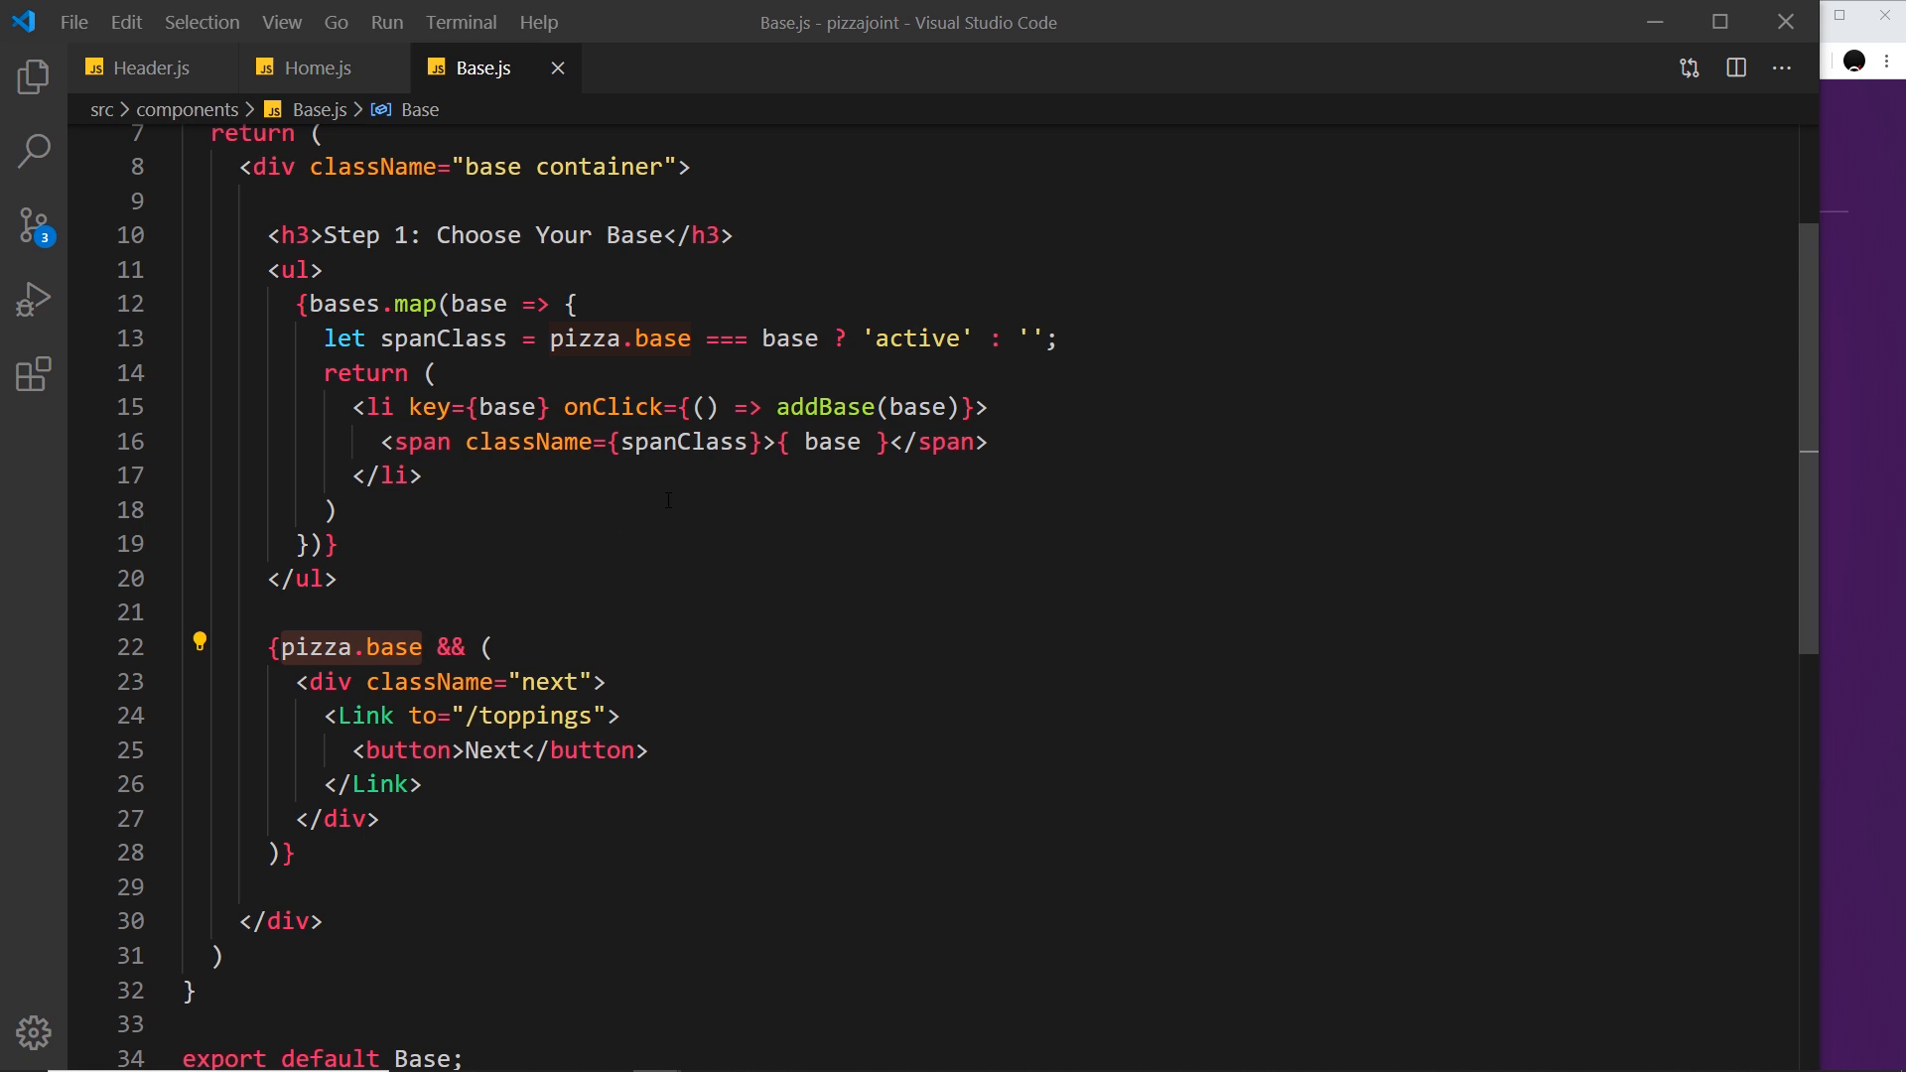
scroll(down, 3)
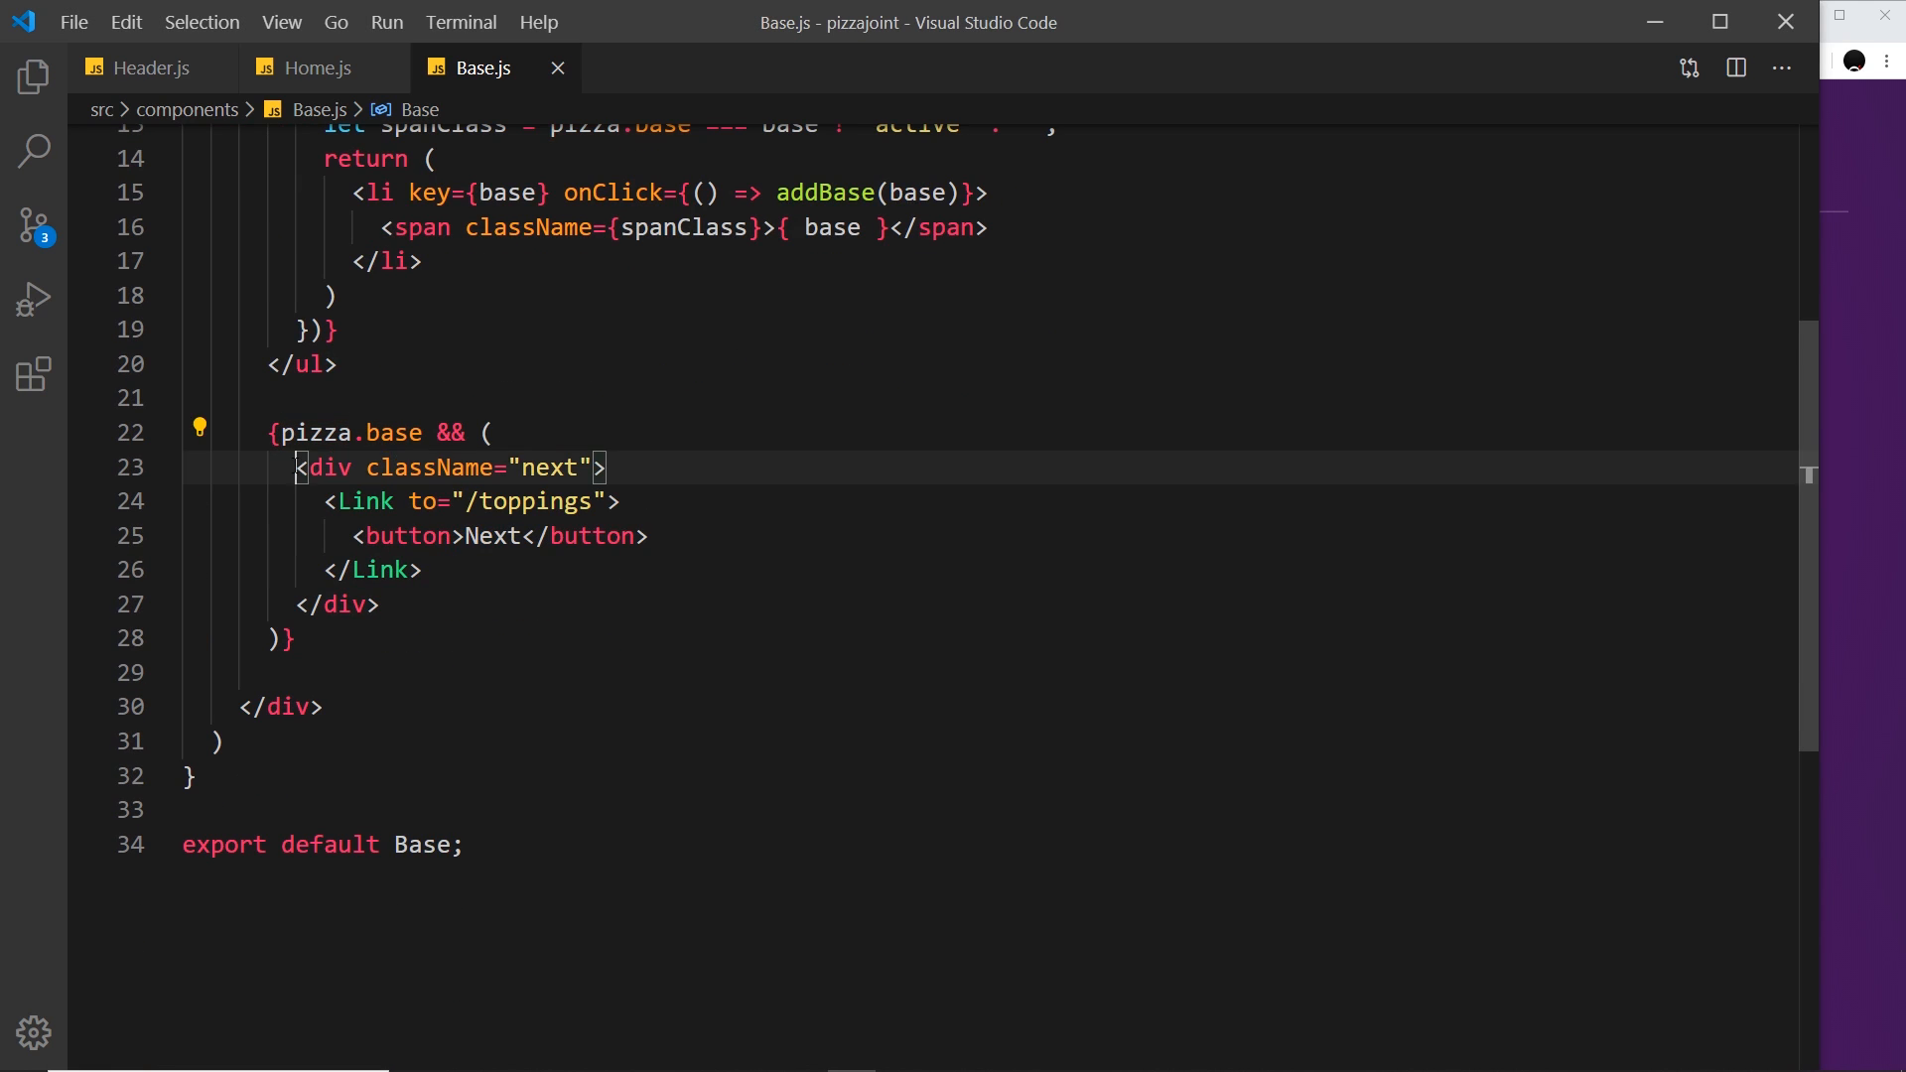
drag(294, 466, 379, 605)
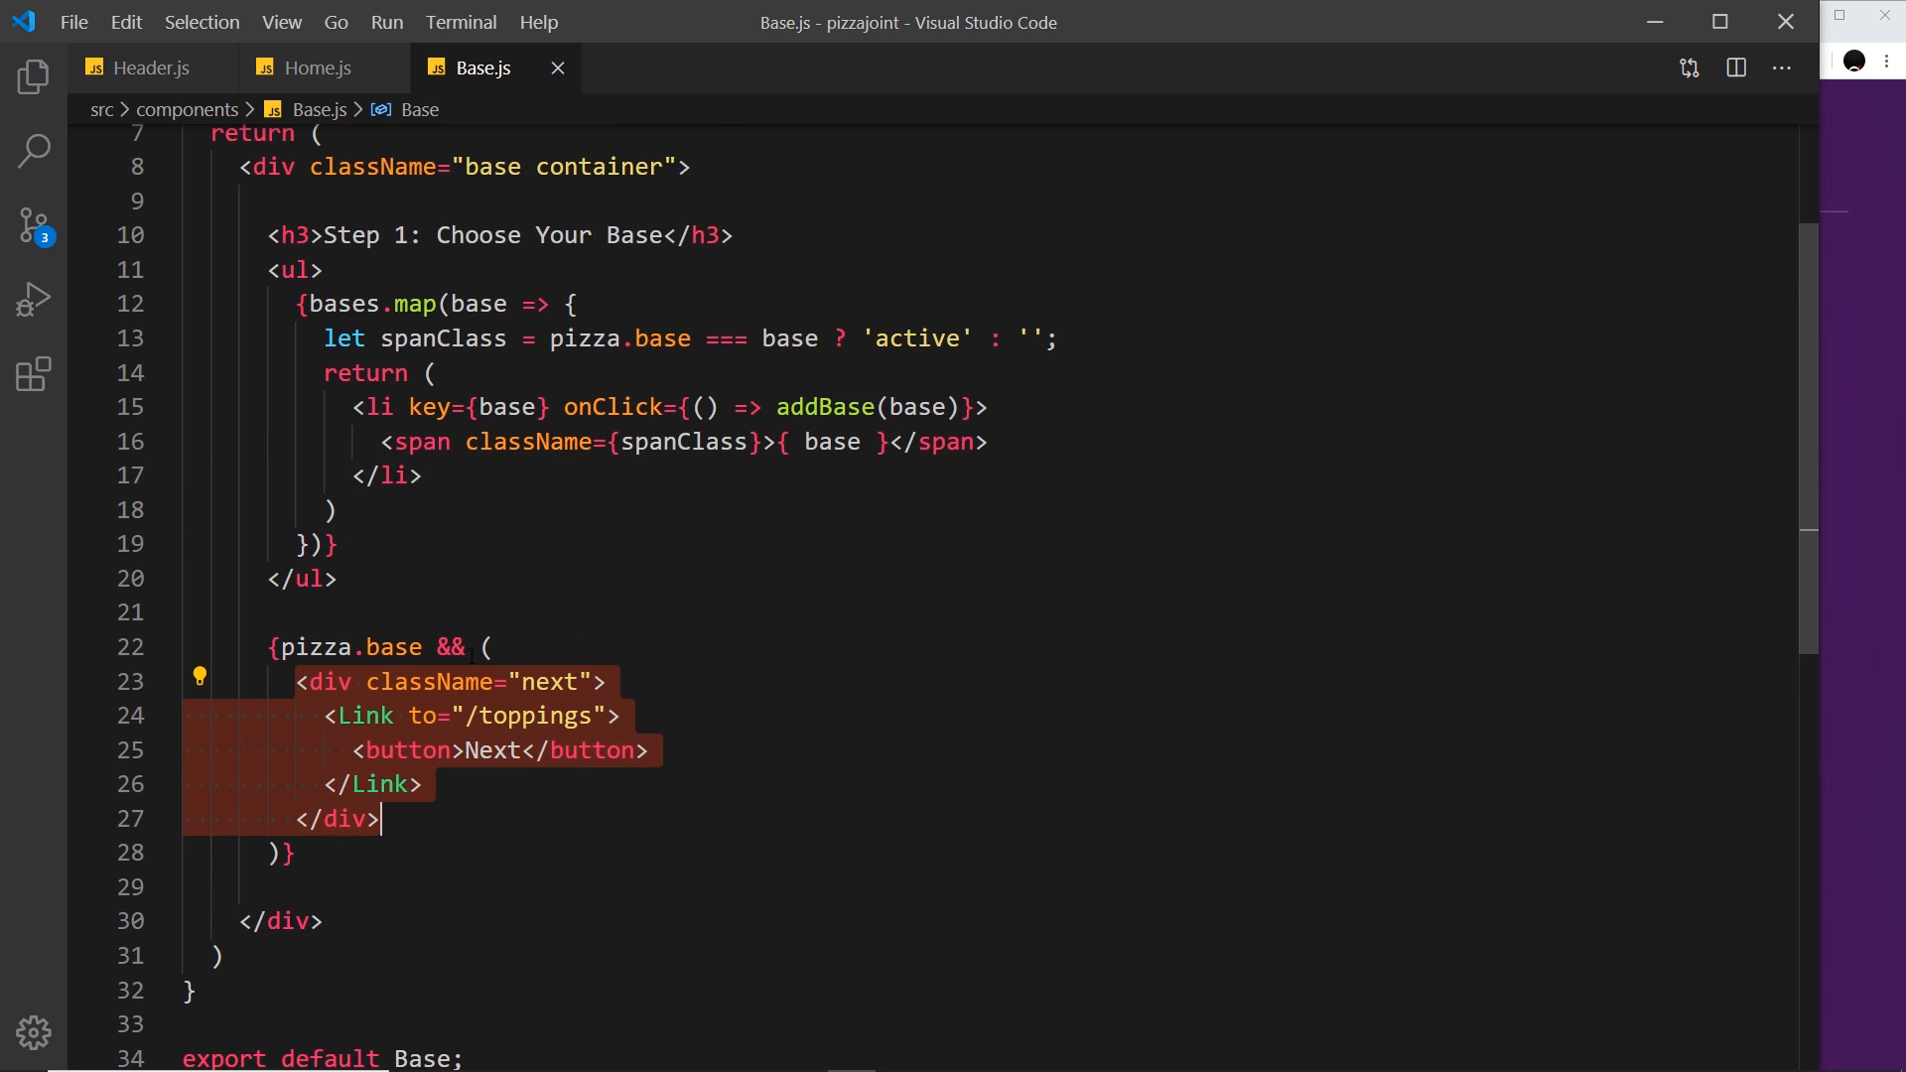
click(365, 647)
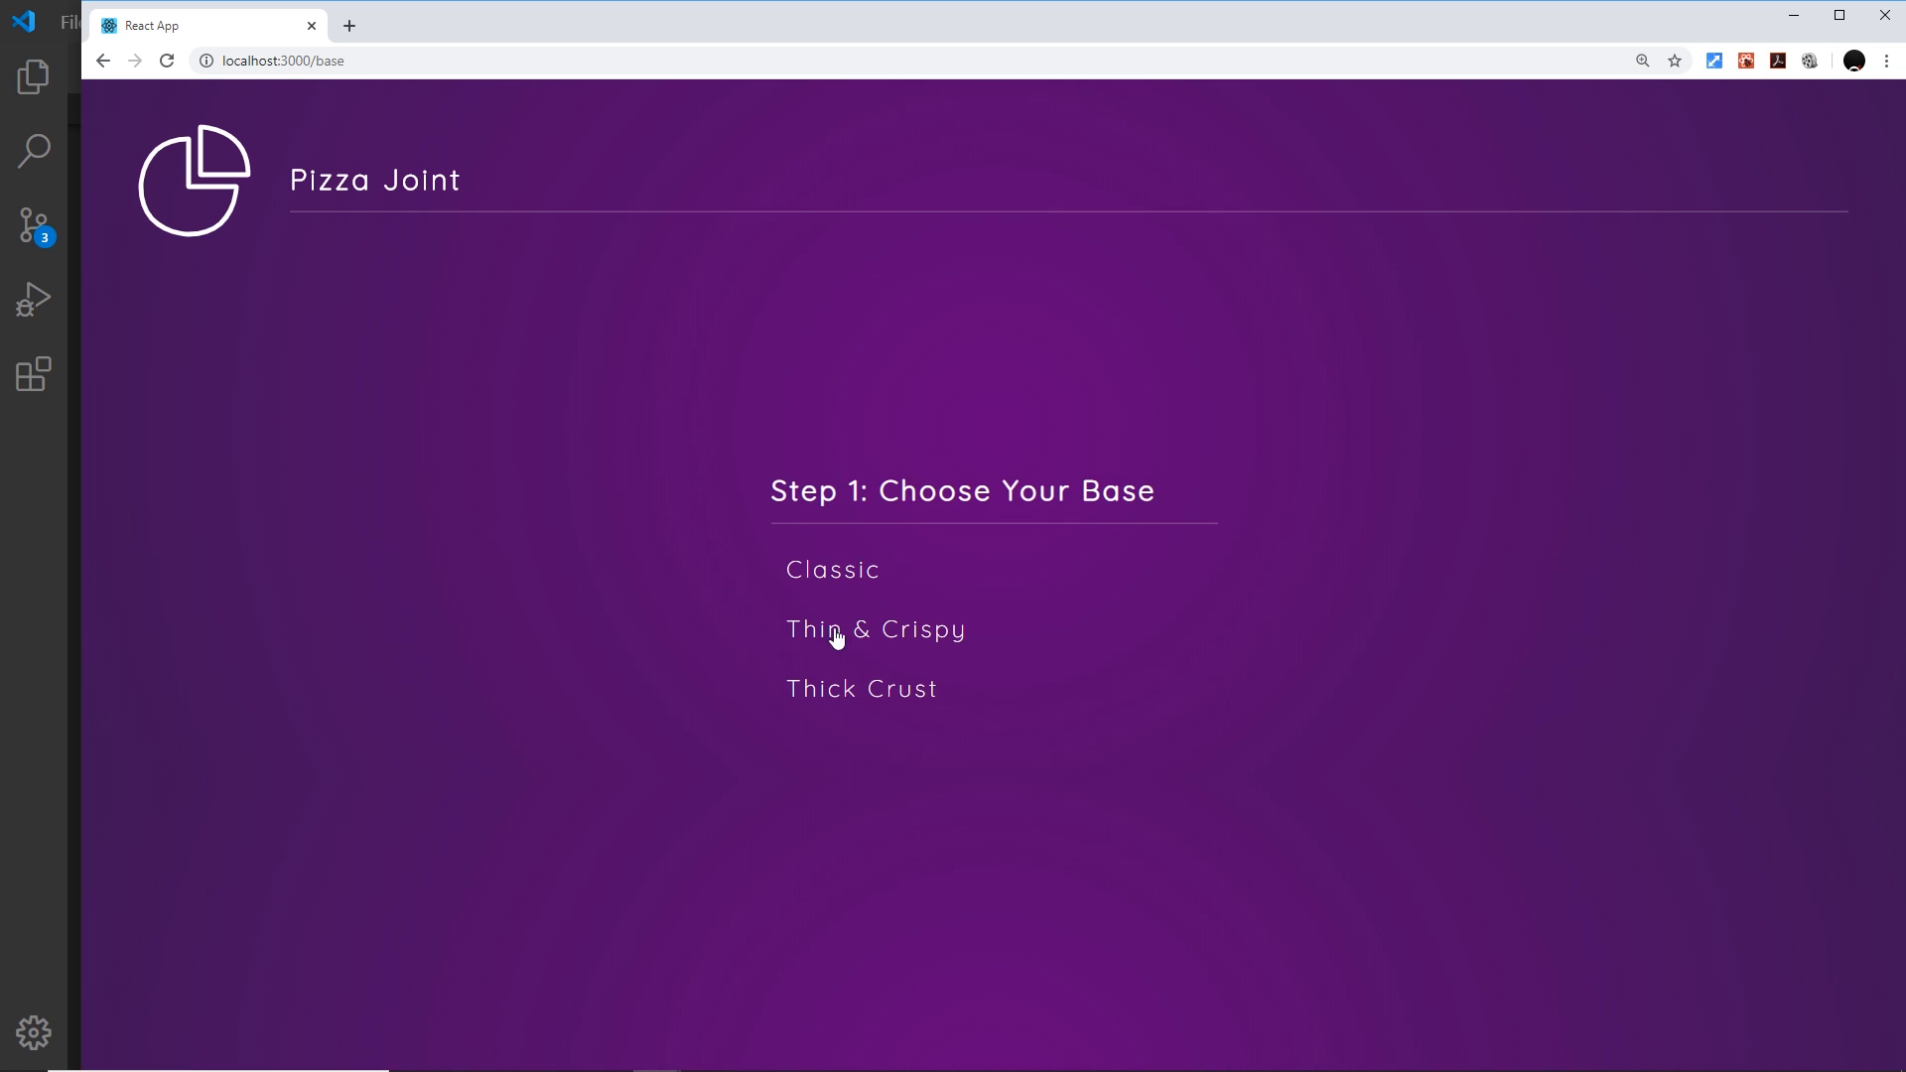
mouse_move(851, 655)
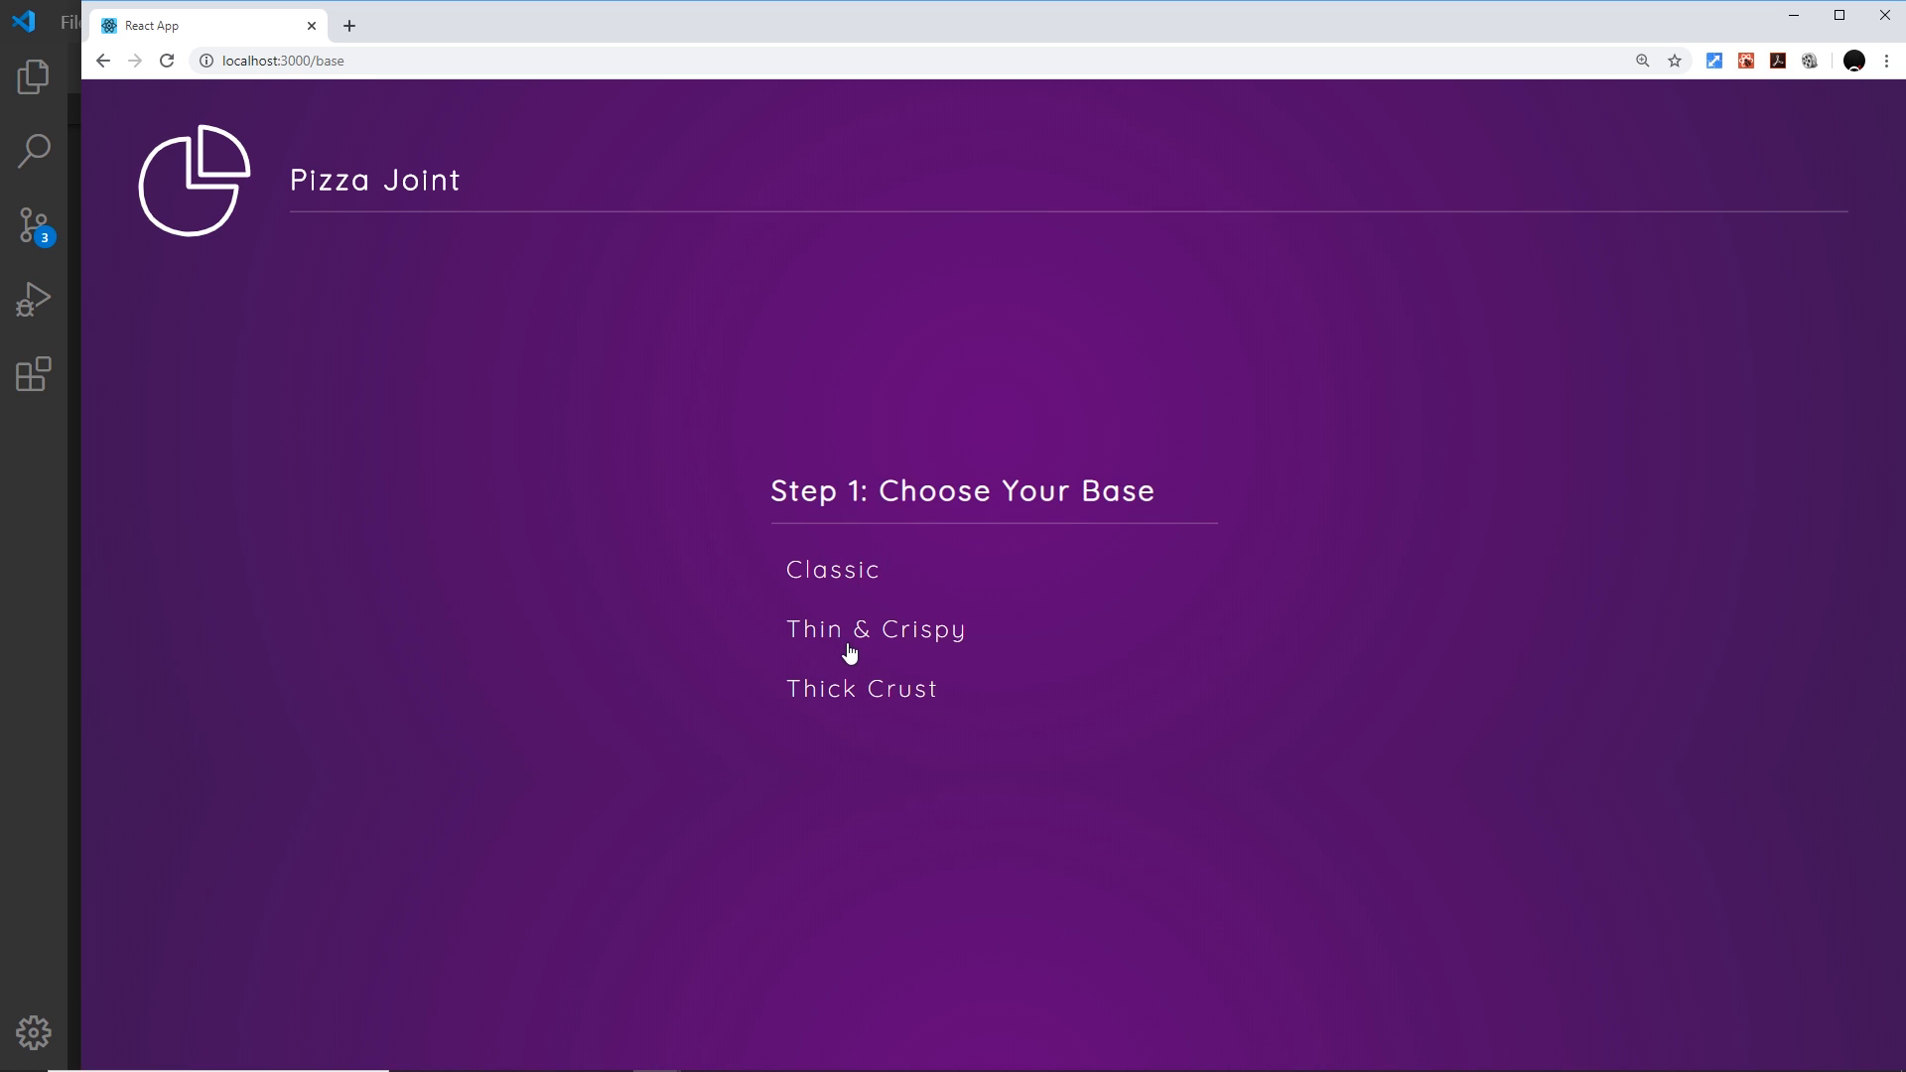
Pick Thin & Crispy as the pizza base so the Next button appears.
click(876, 629)
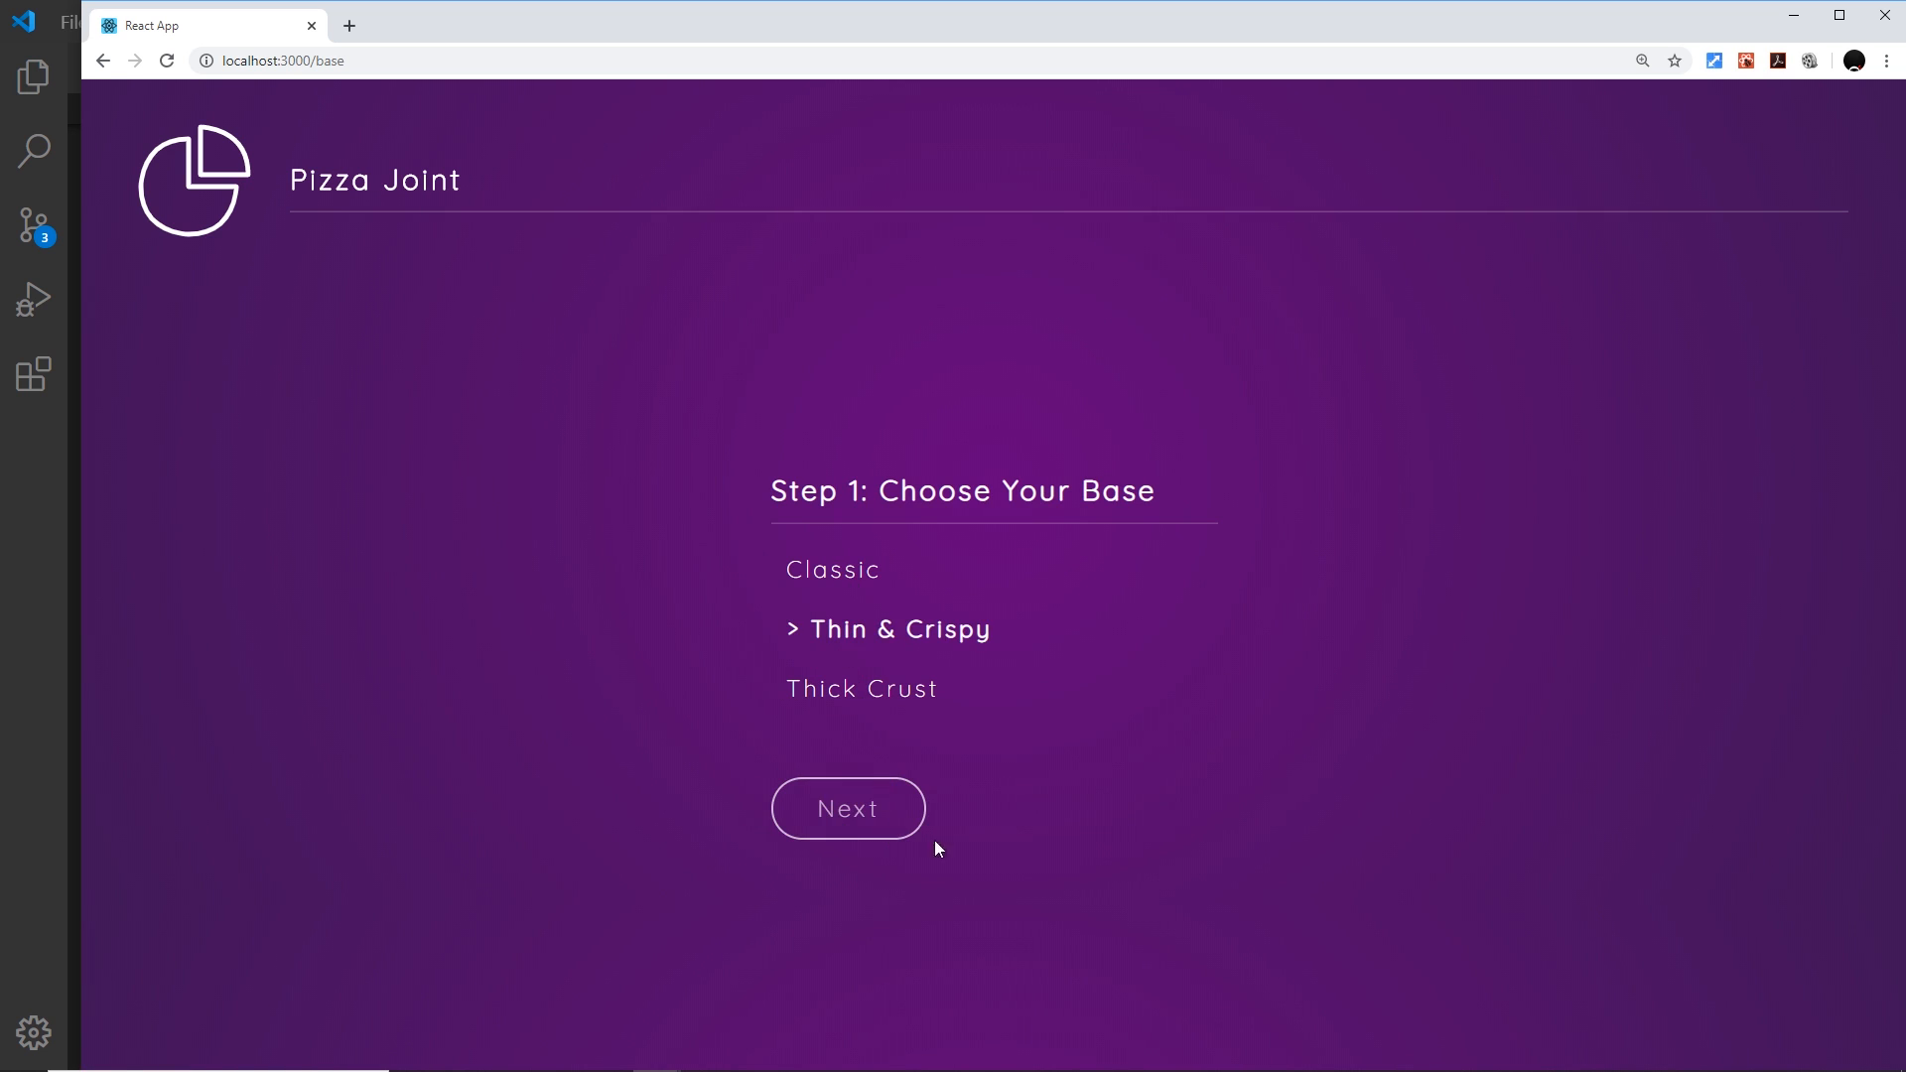
mouse_move(960, 932)
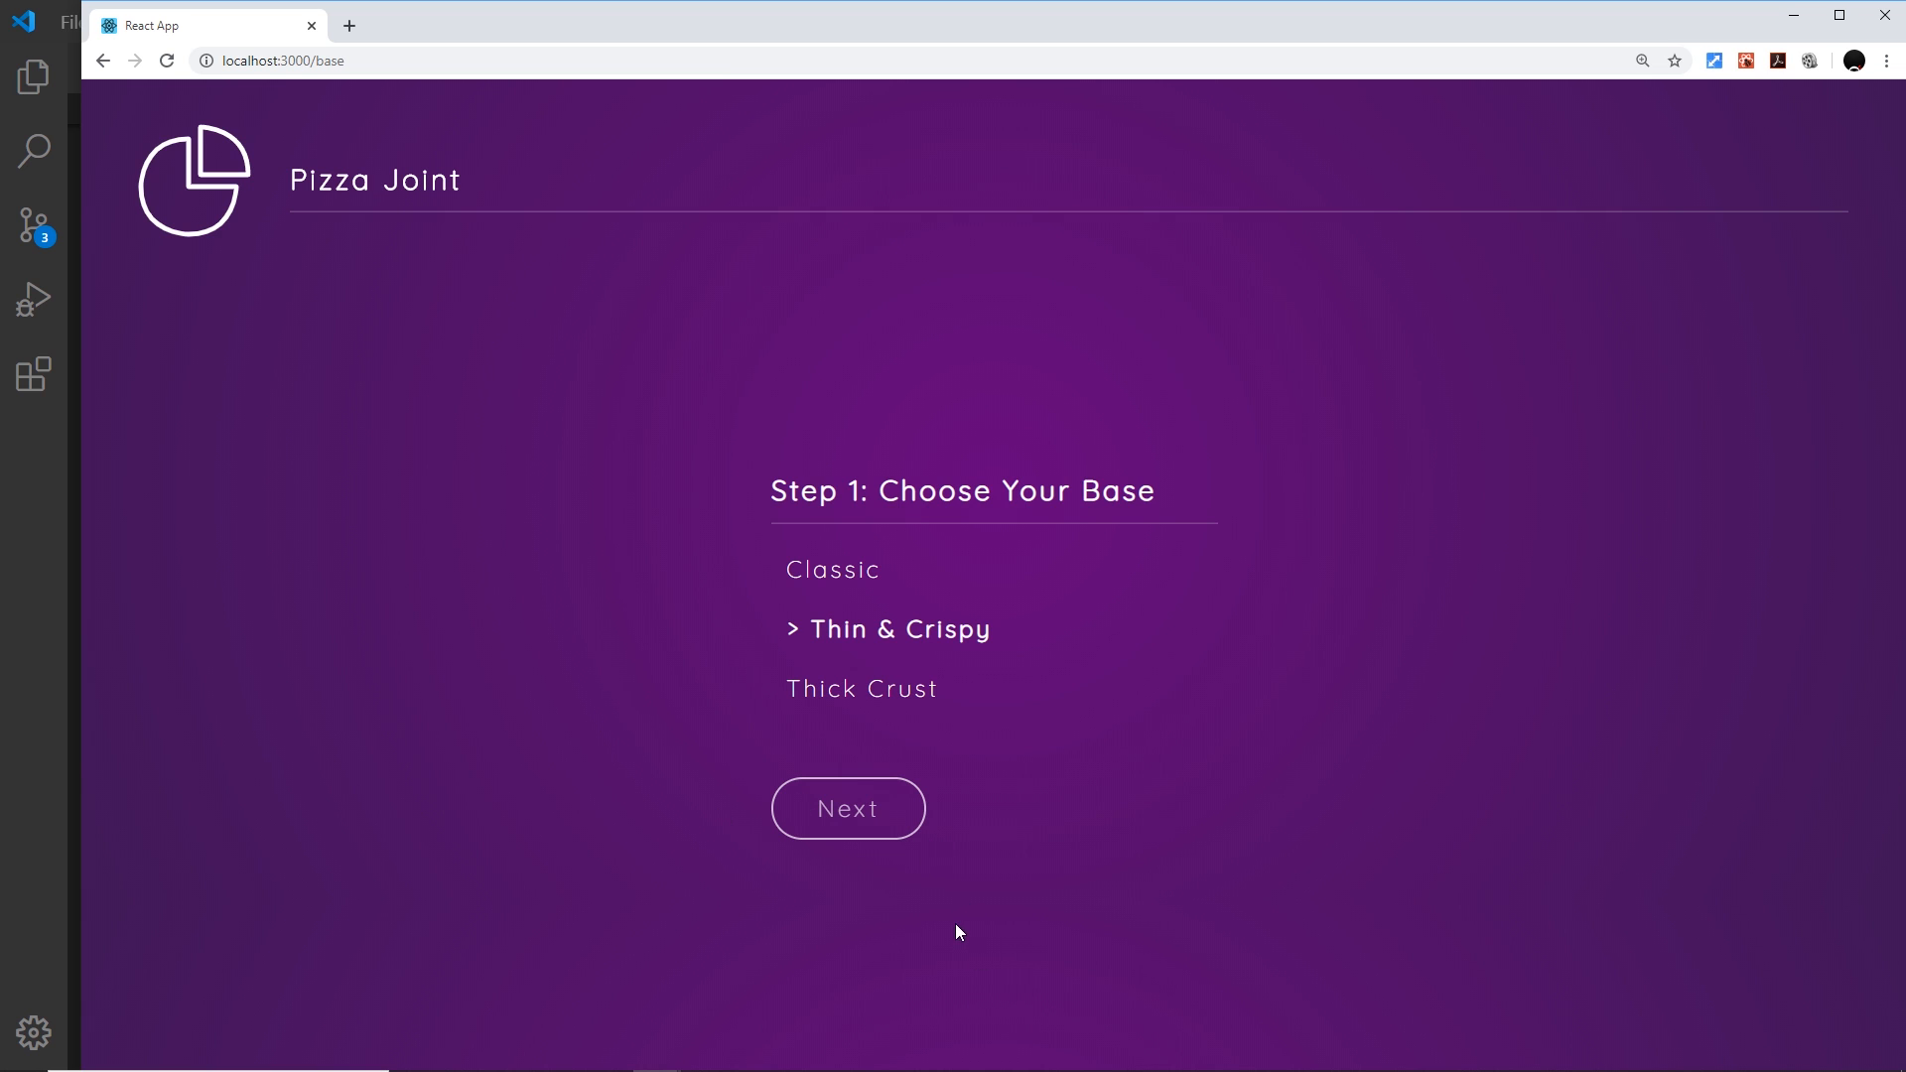
mouse_move(28, 816)
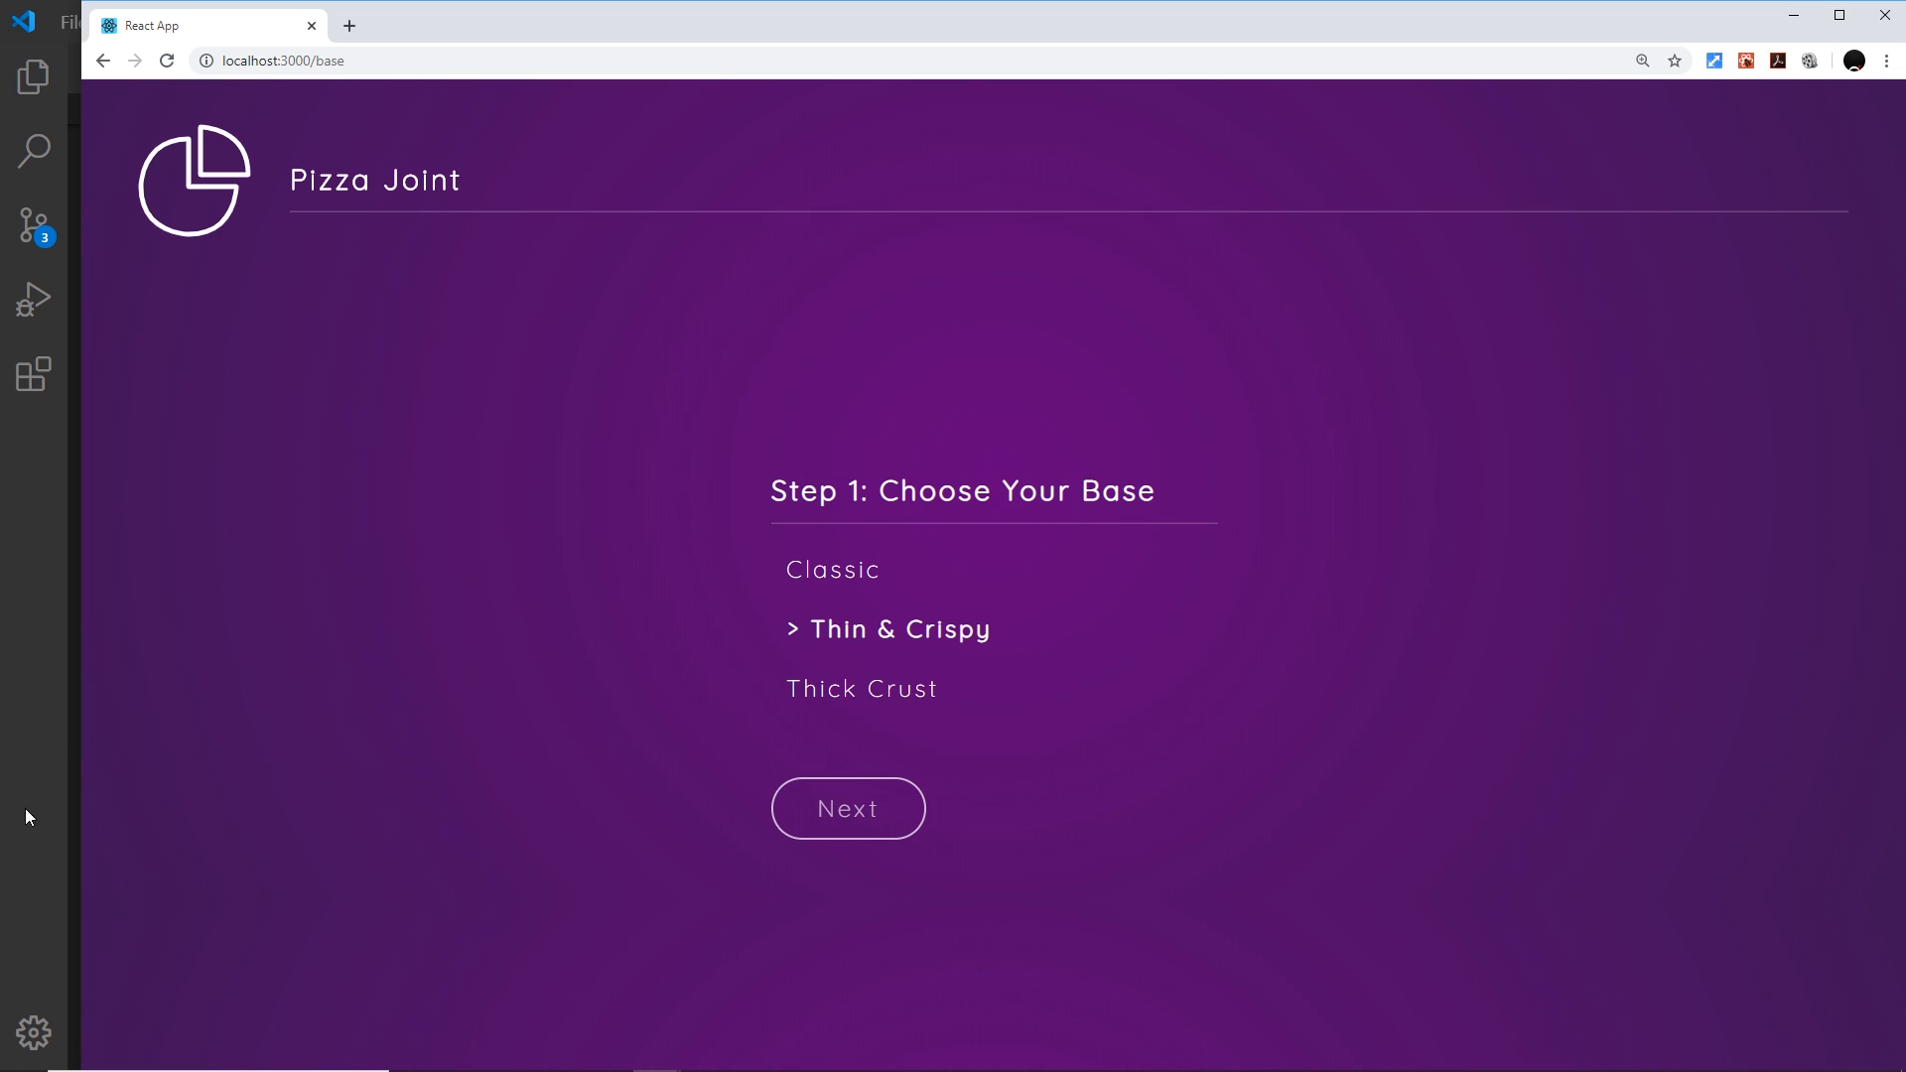
mouse_move(1070, 766)
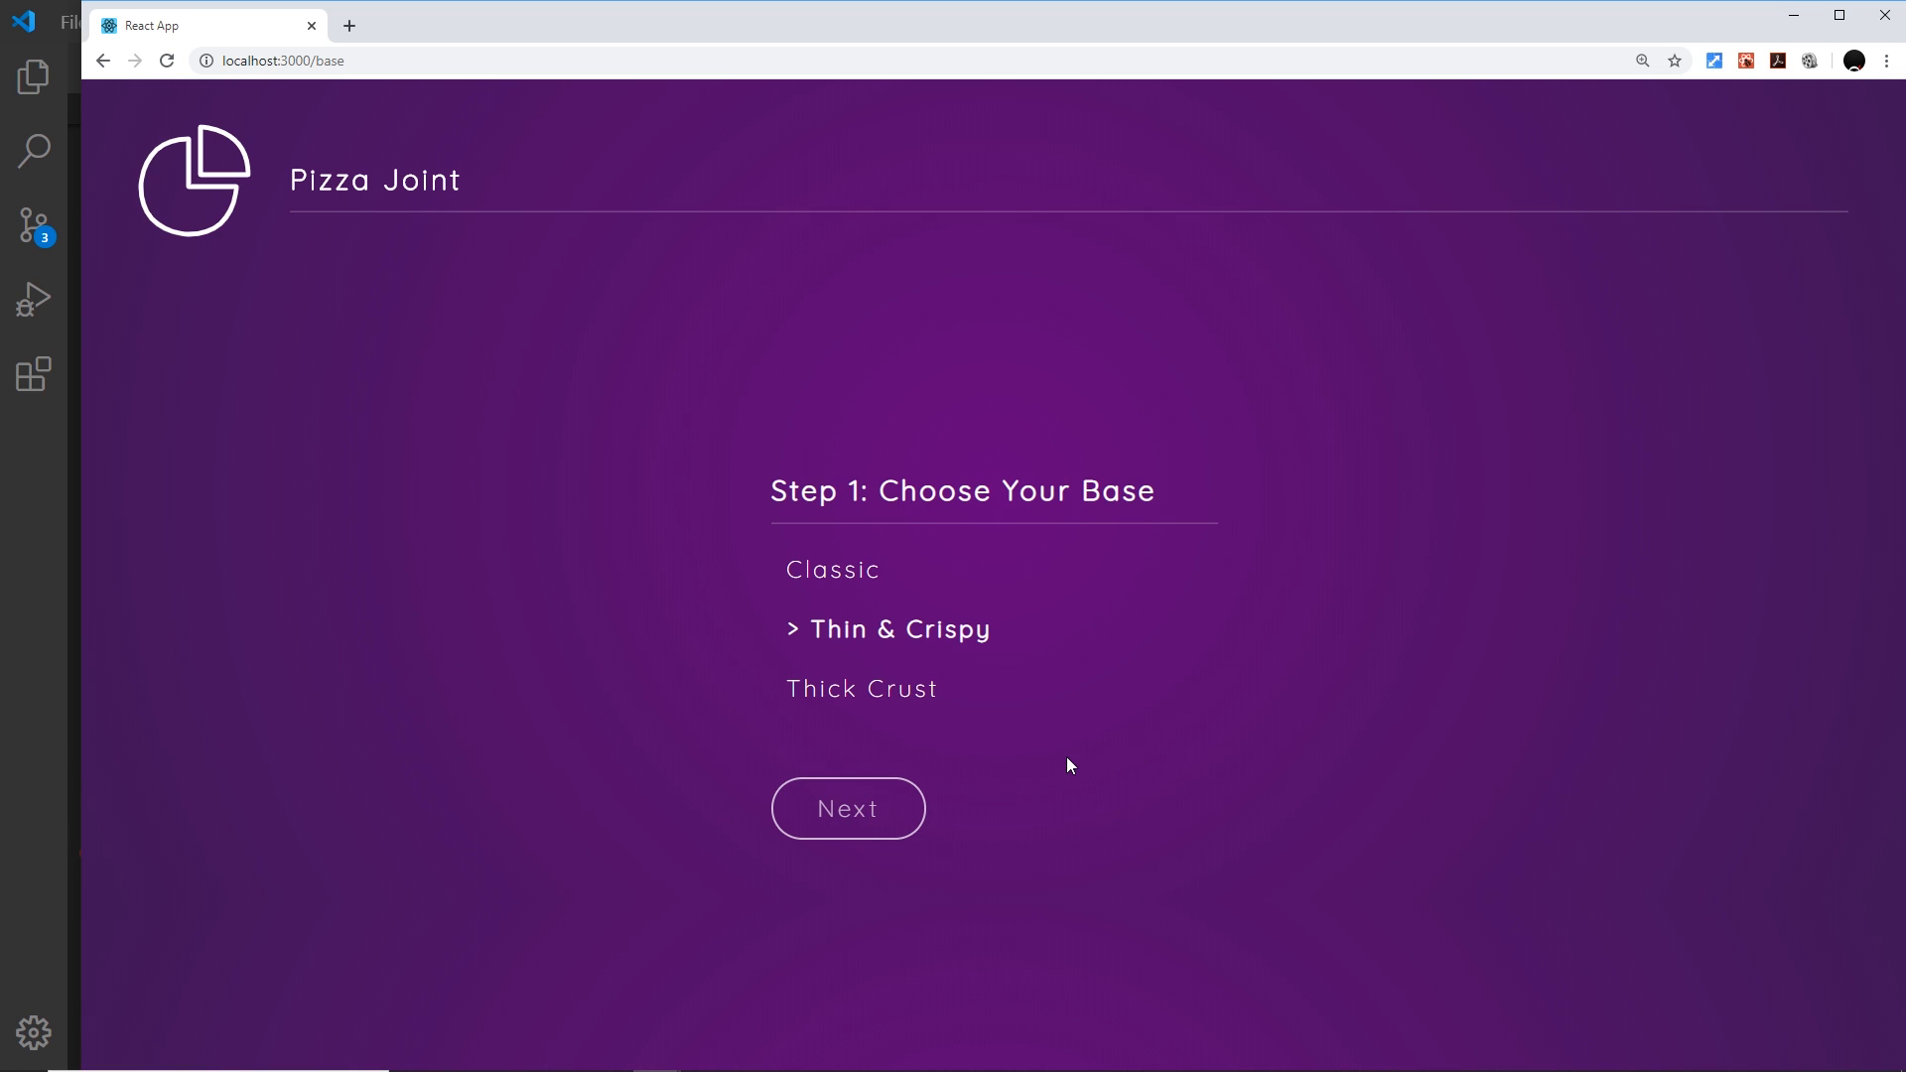
mouse_move(21, 866)
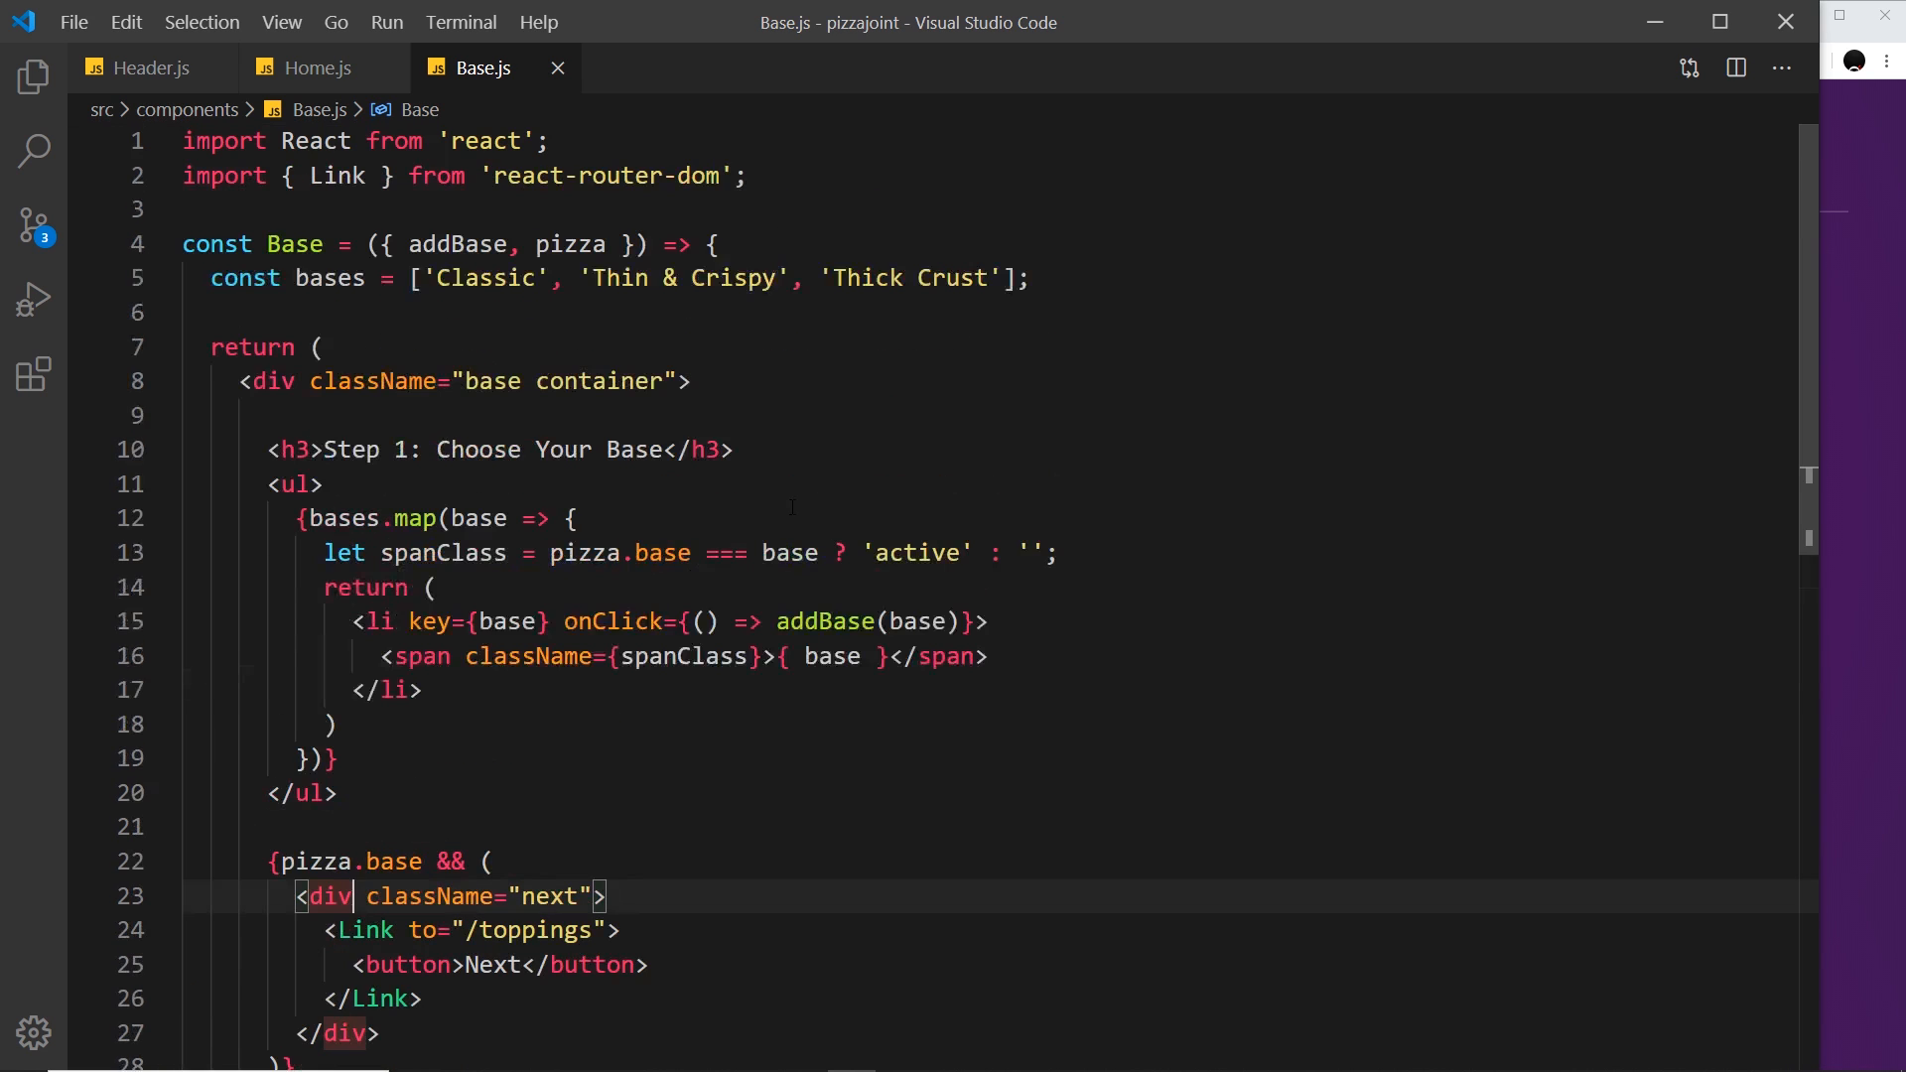
Add the framer-motion motion import to Base.js and rename the next wrapper div to motion.div.
text(import { motion } from 'framer-motion';)
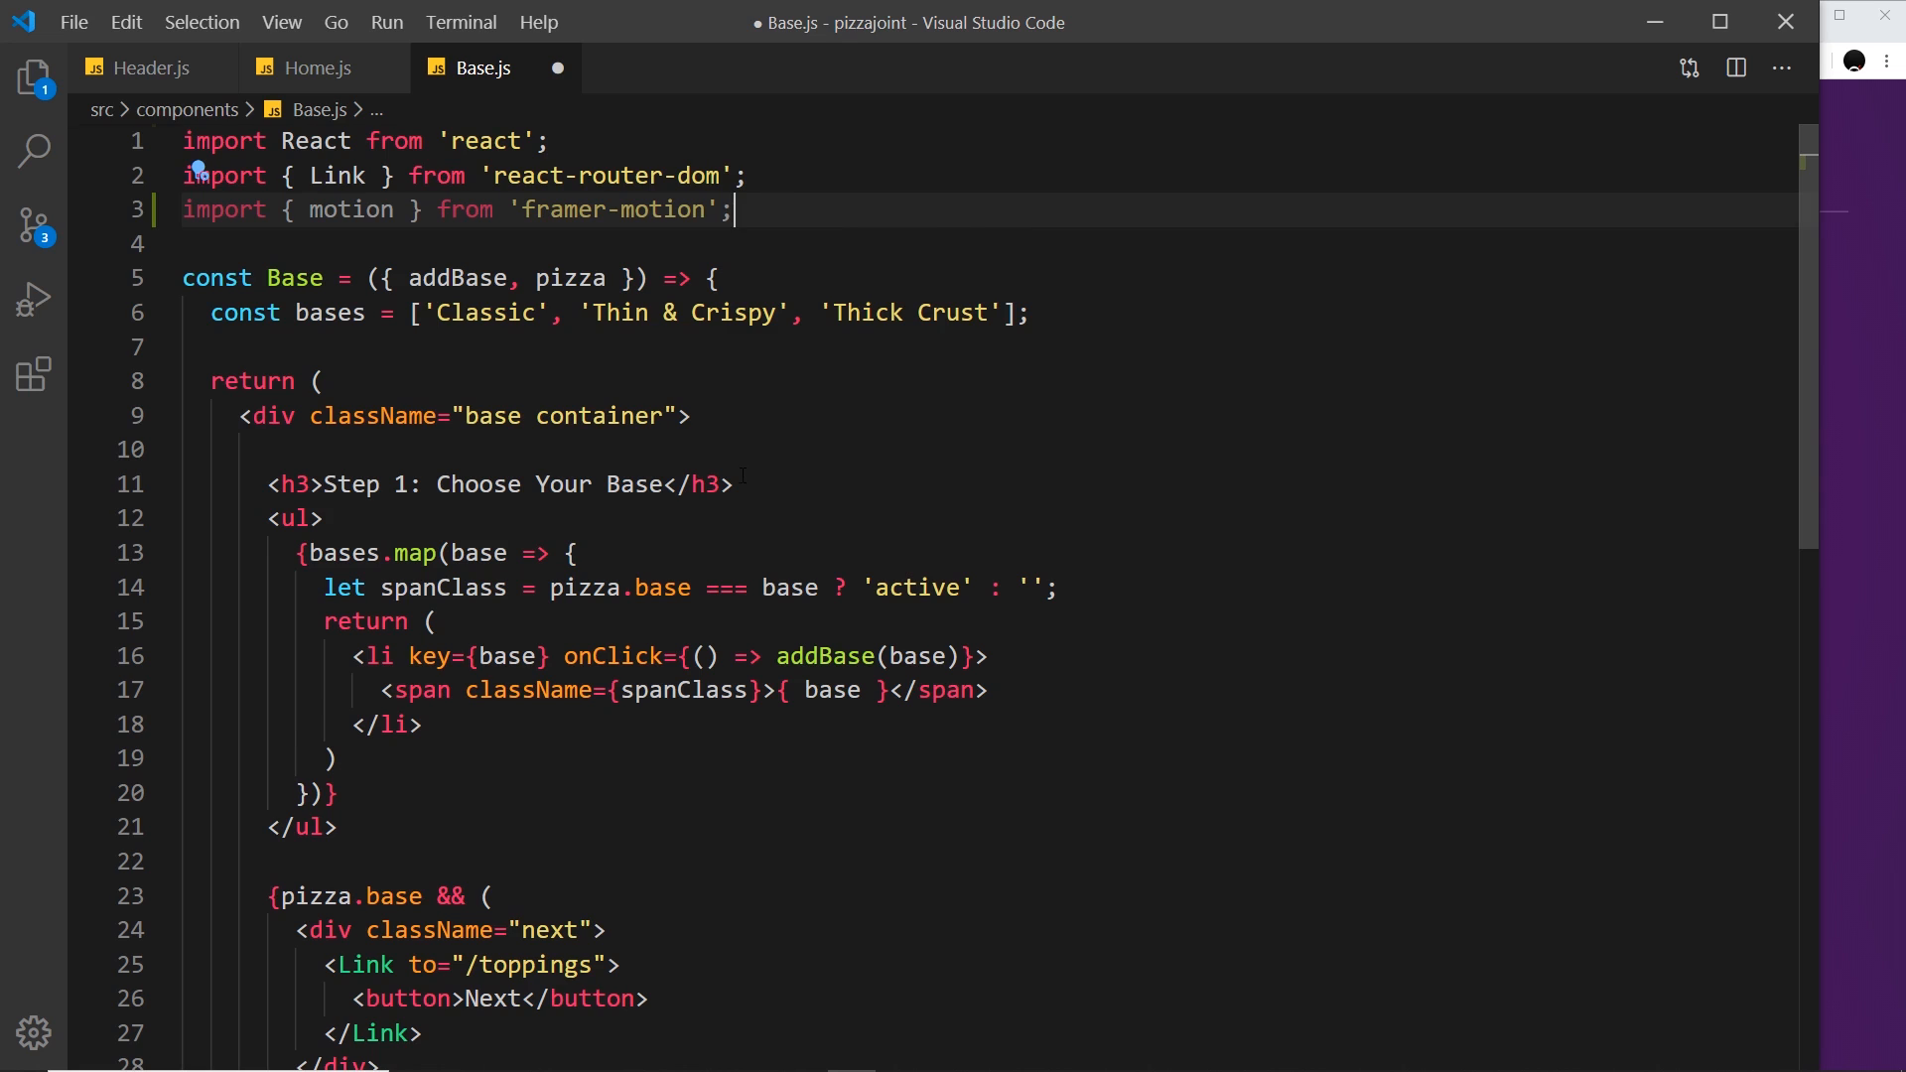
scroll(down, 3)
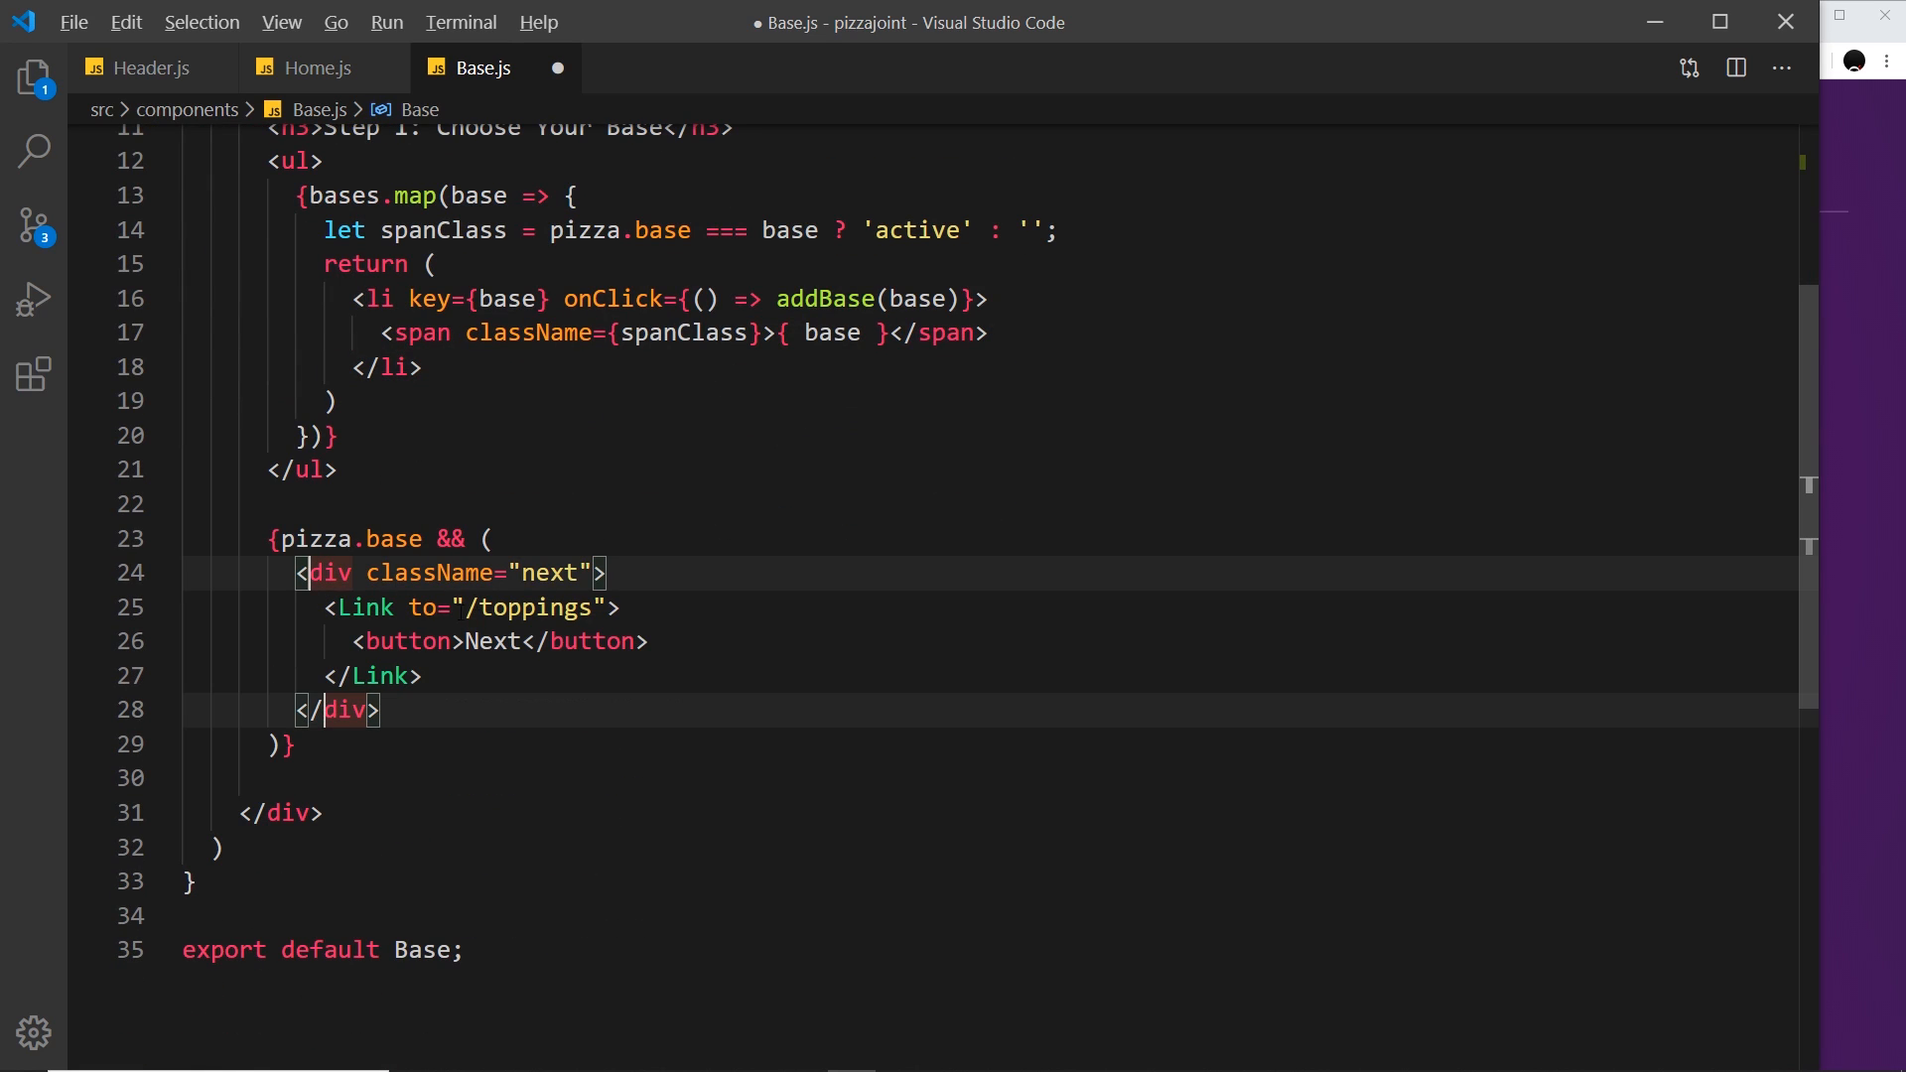
text(motion.)
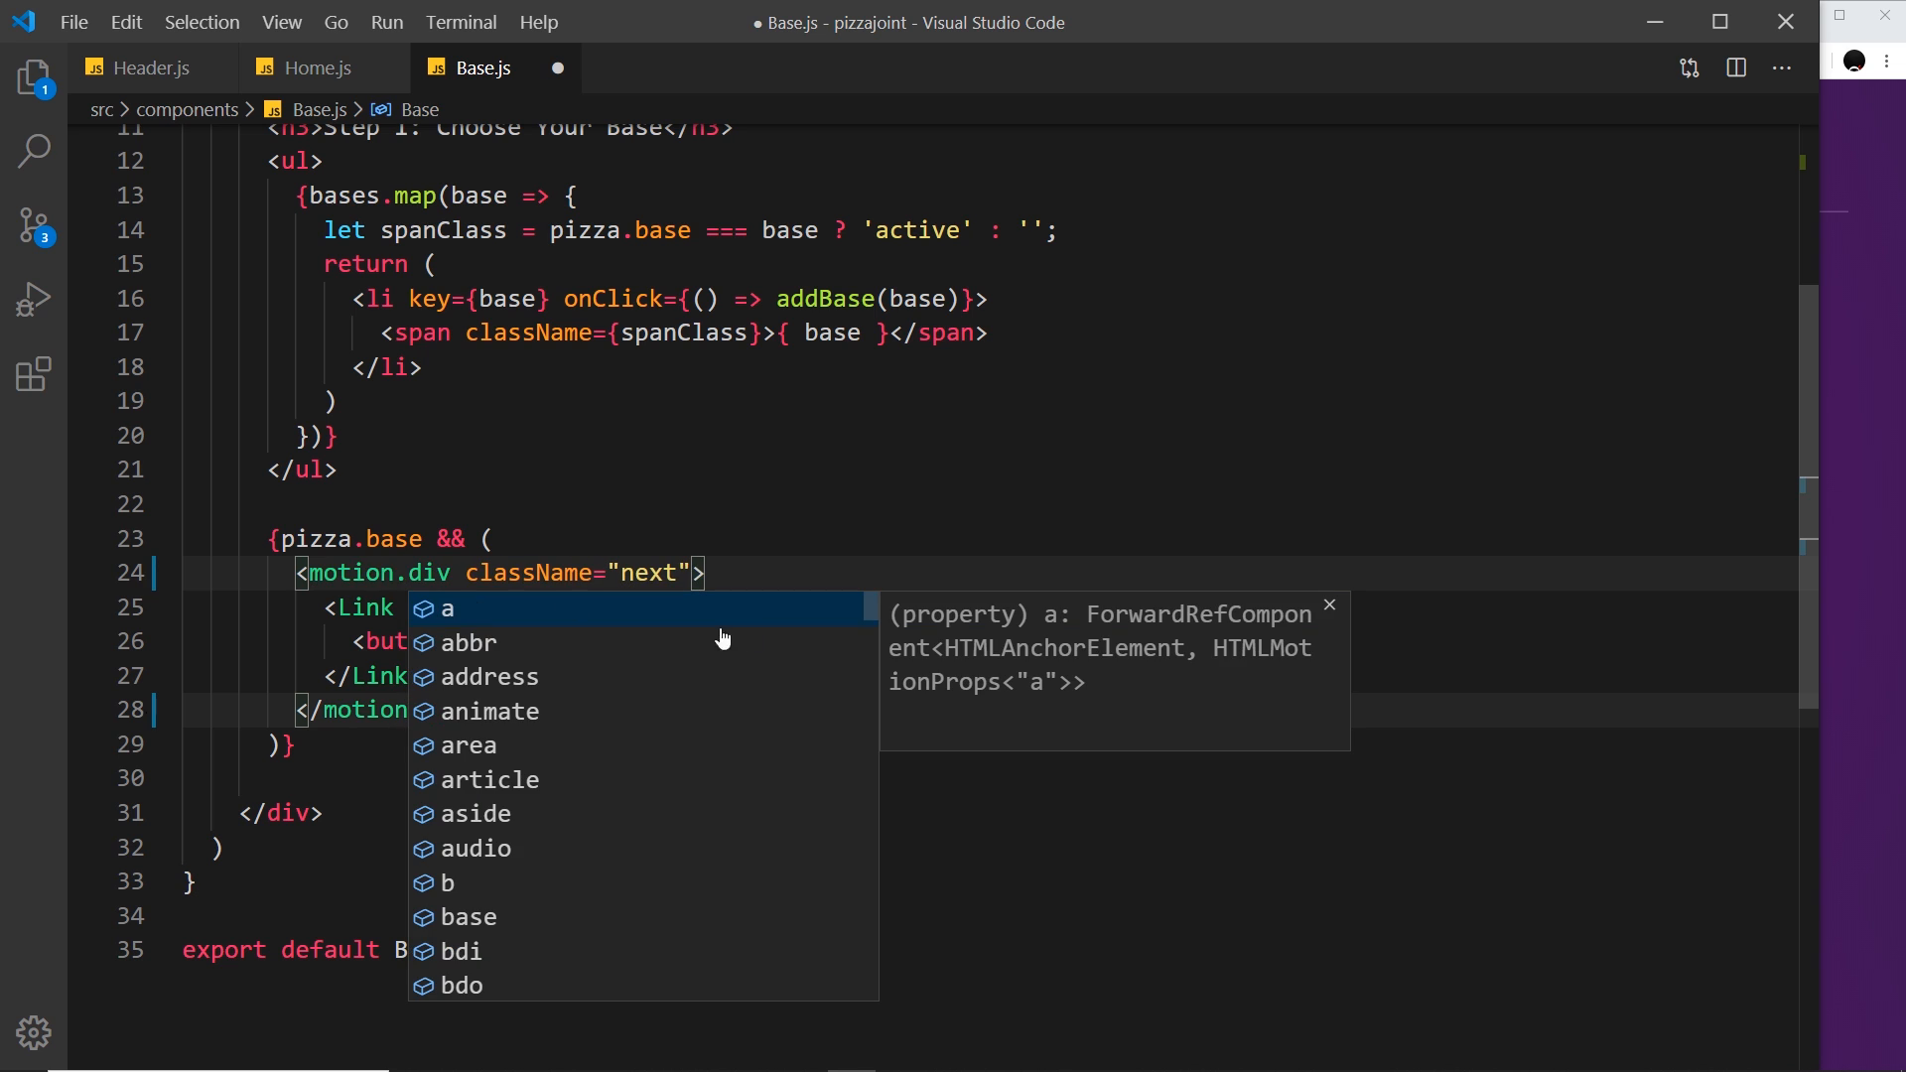
key(Escape)
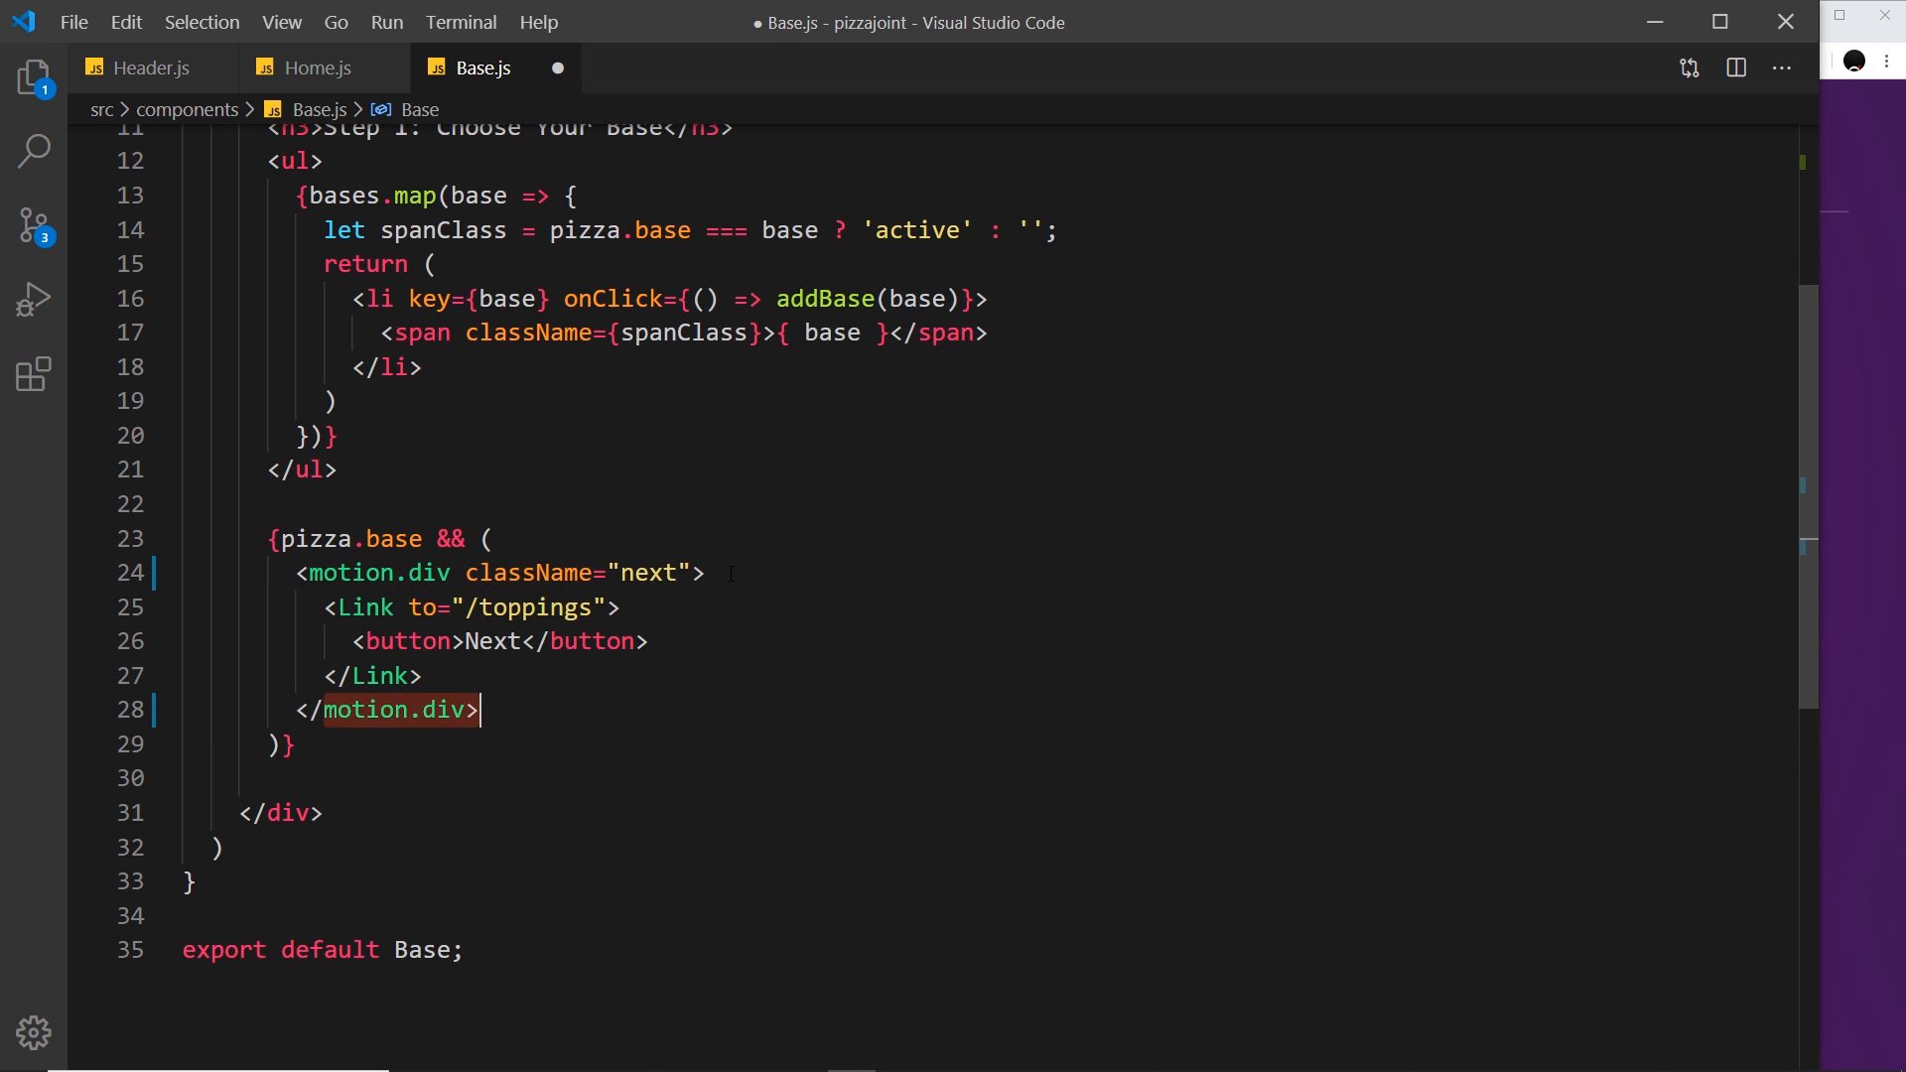
Give the Next wrapper motion.div initial={{ x: '-100vw' }} and begin an animate prop.
key(Enter)
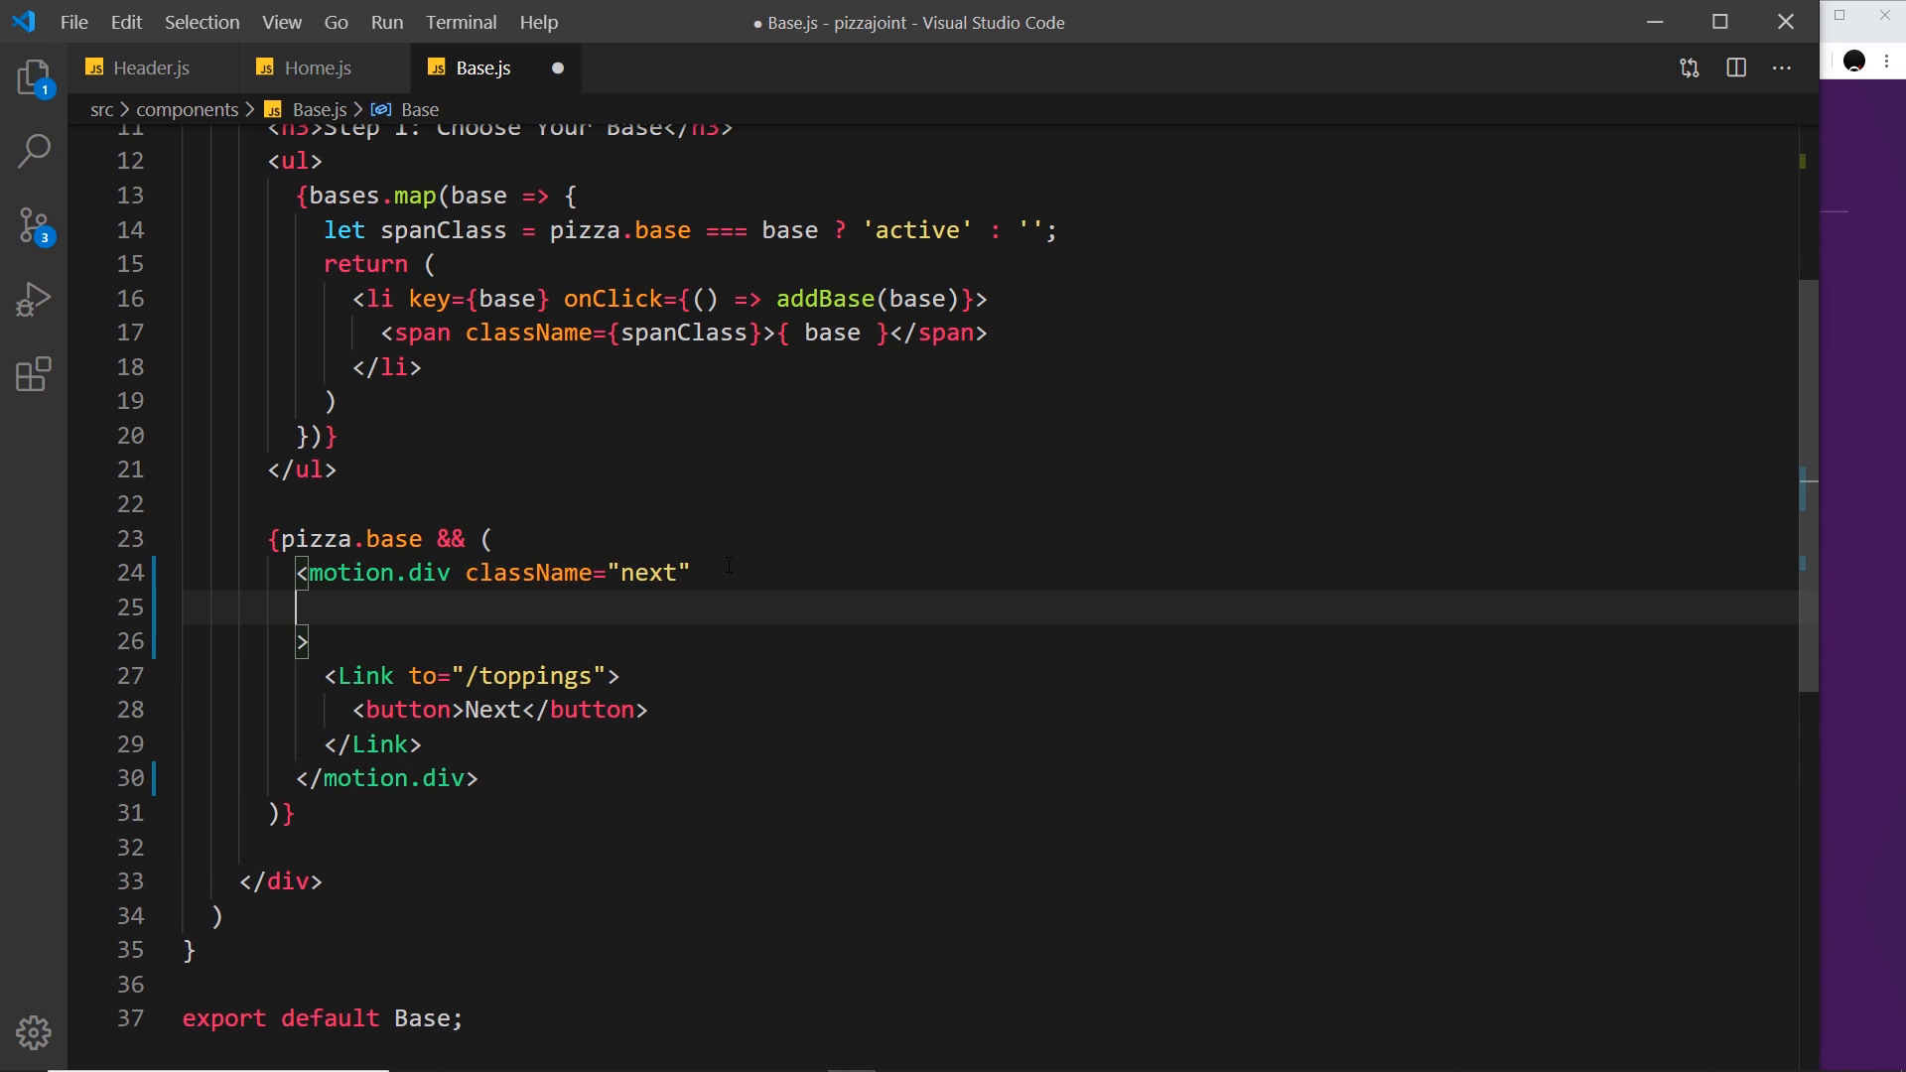
text(initial={{)
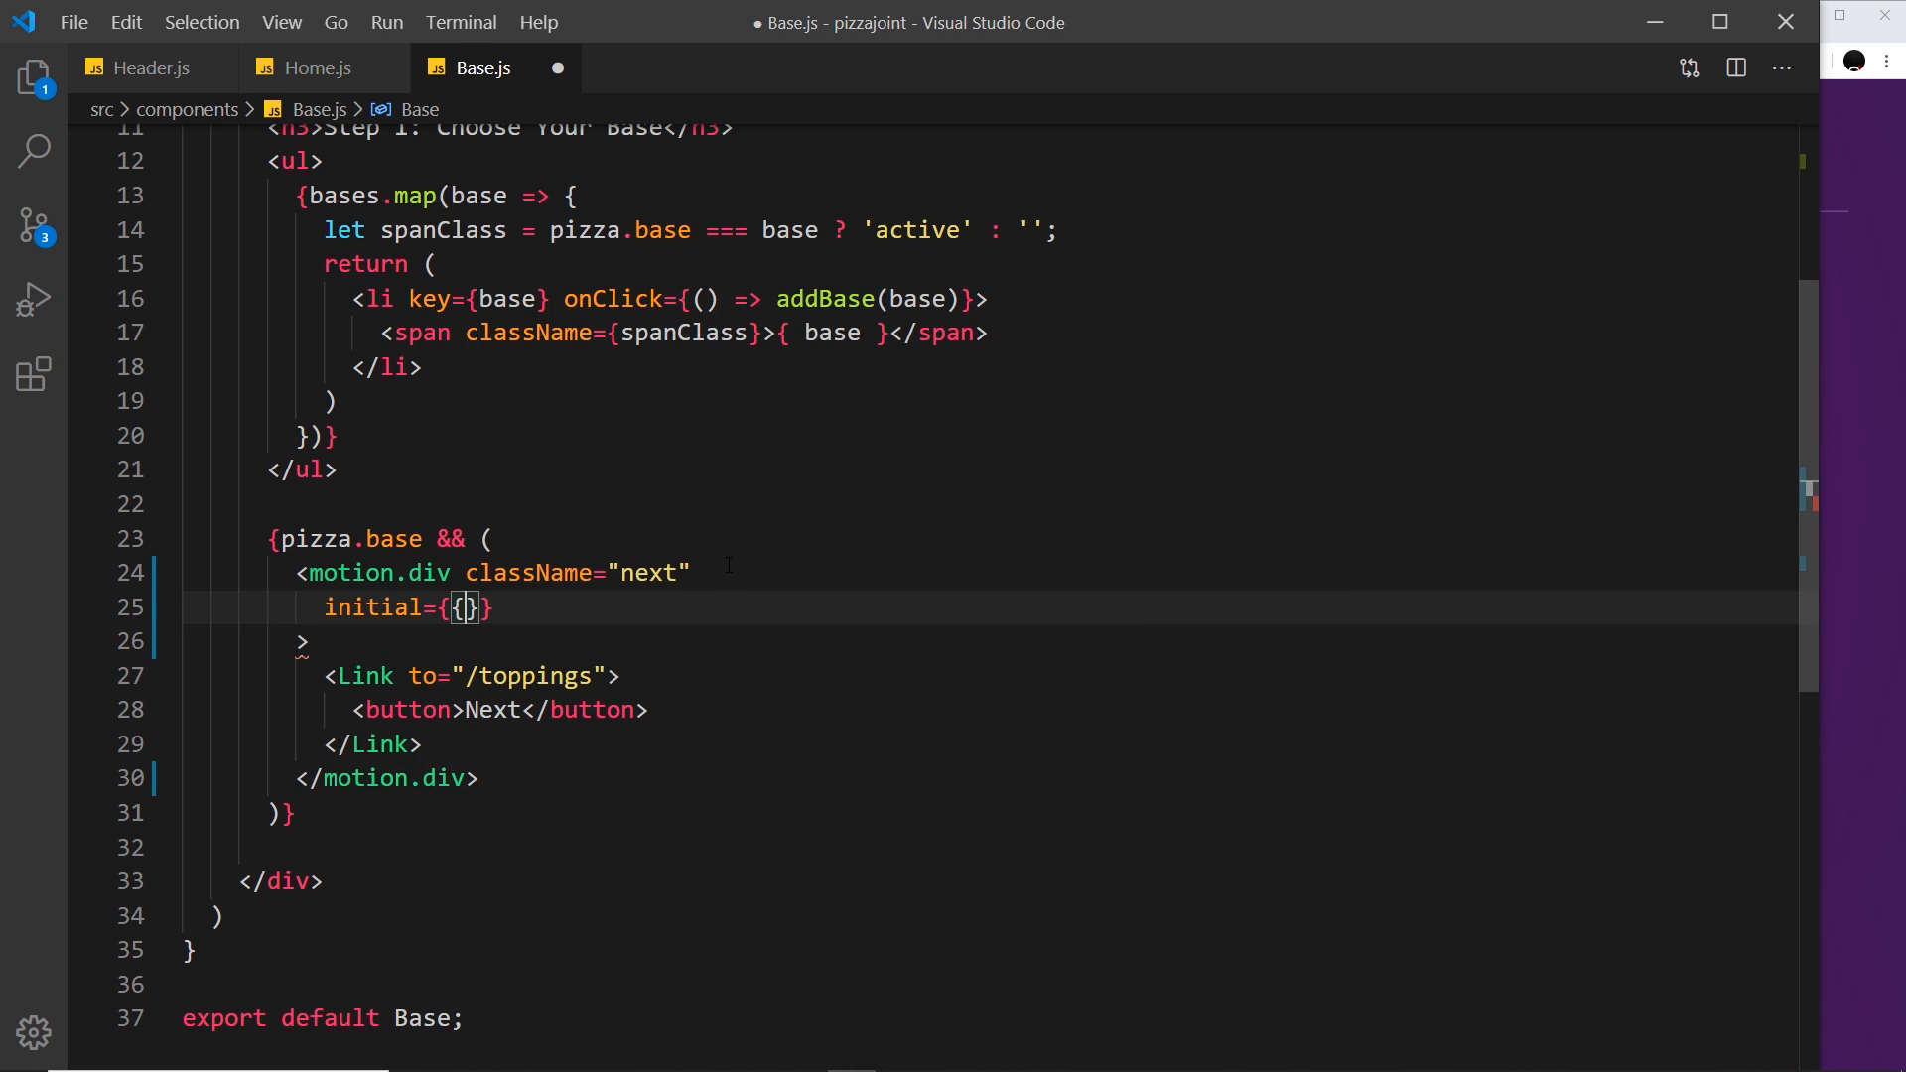
text(x)
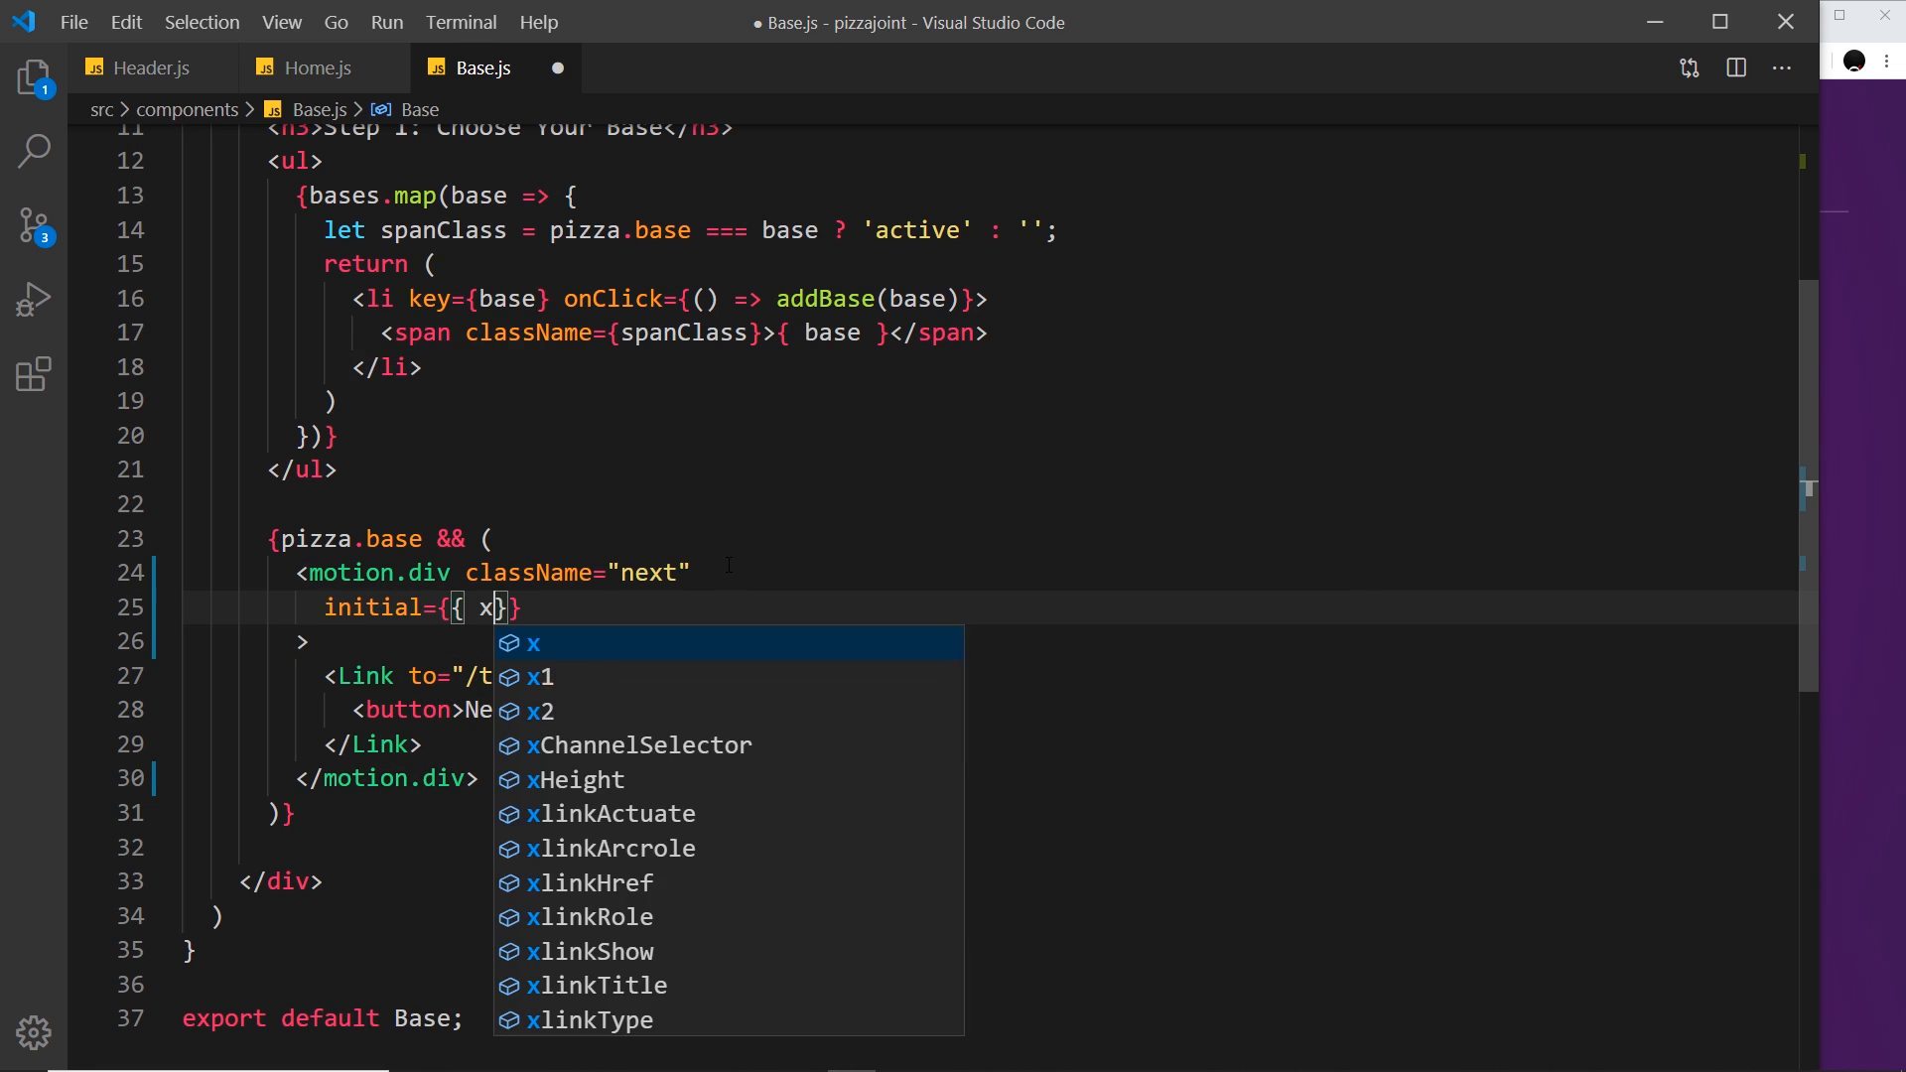
text(: '')
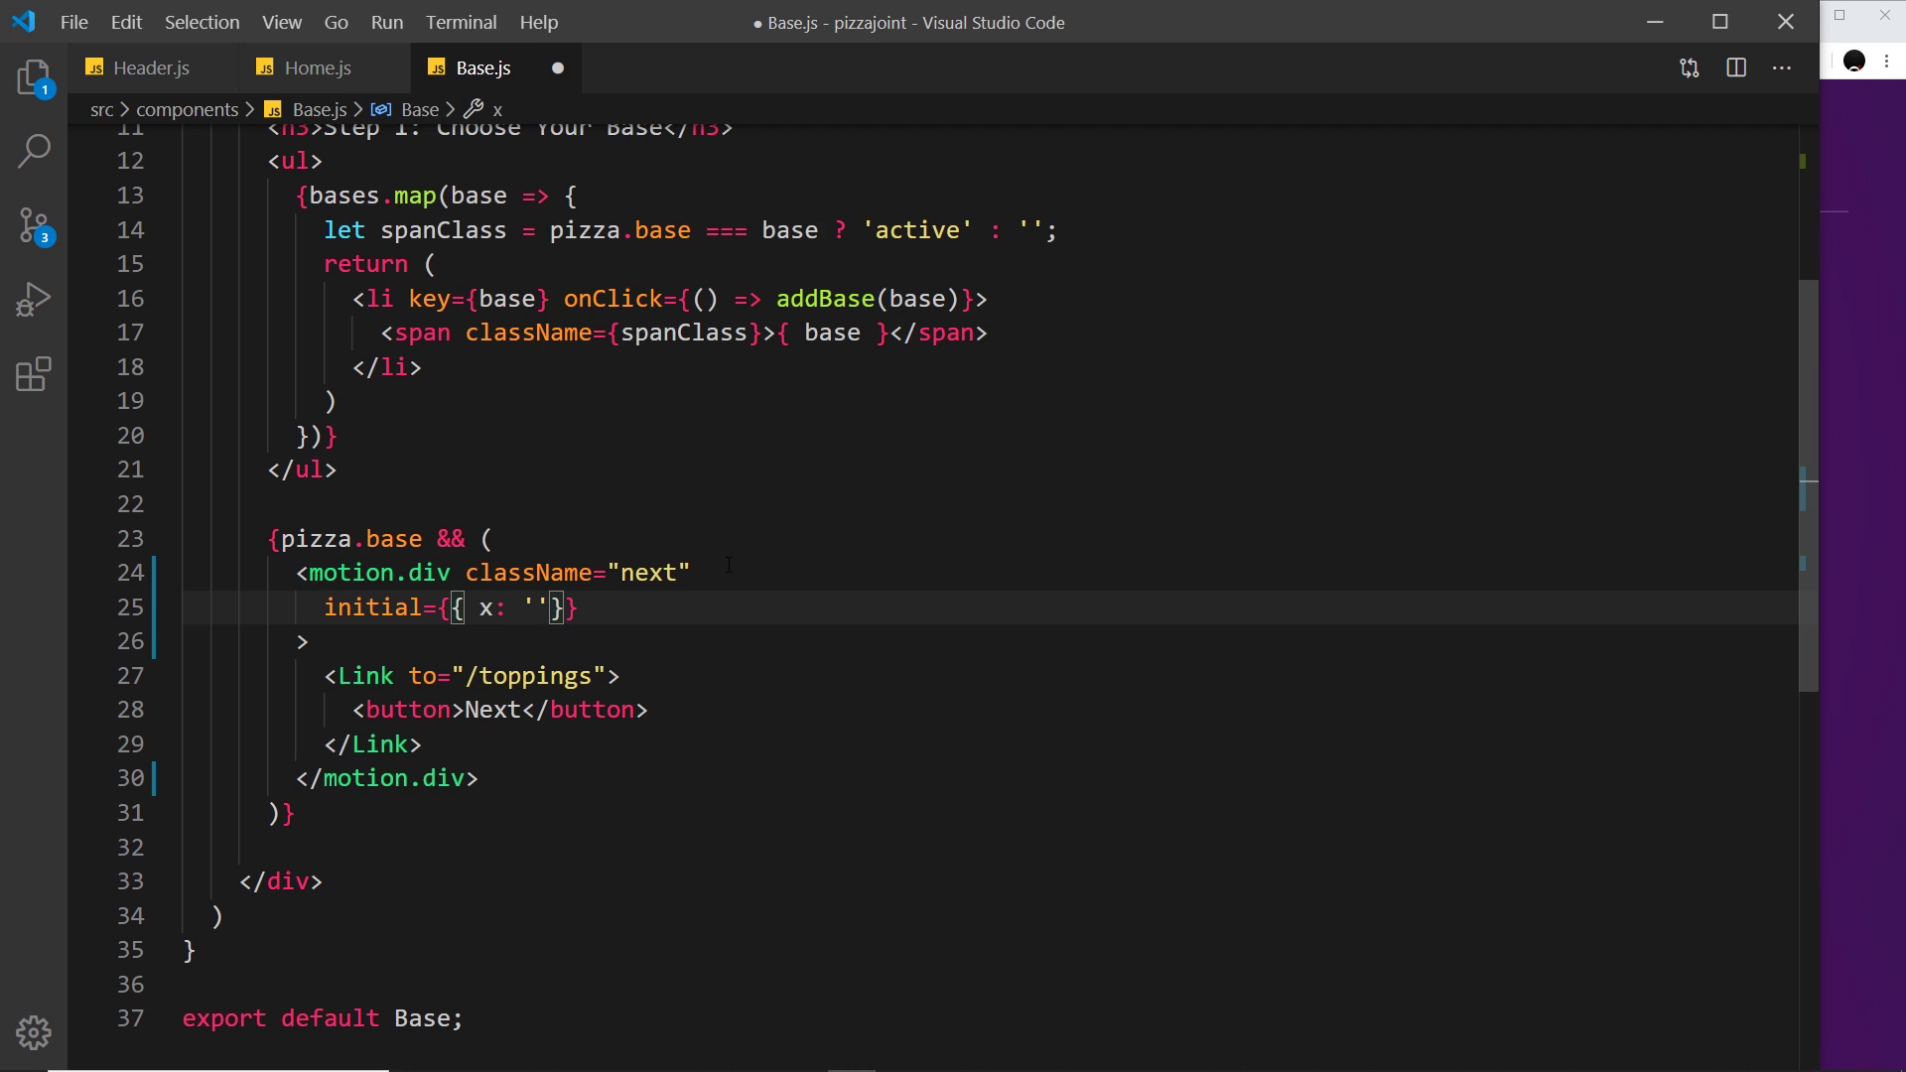
text(-100vw)
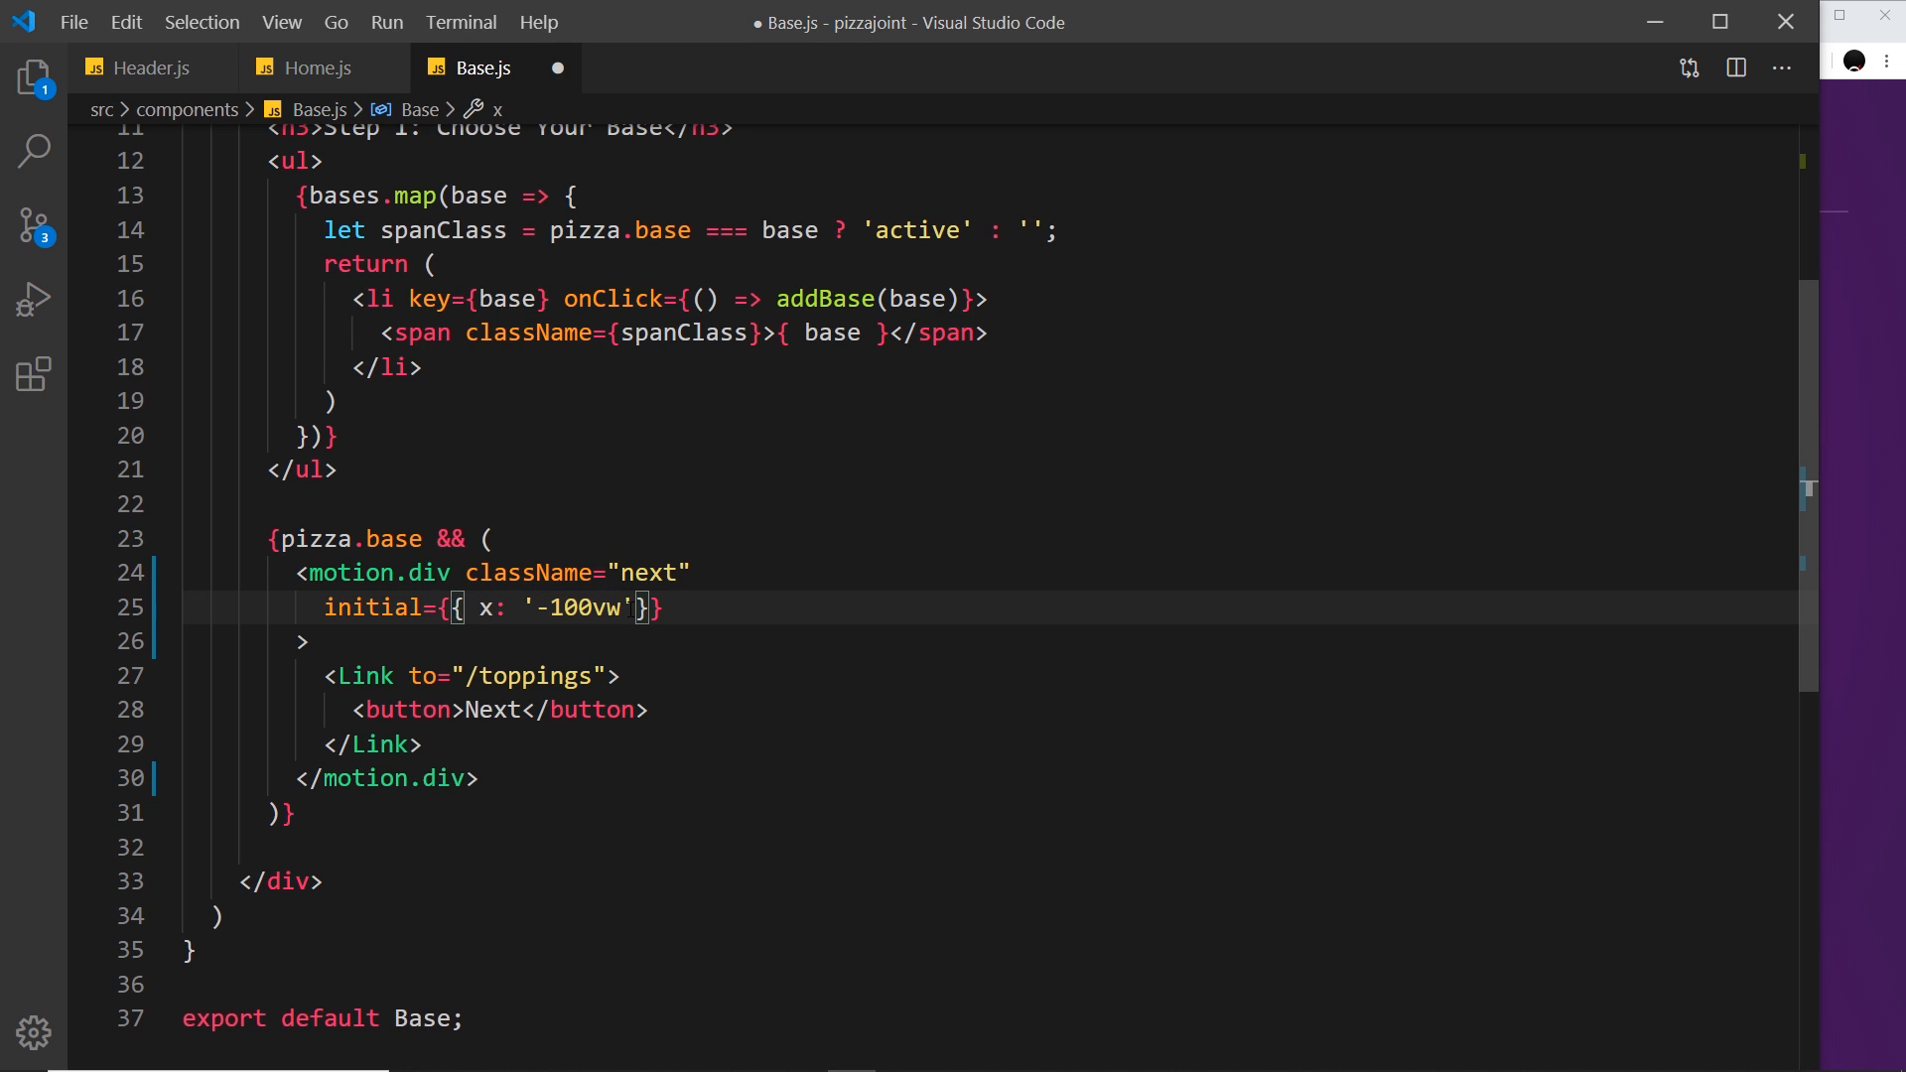
text(100)
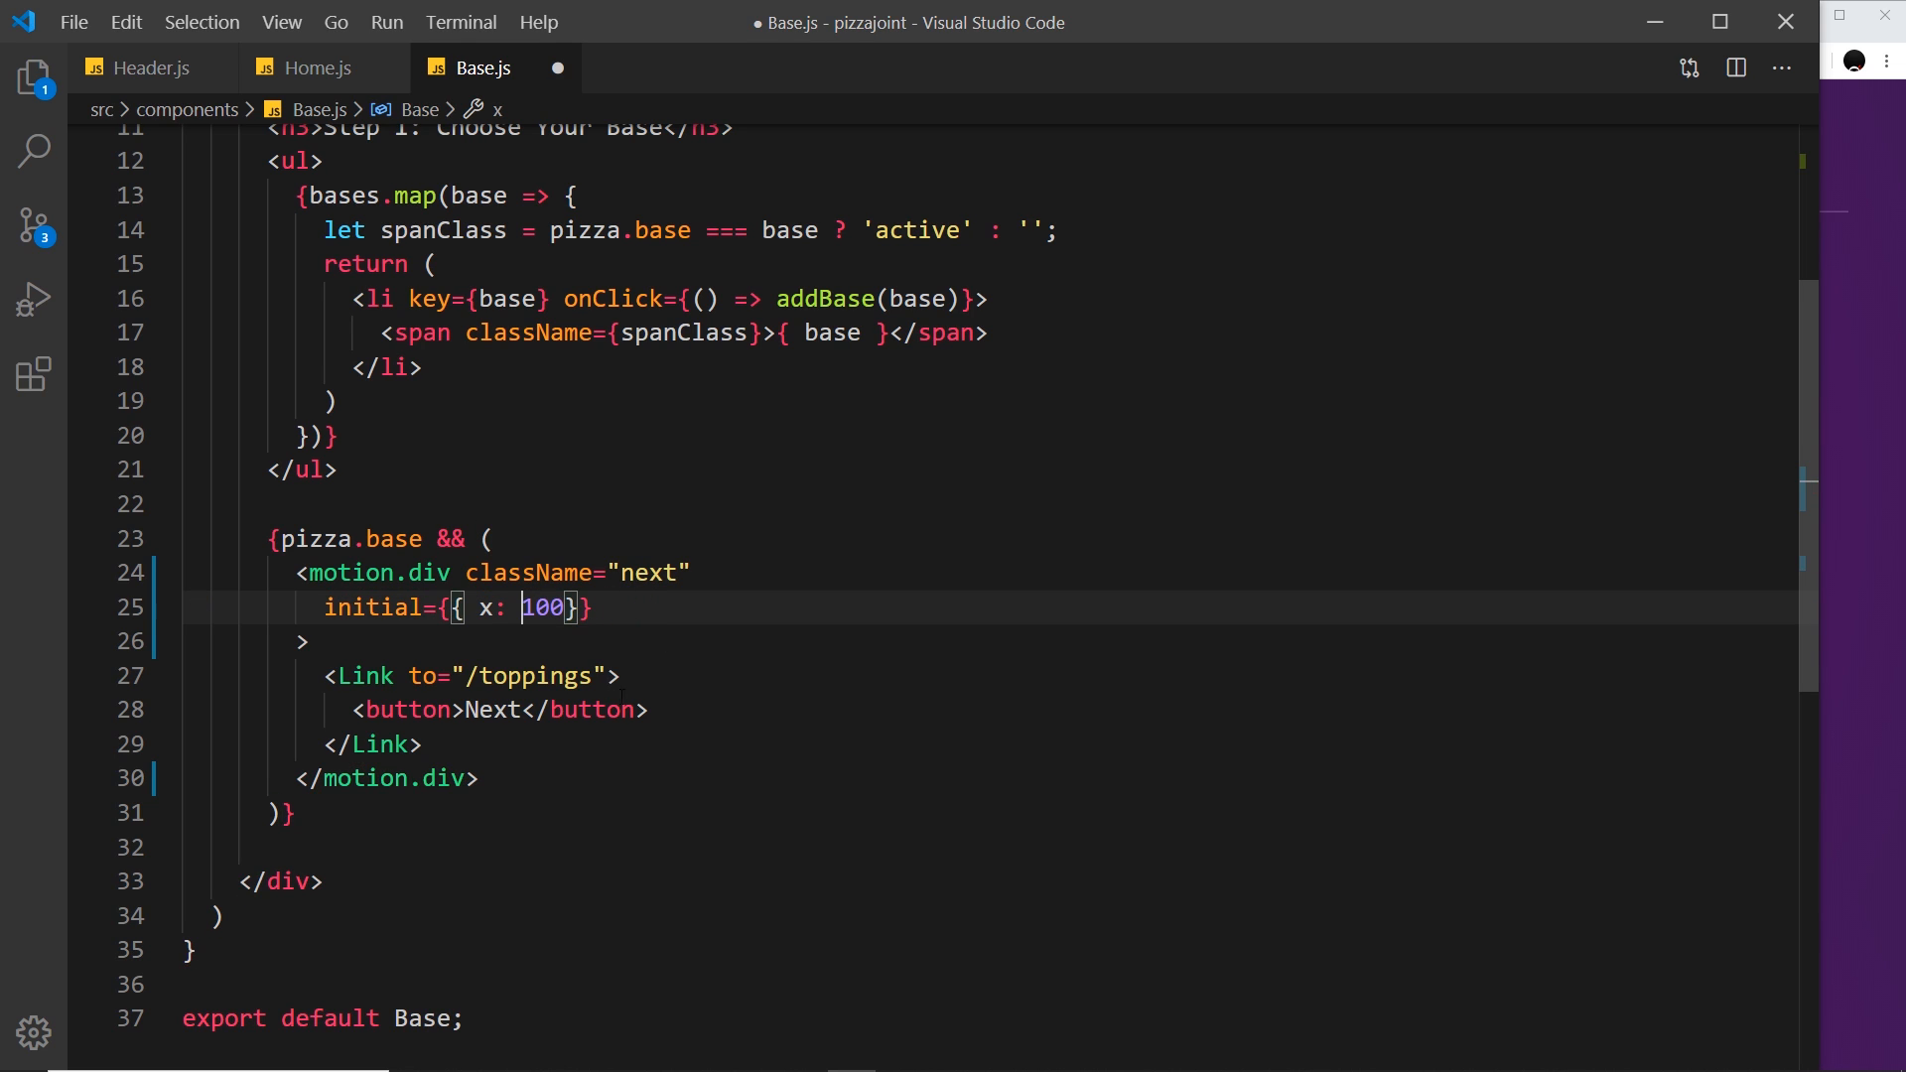
text(-)
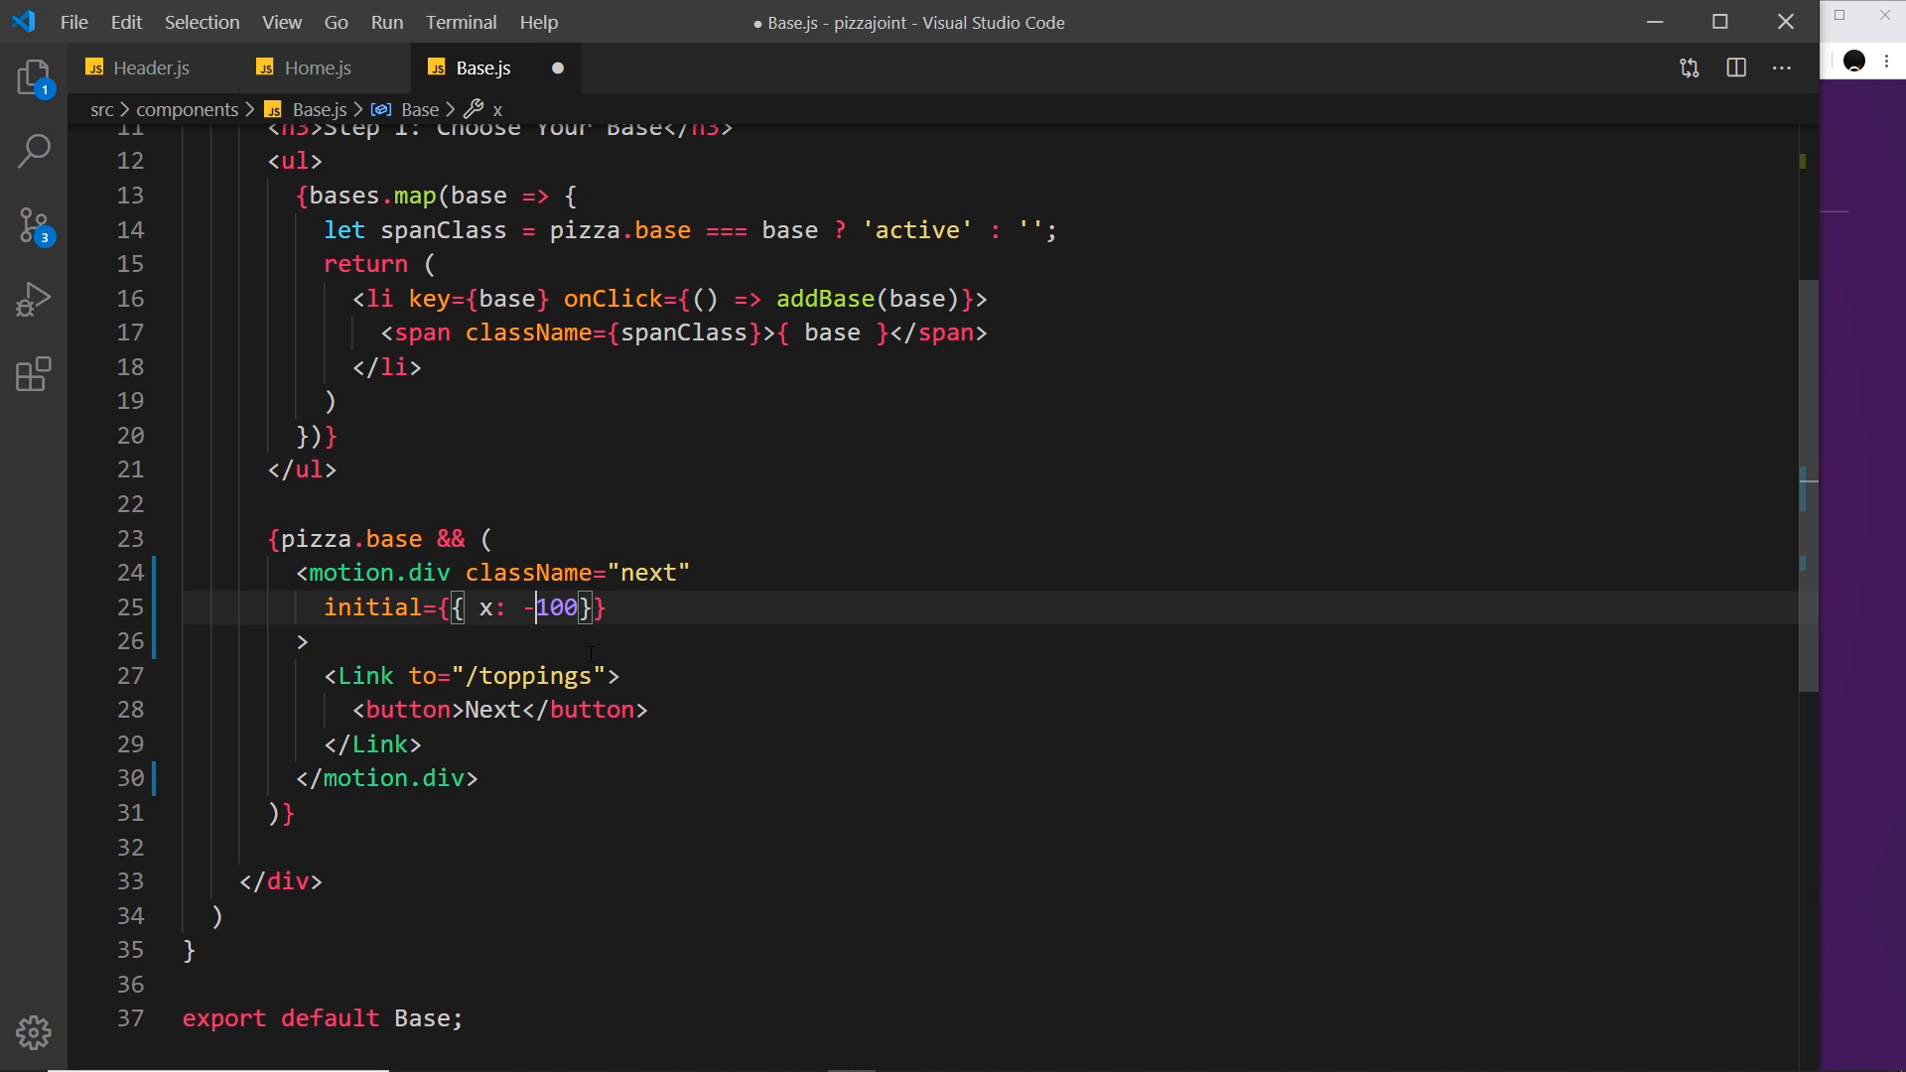
text('-100vw')
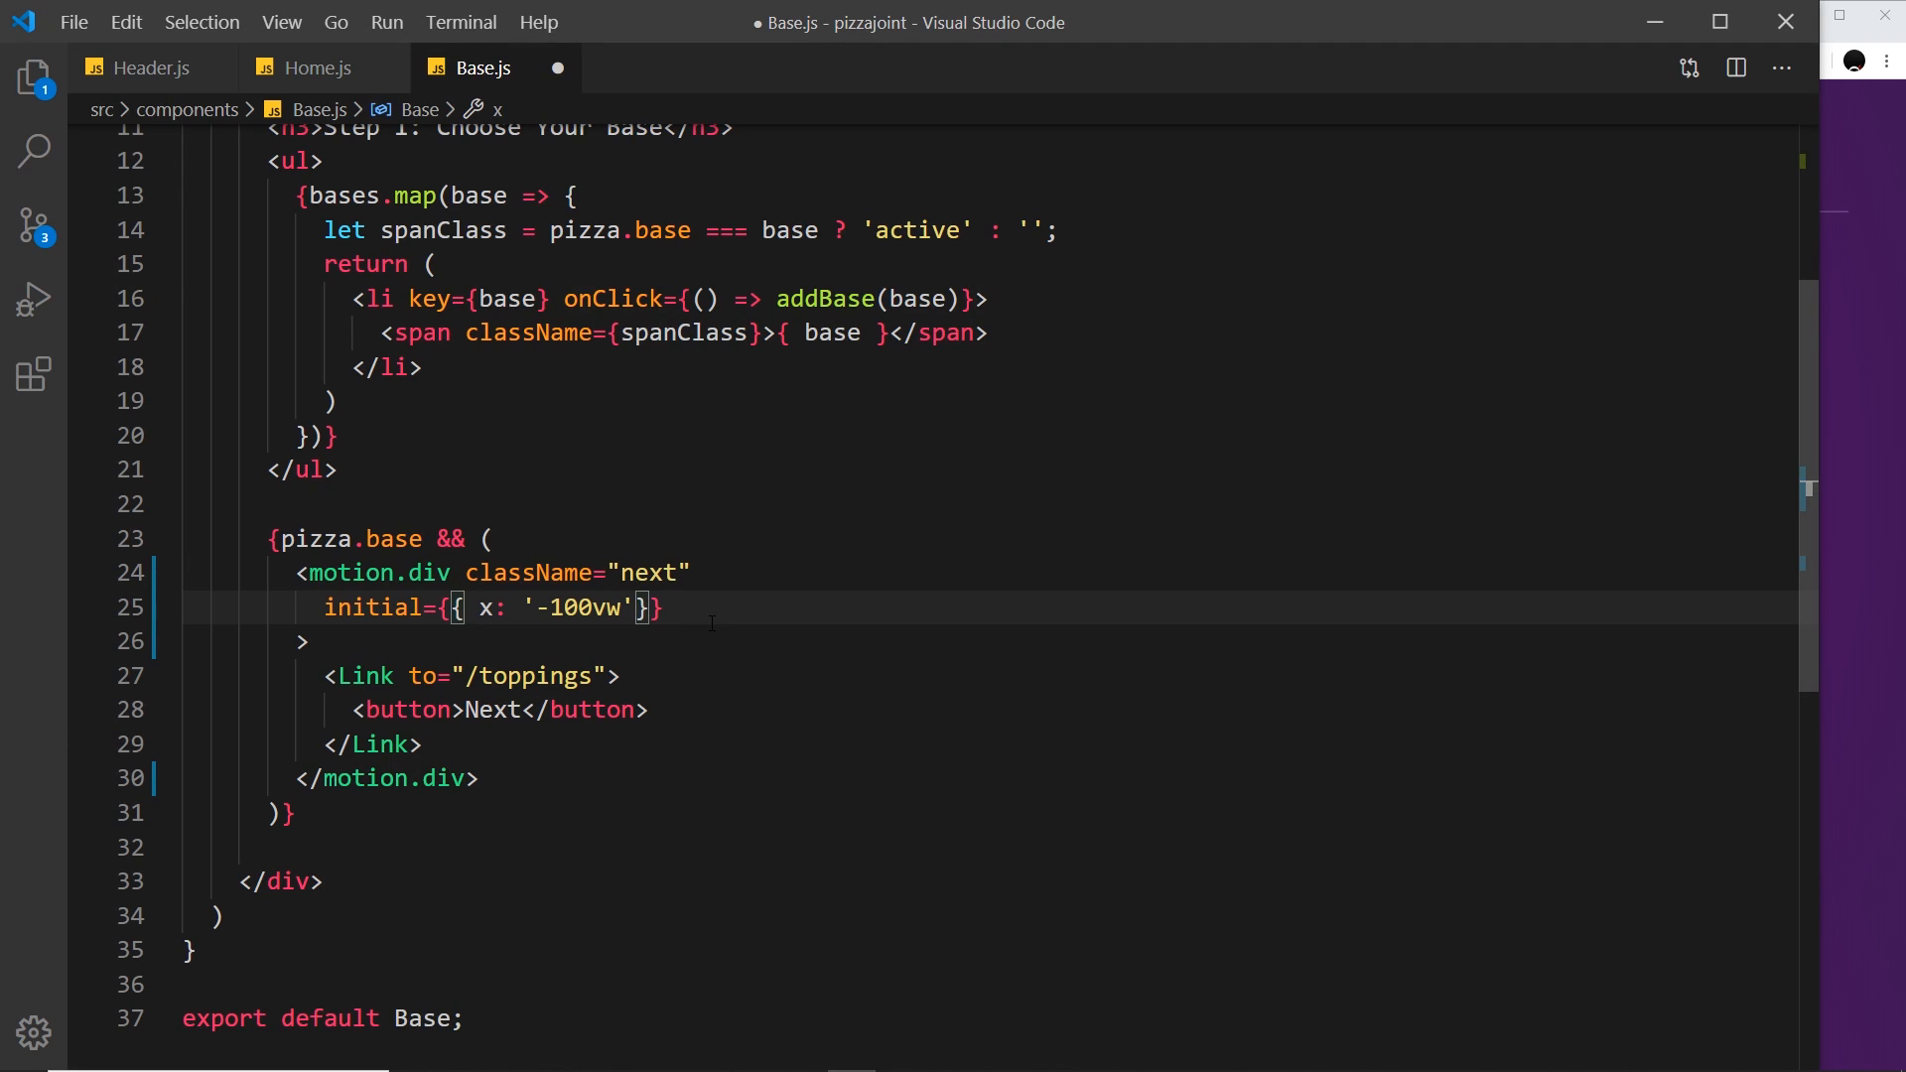
text(animate={{)
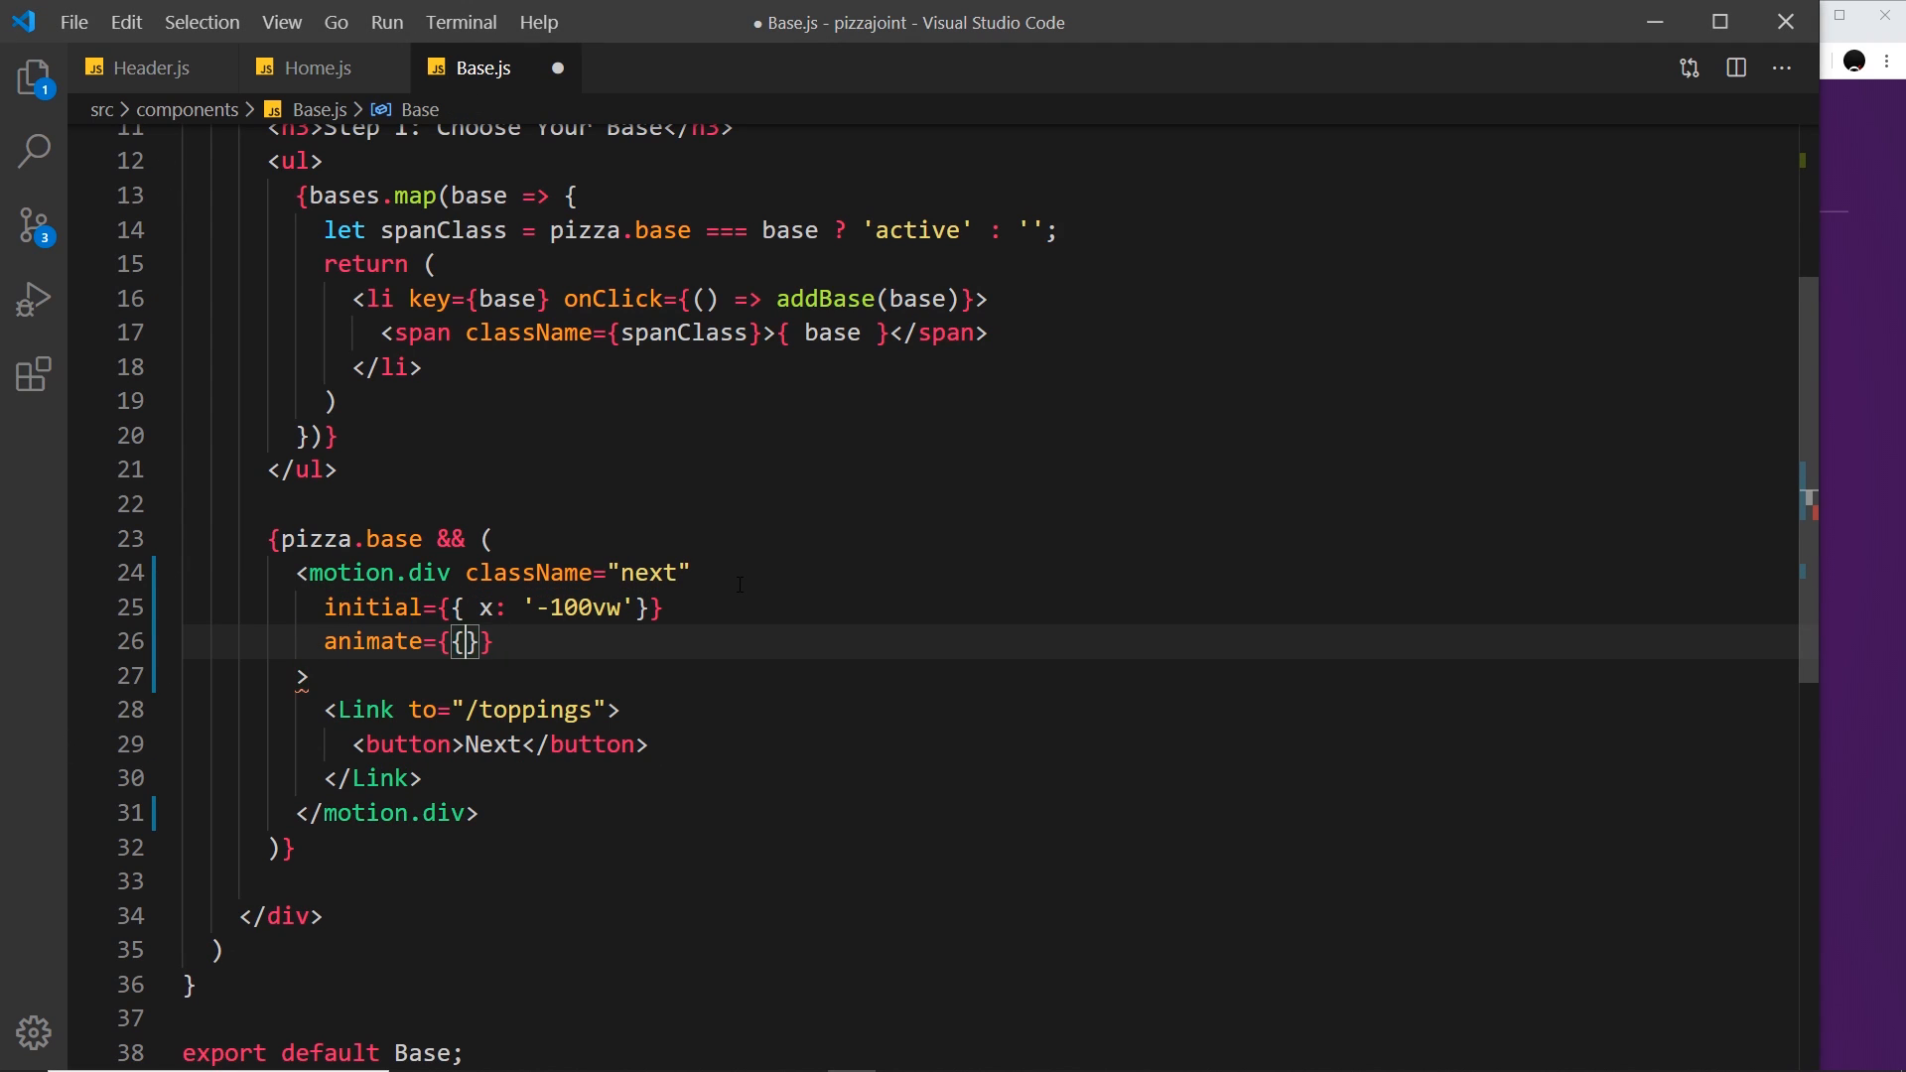
Set the motion.div's animate x value to 0.
text(x:)
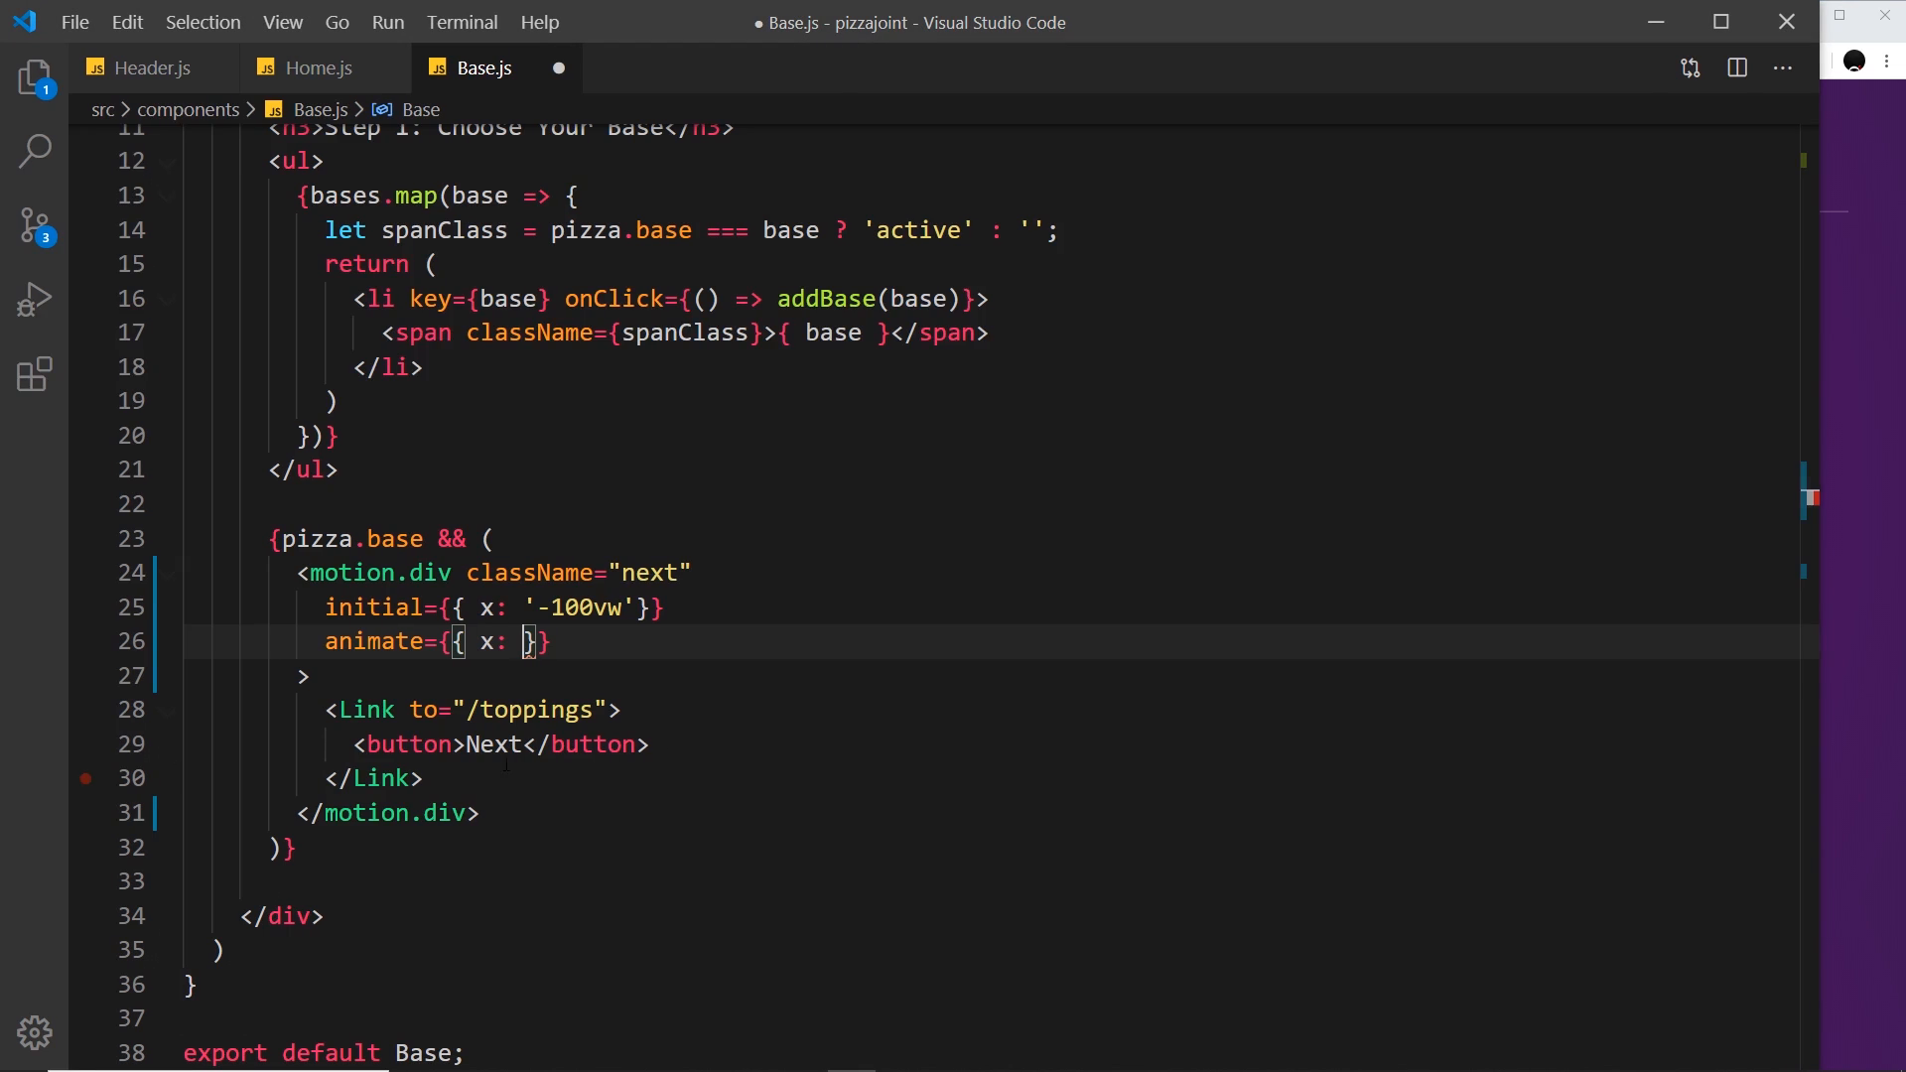
text(0)
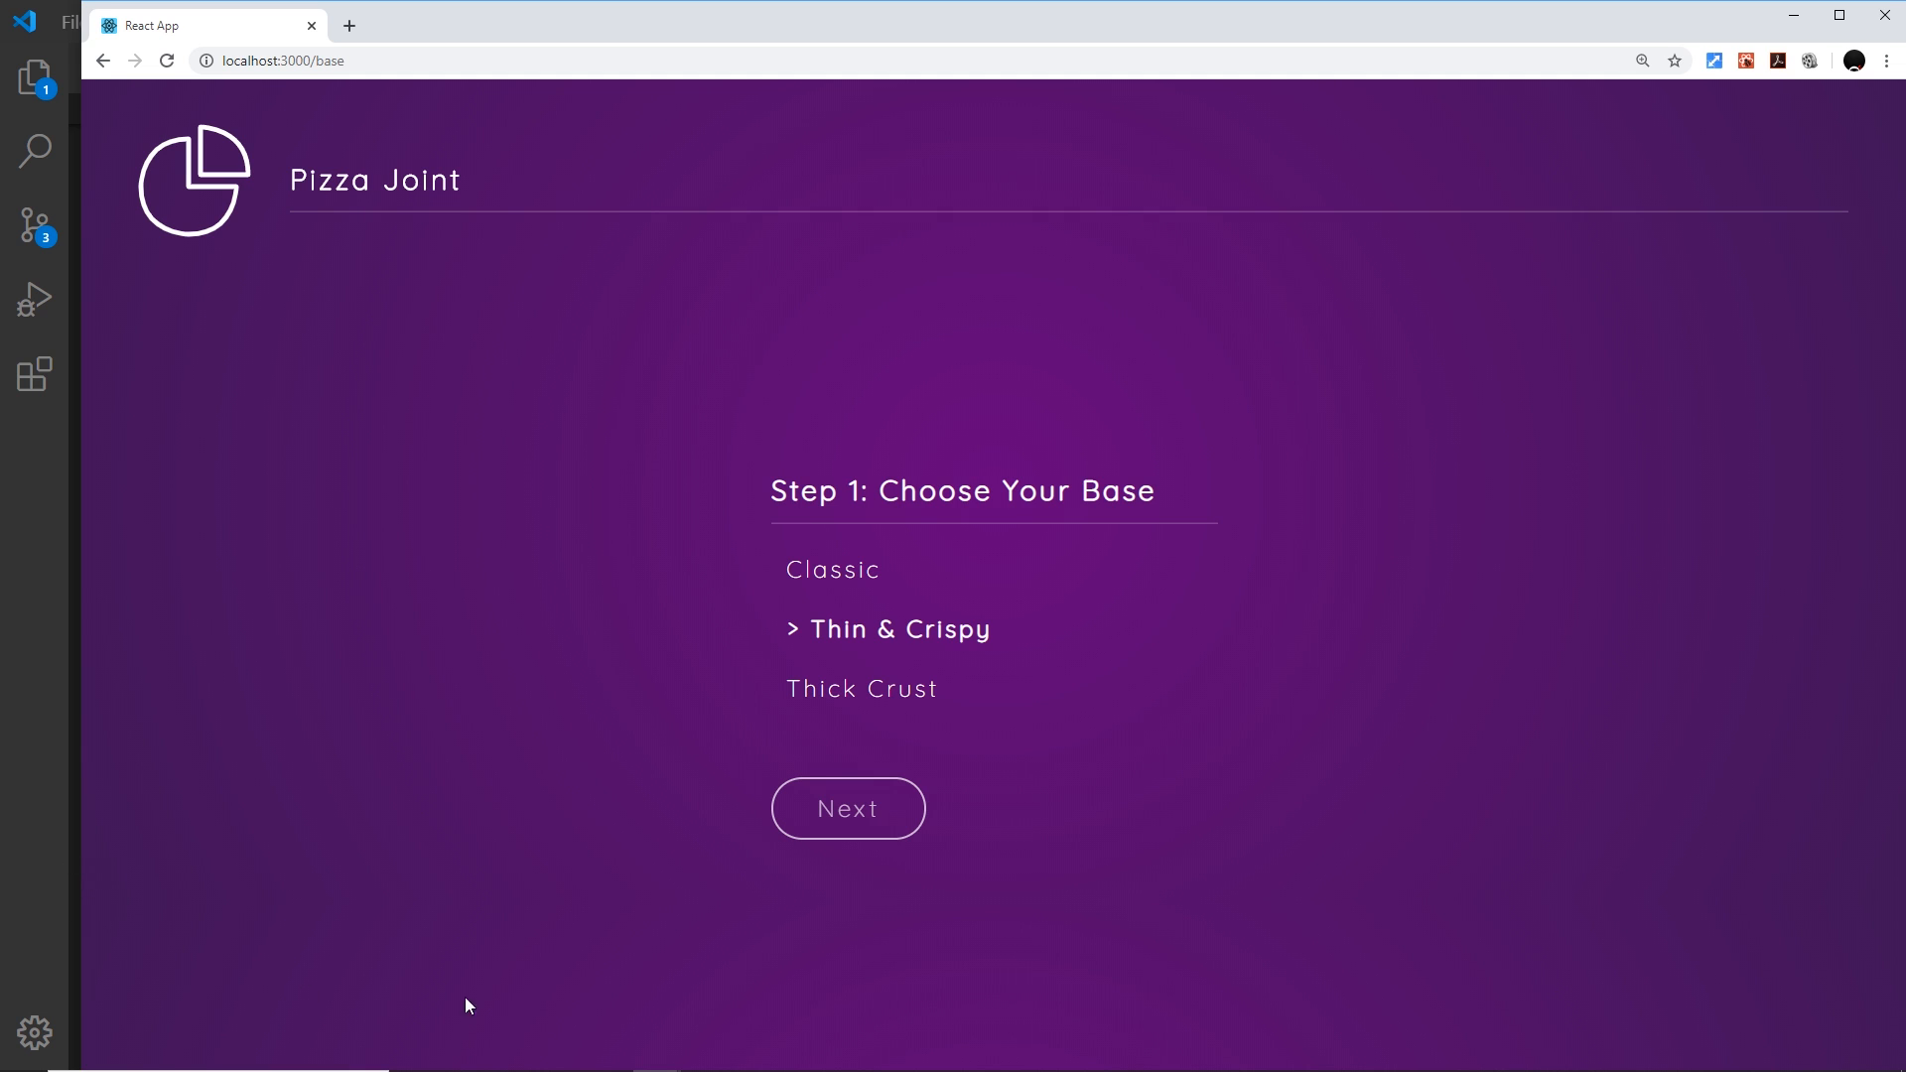
mouse_move(791, 810)
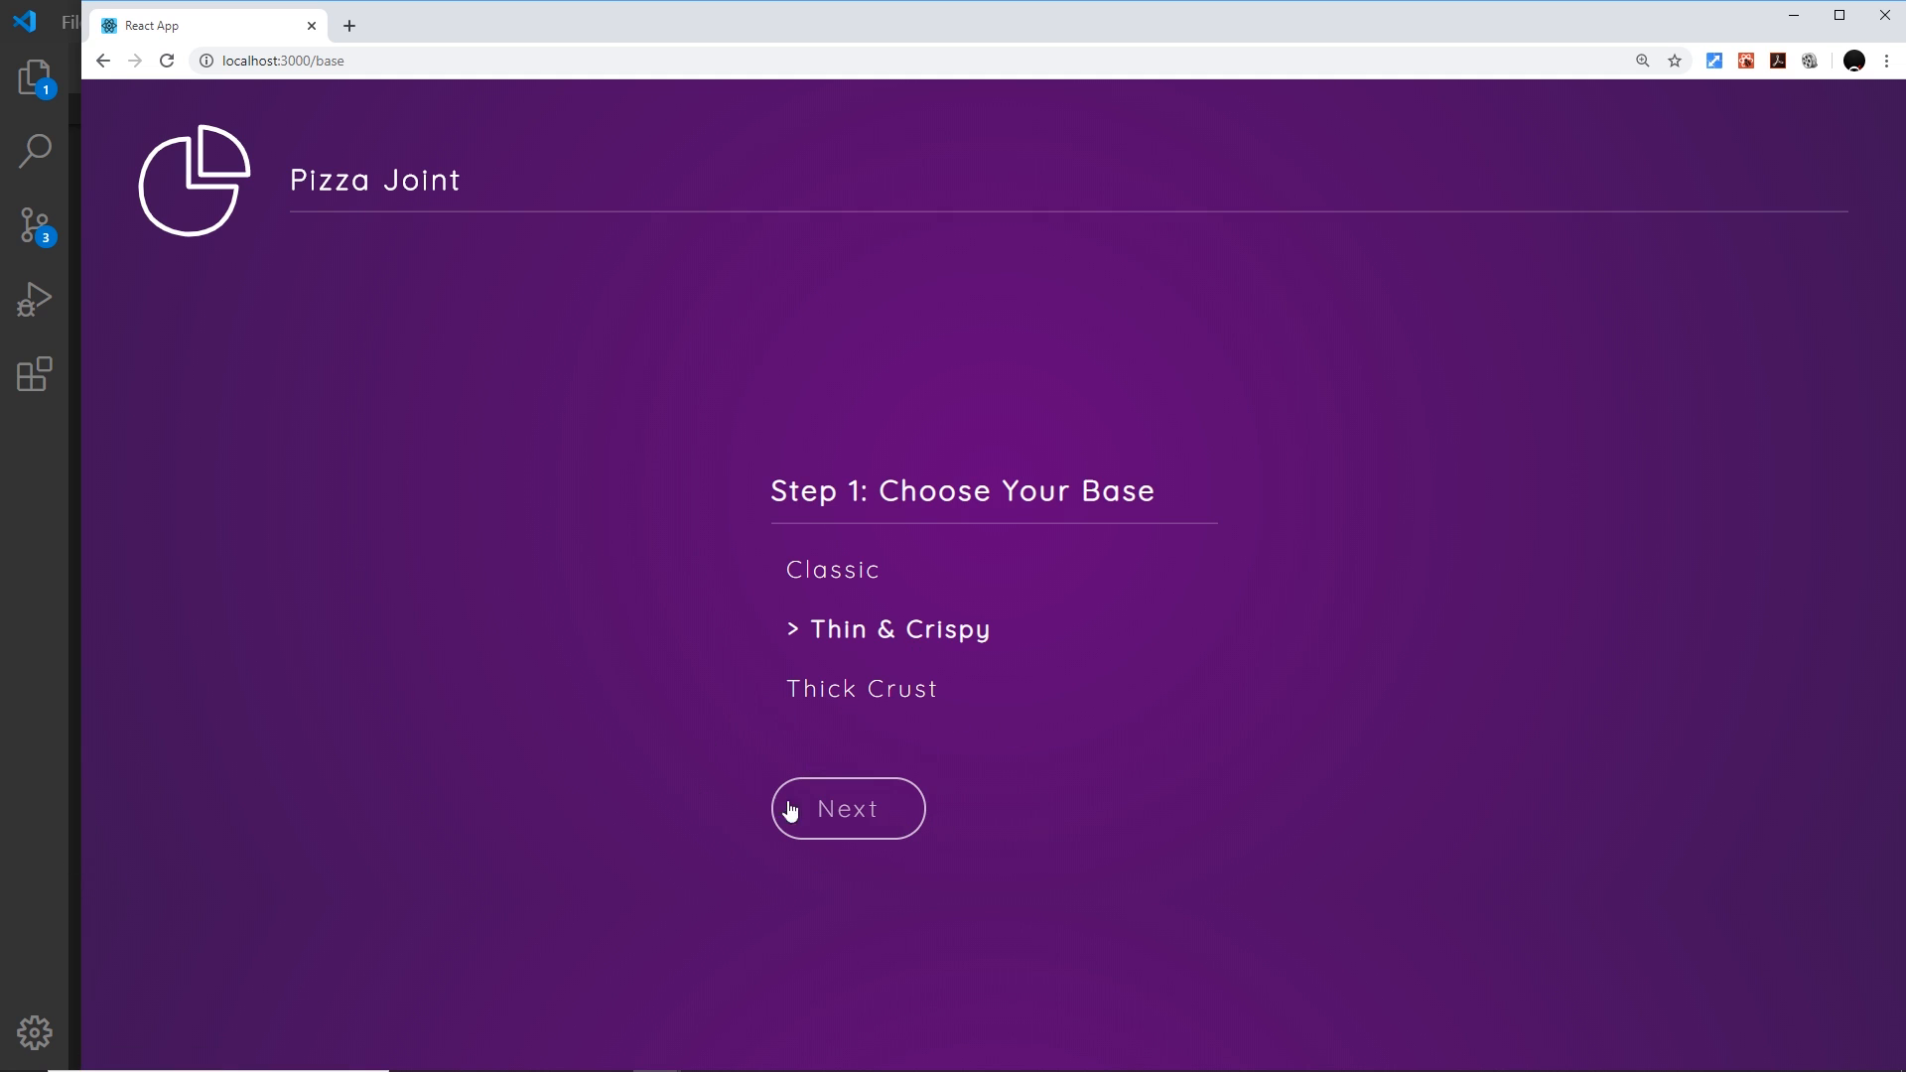
mouse_move(917, 782)
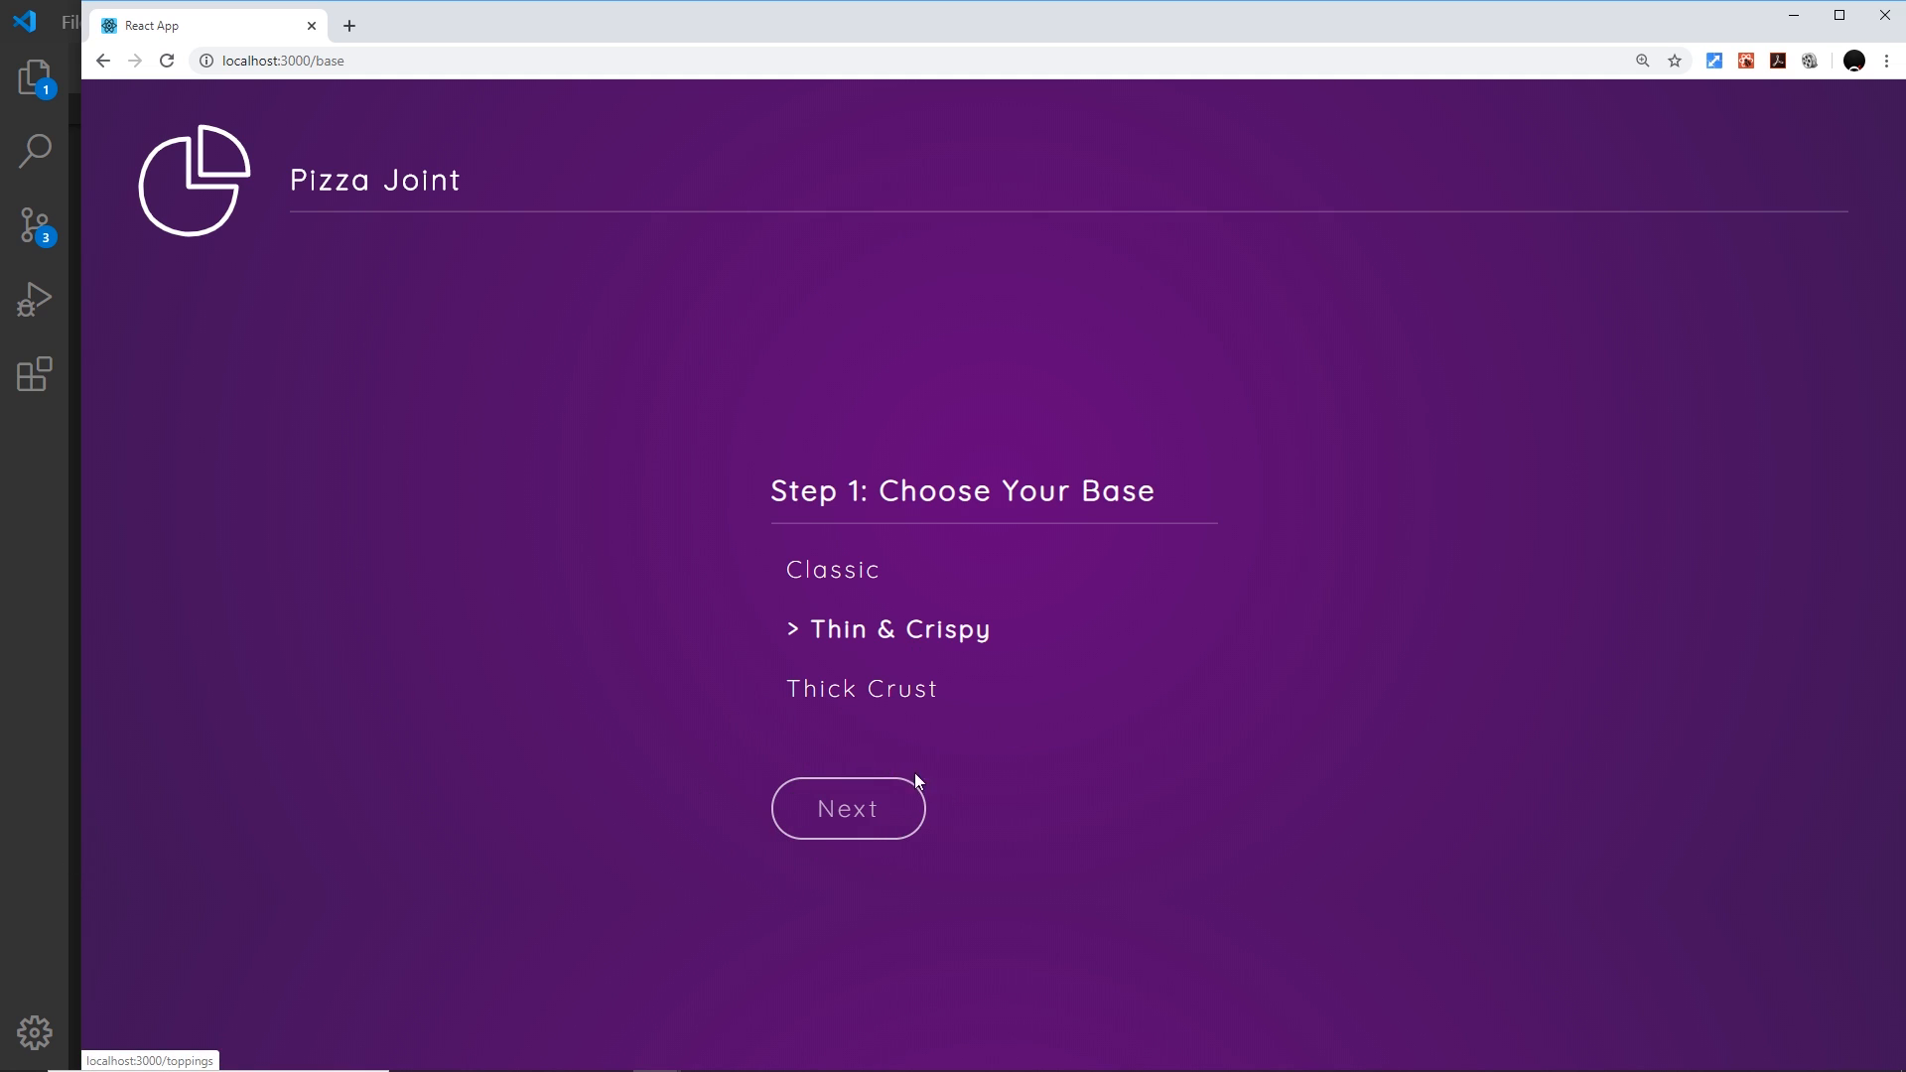
mouse_move(916, 881)
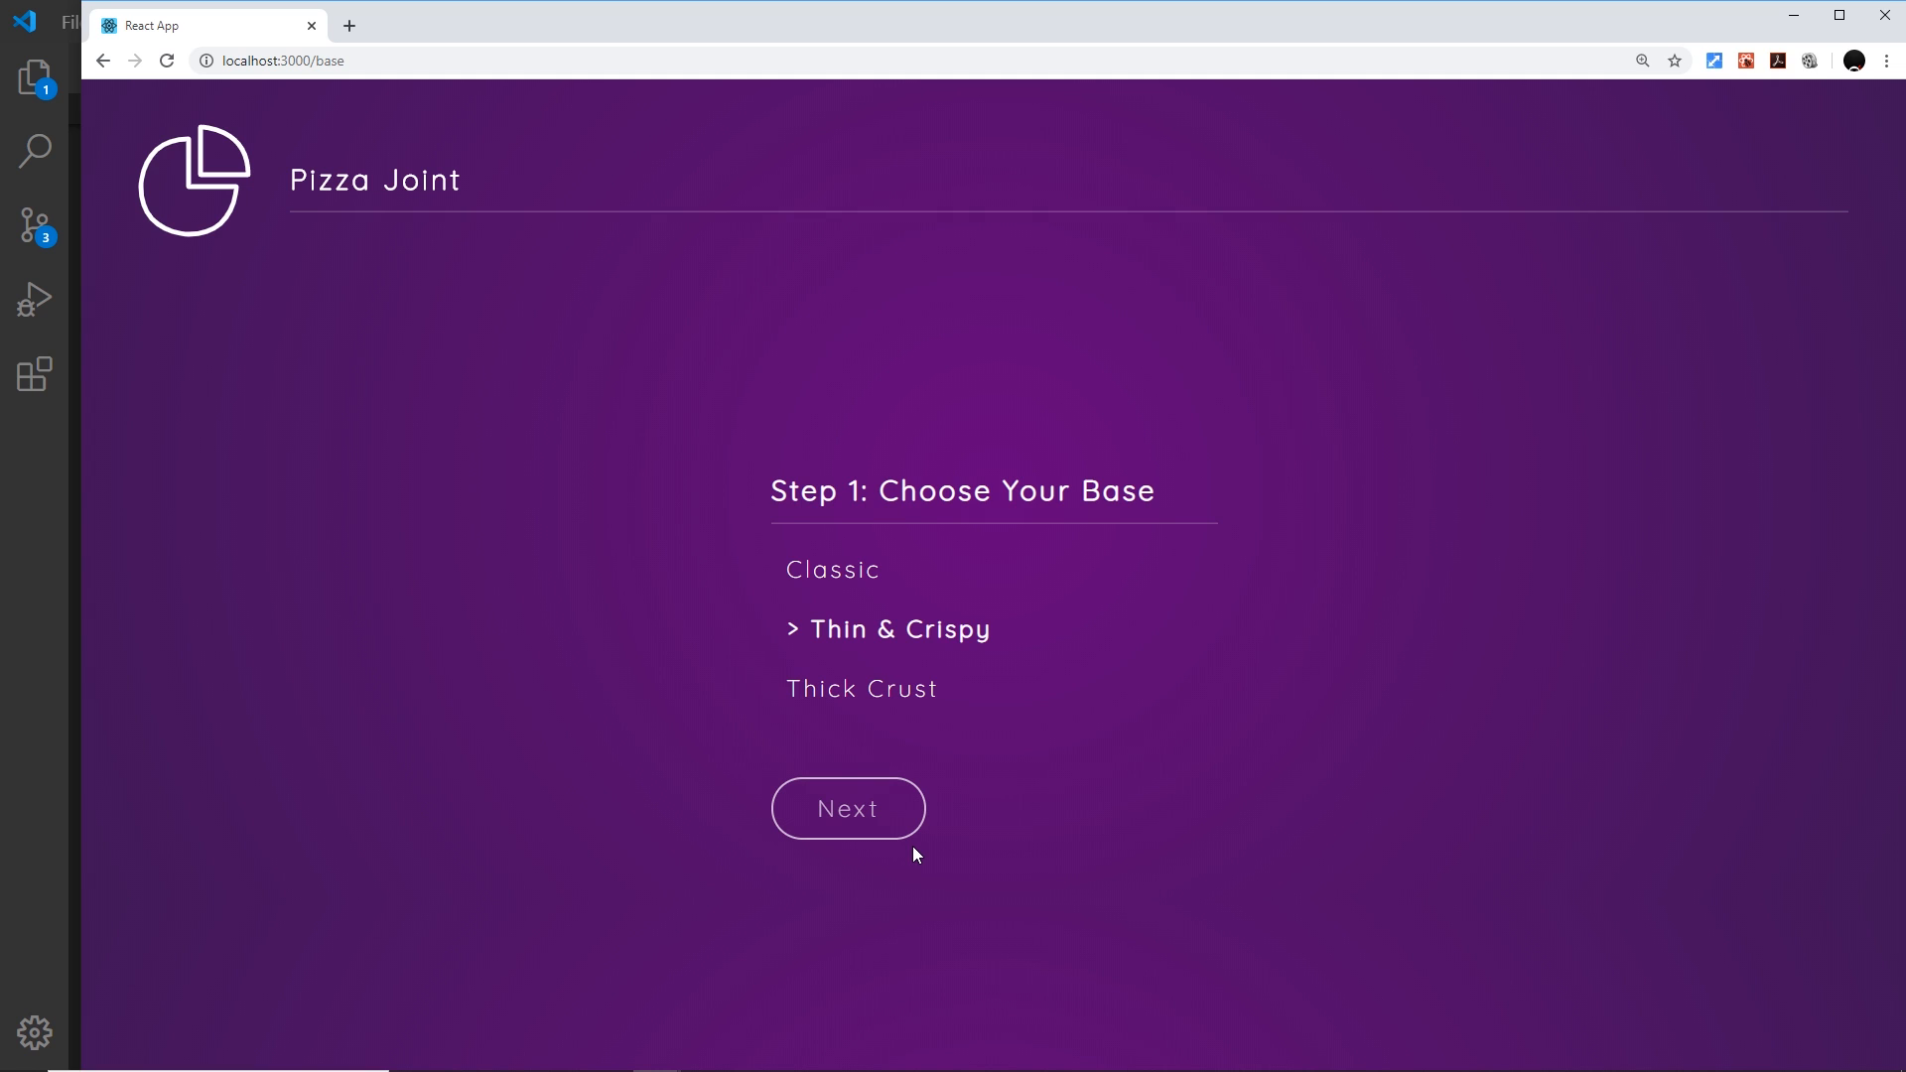
mouse_move(34, 841)
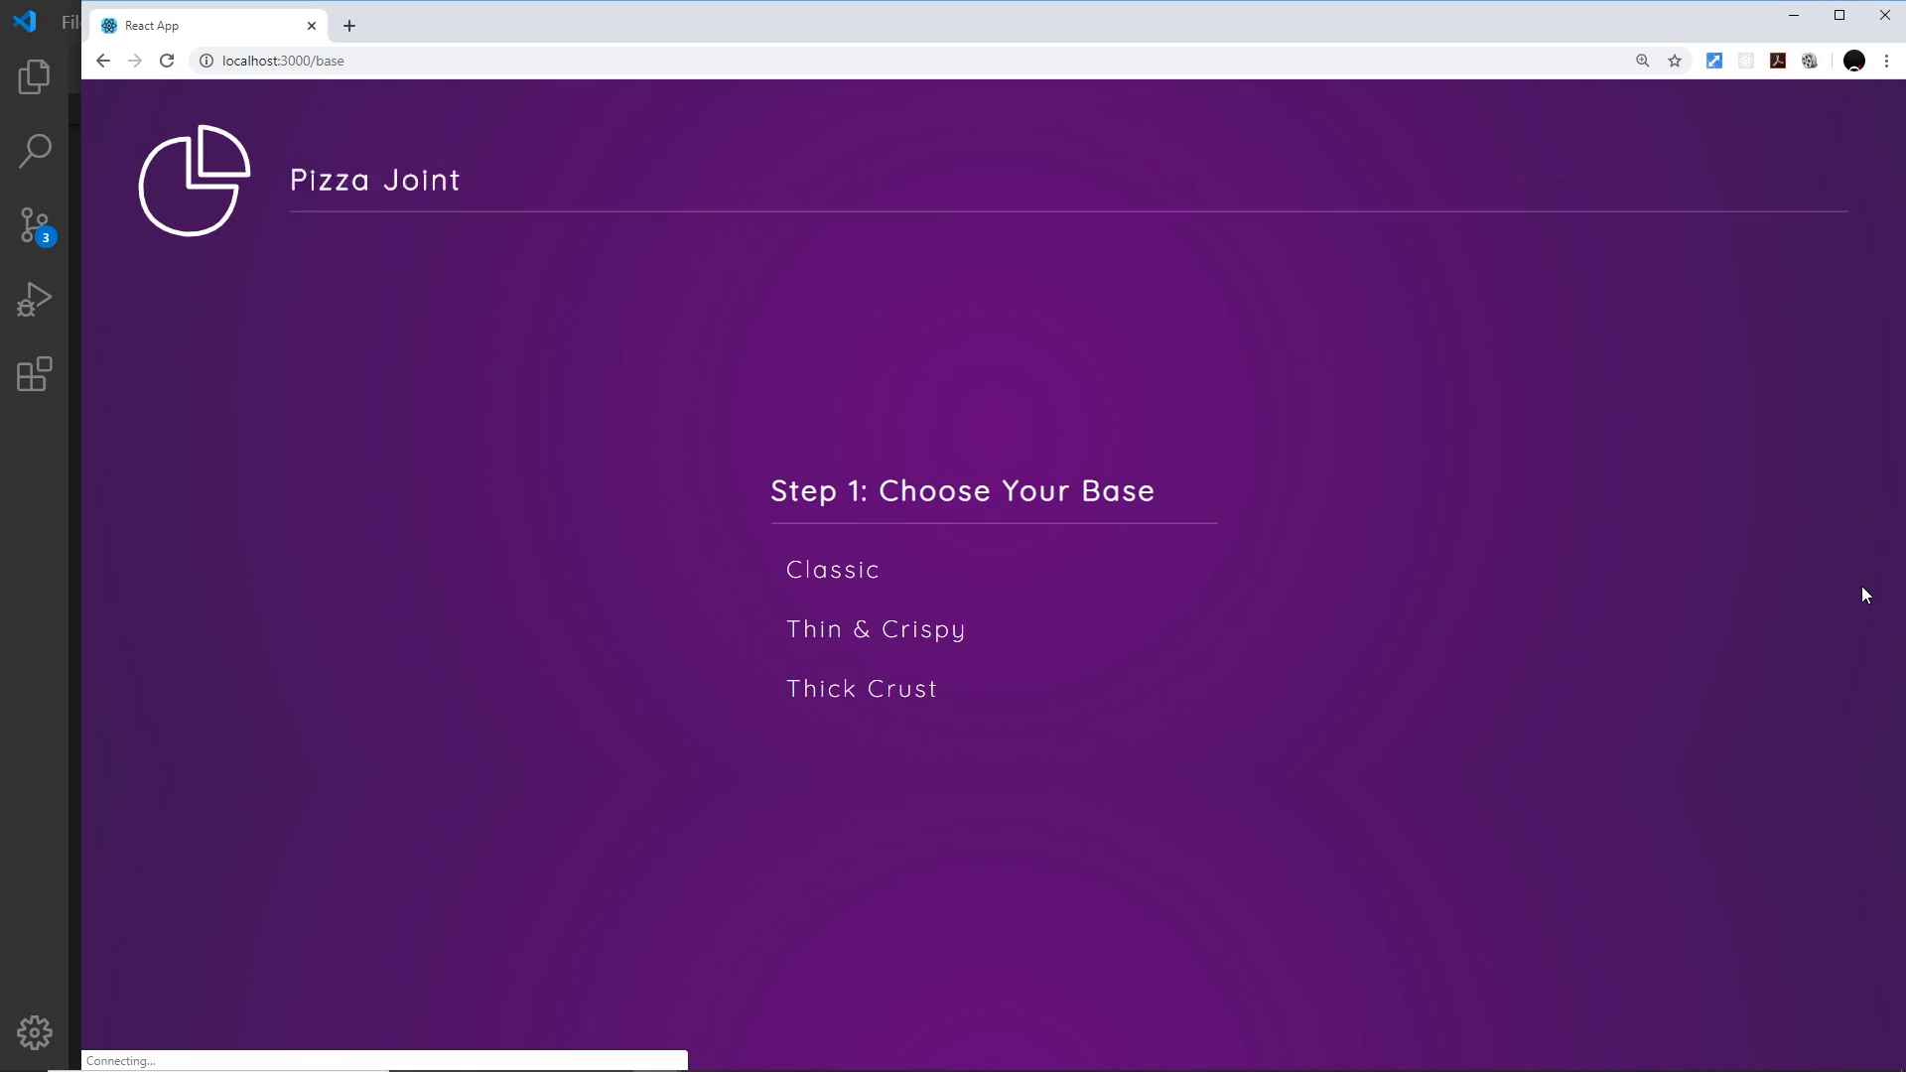
mouse_move(896, 638)
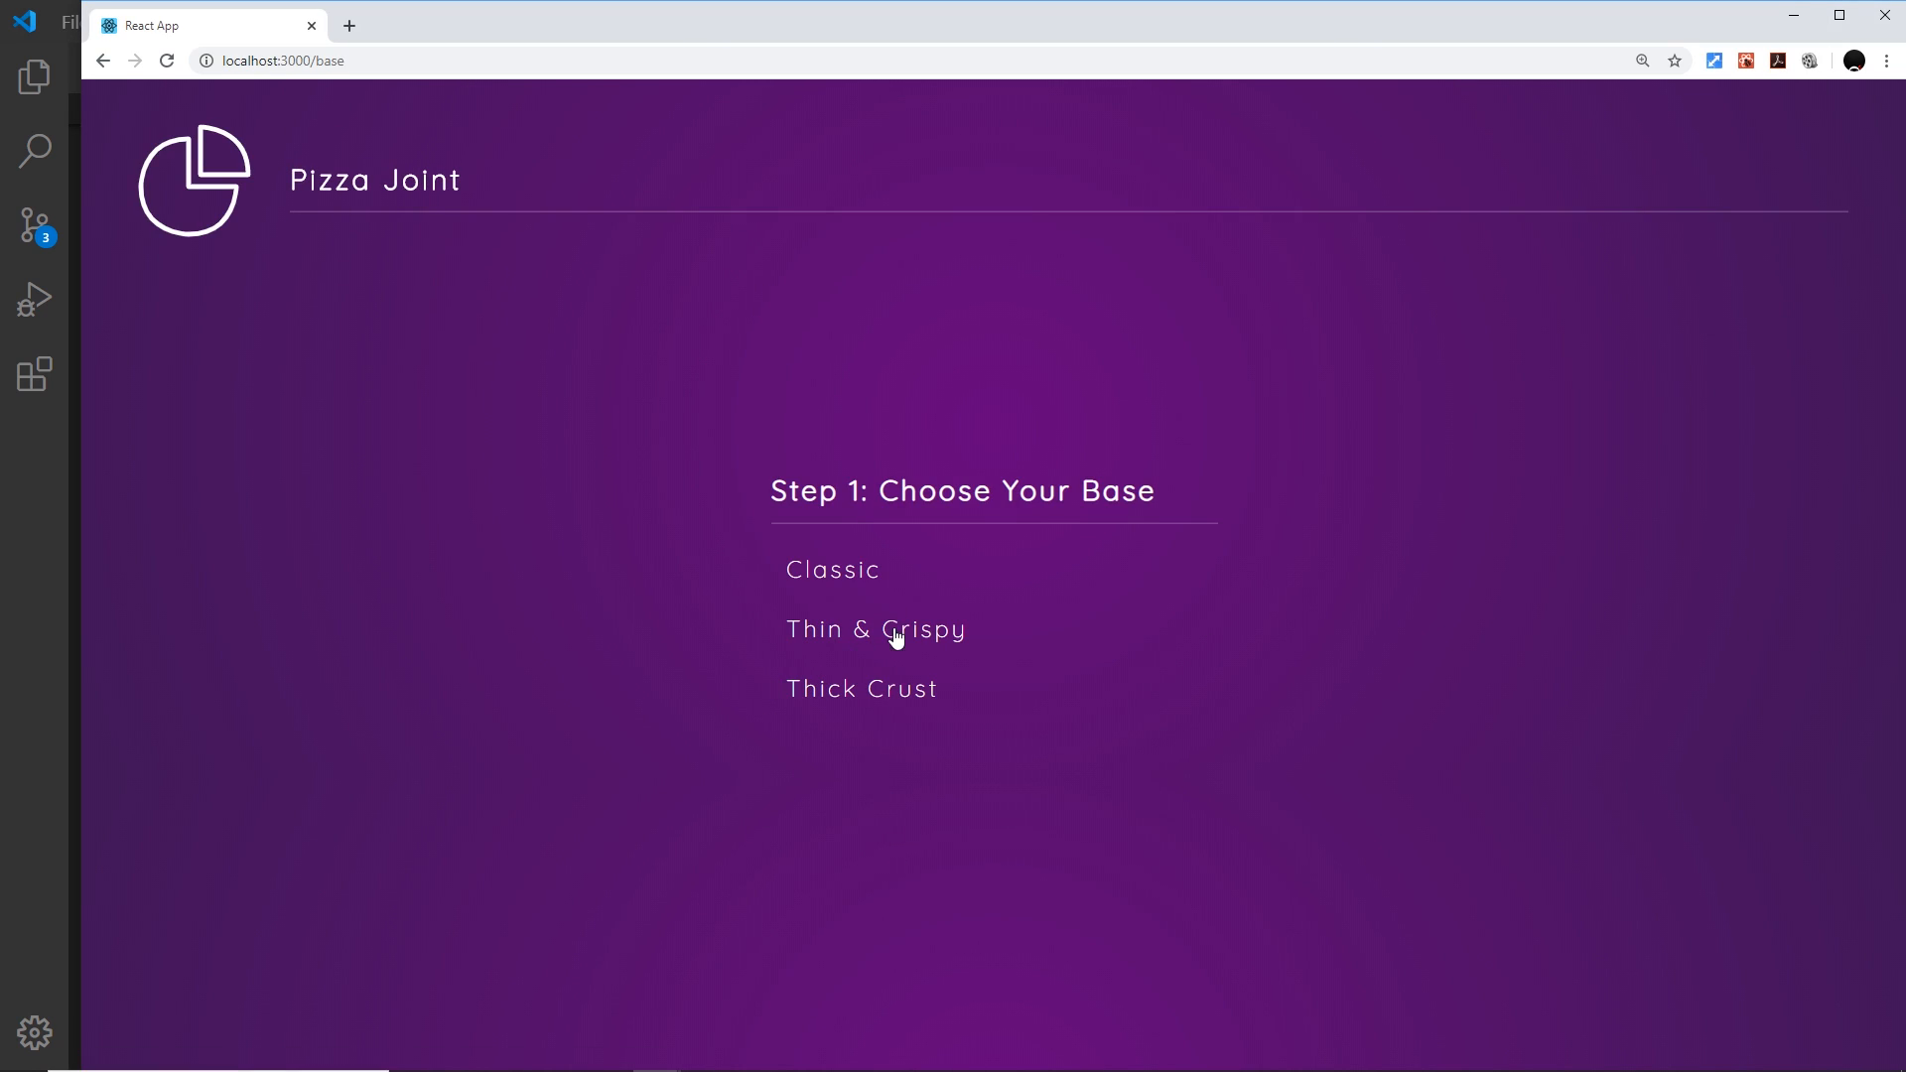
click(875, 629)
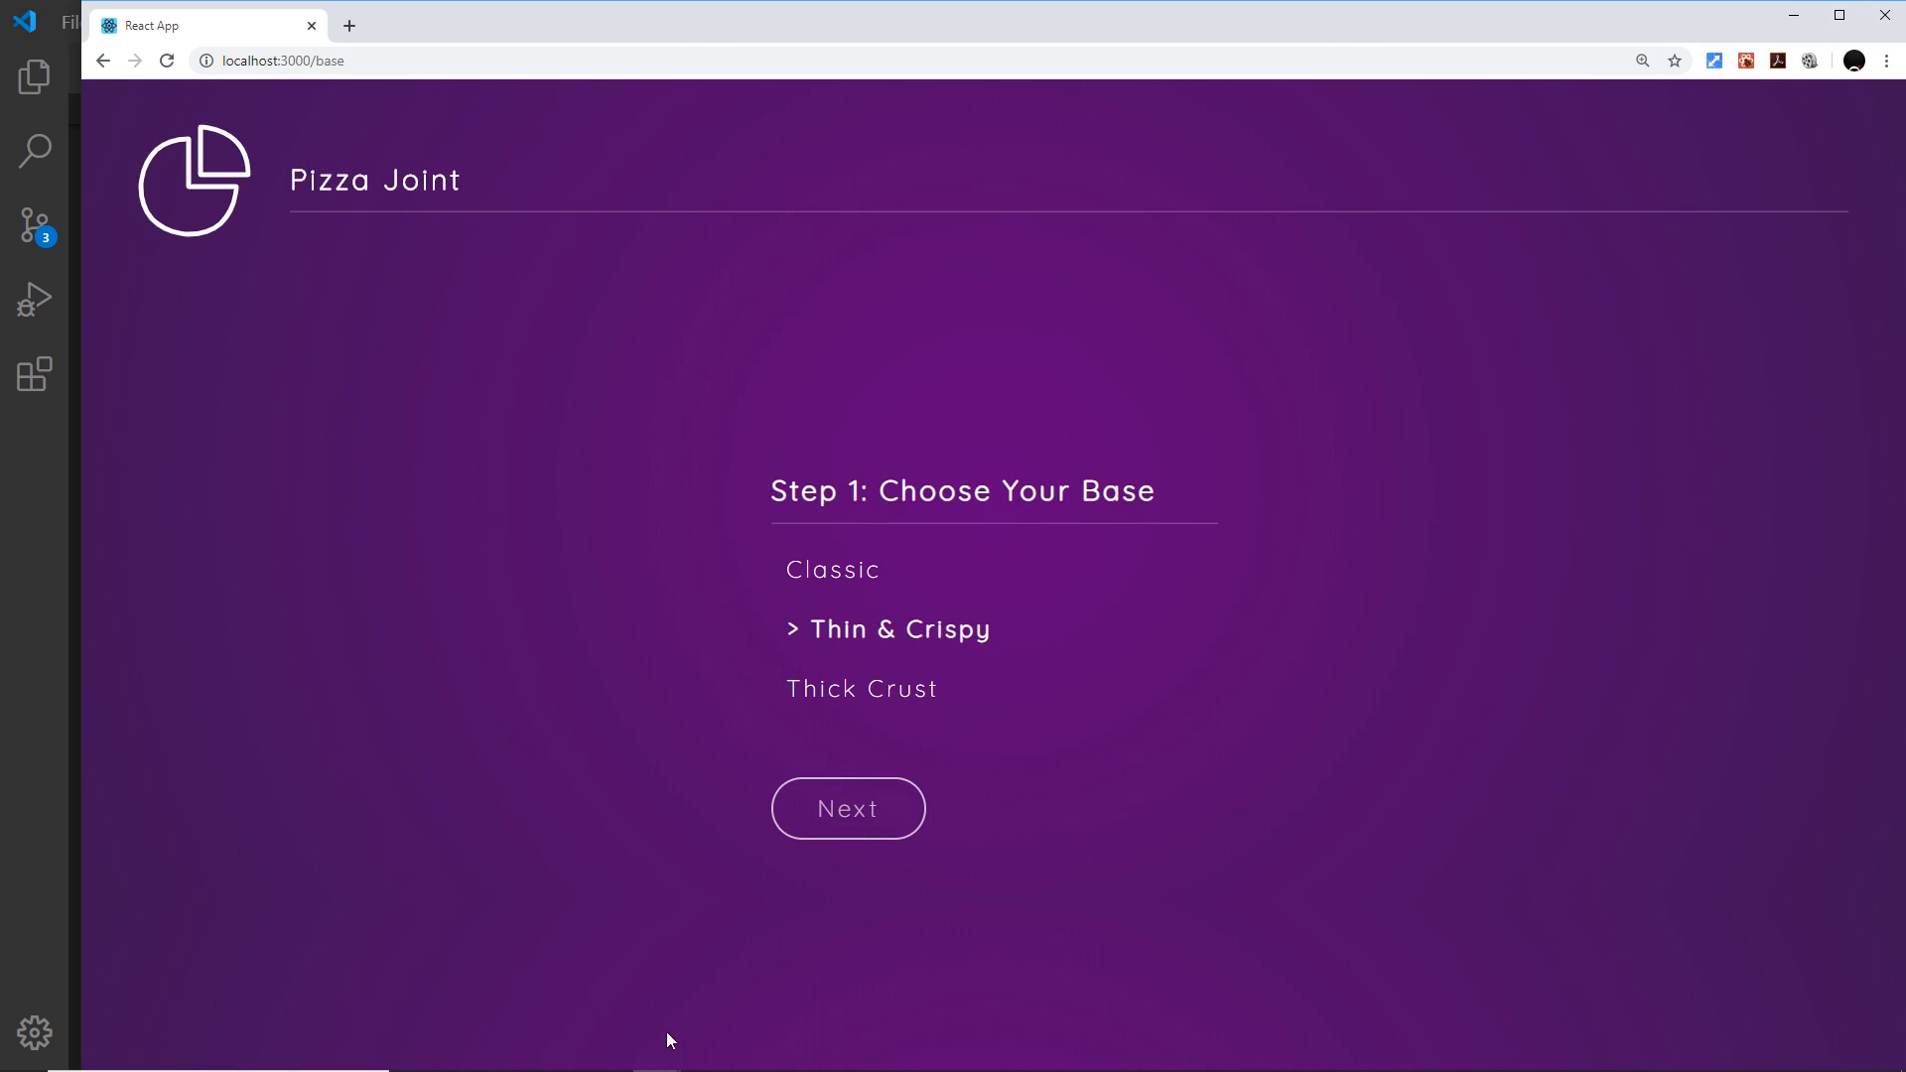
mouse_move(824, 833)
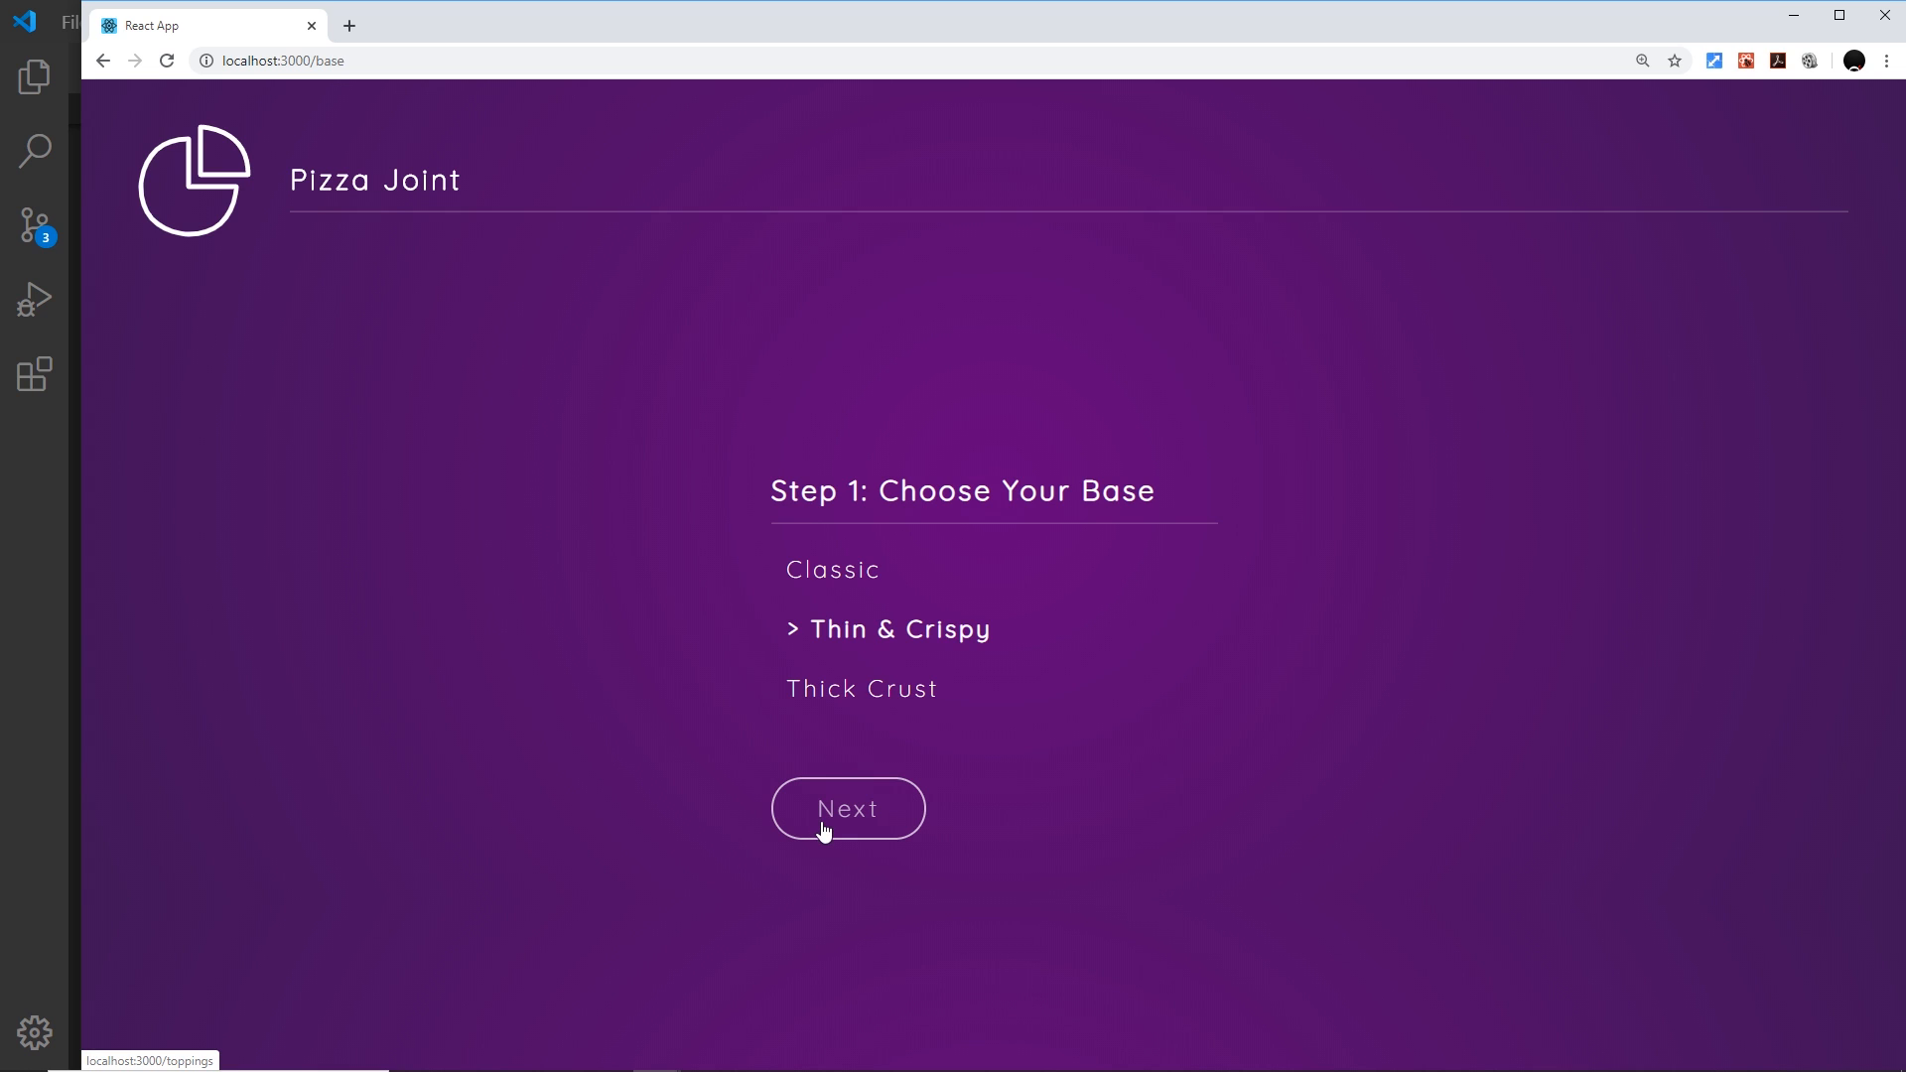
mouse_move(928, 766)
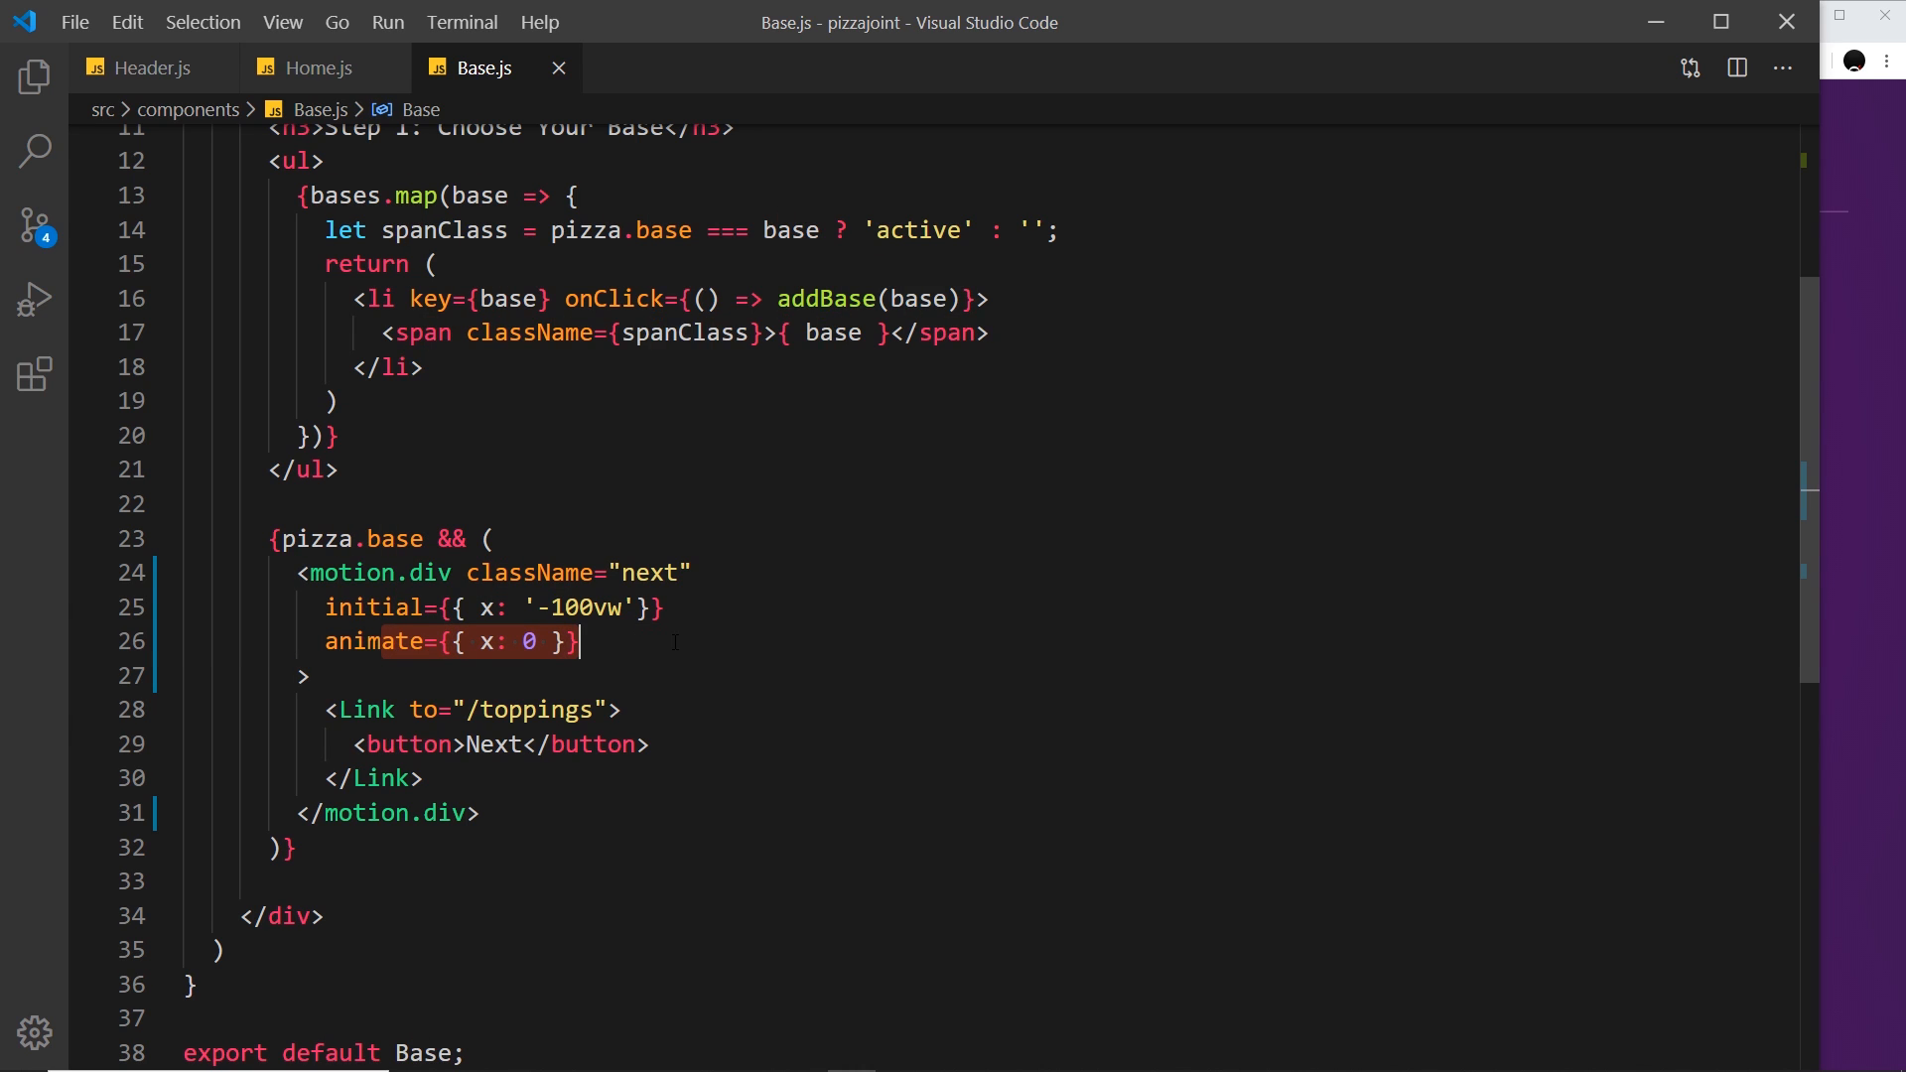
mouse_move(1049, 696)
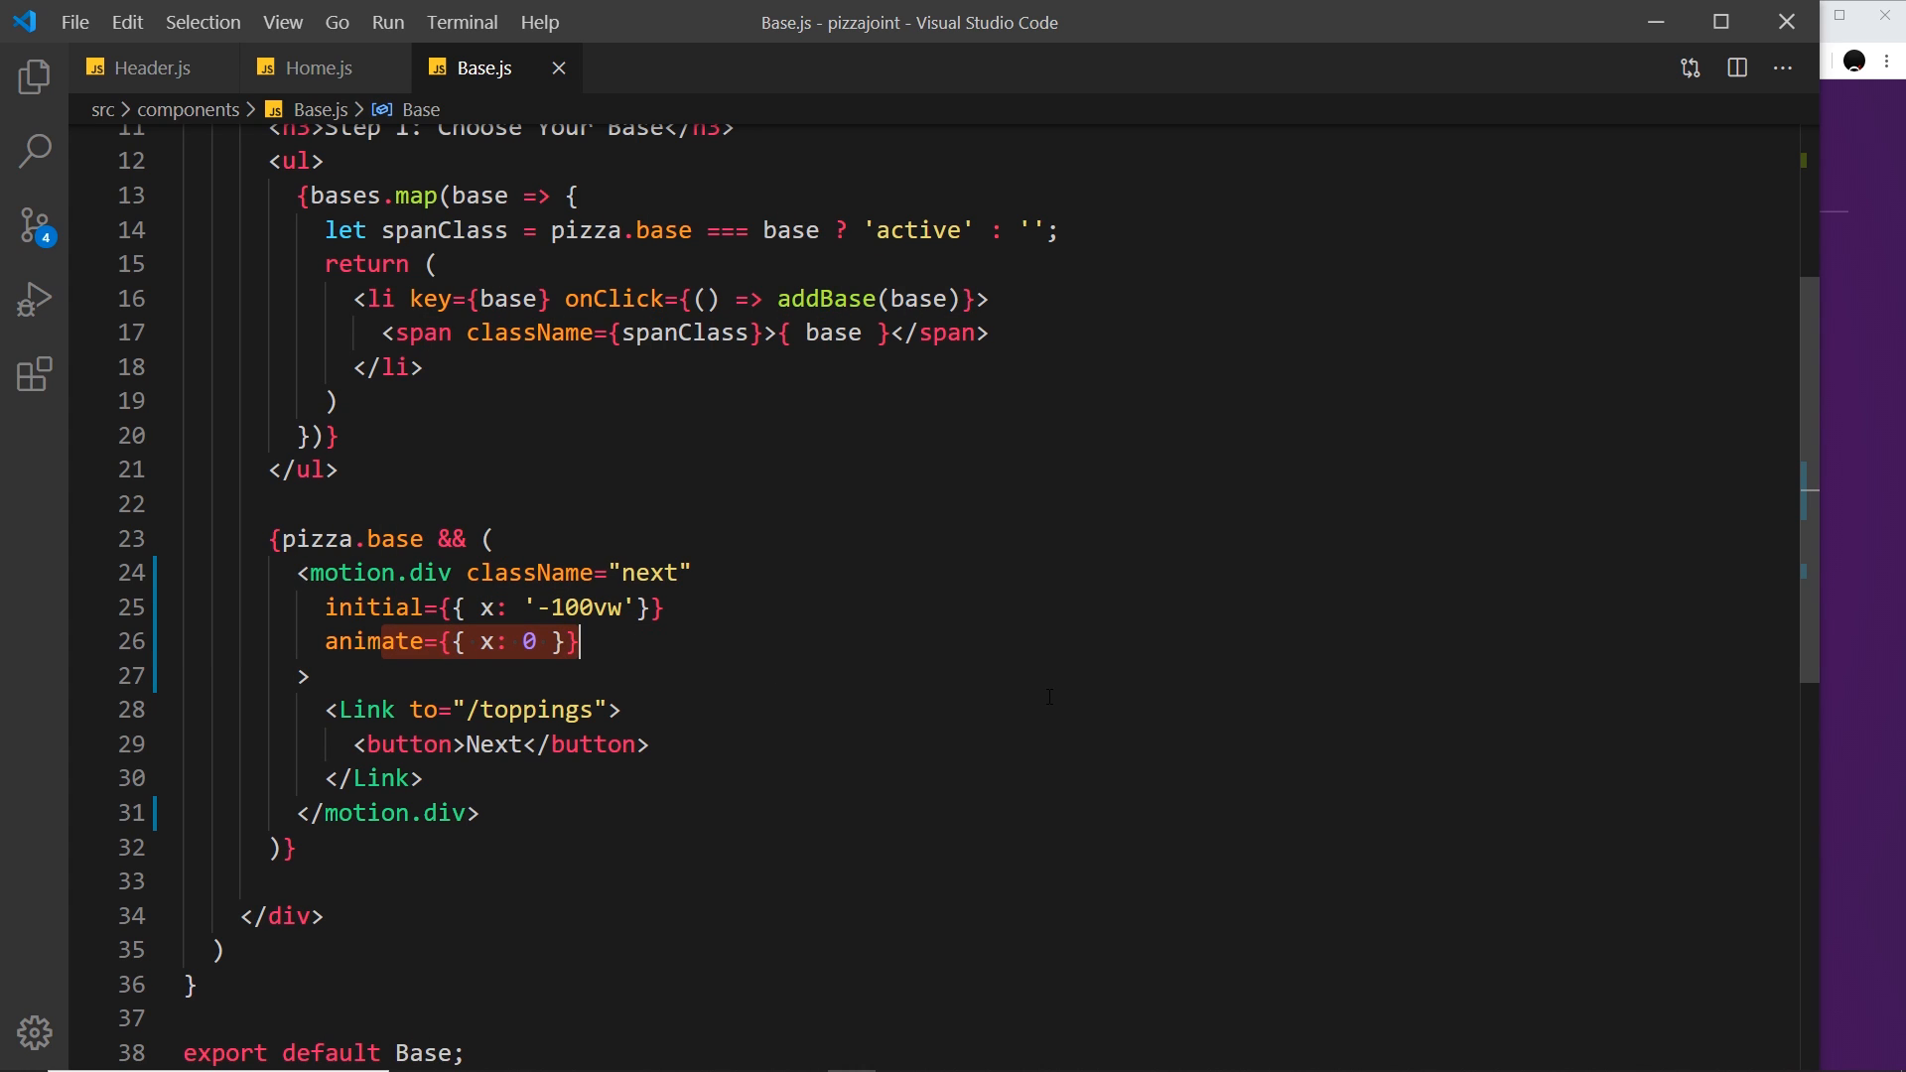